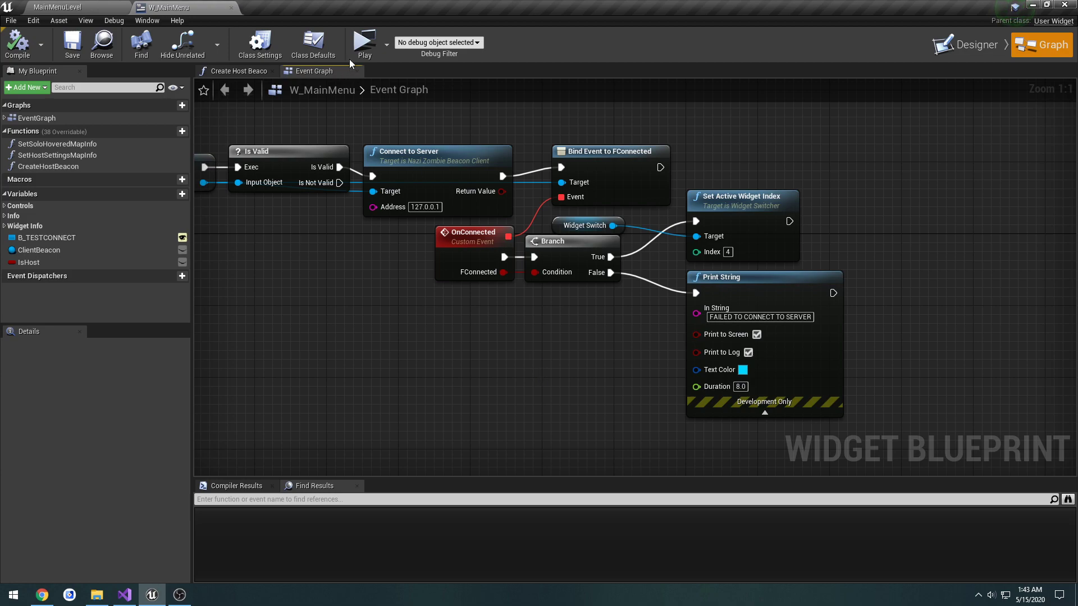
Step: Play the main menu preview, back out to the Leave Lobby? prompt and confirm leaving
left_click(364, 40)
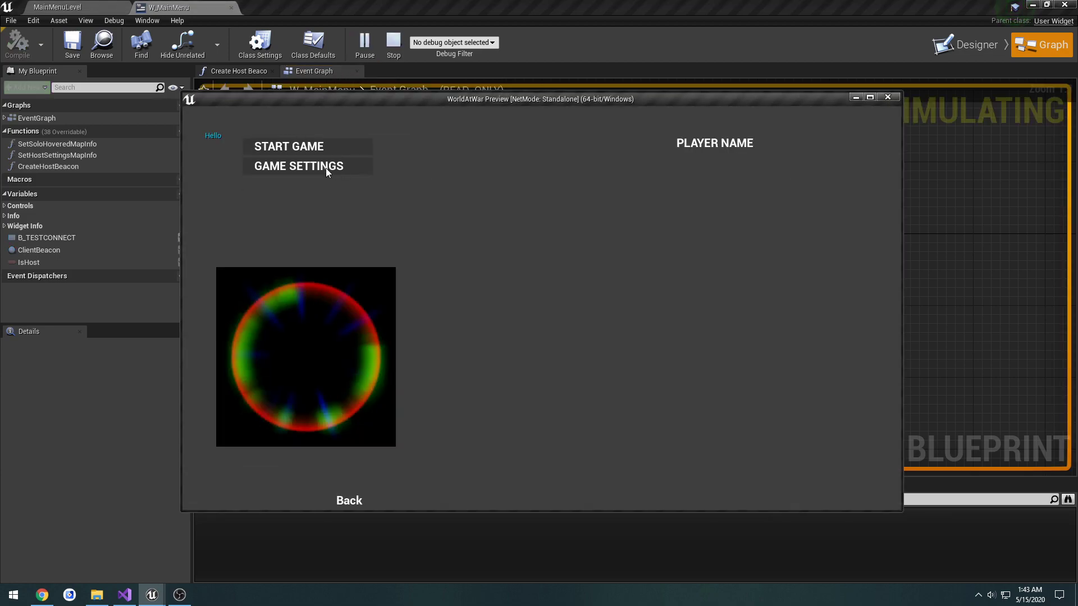
left_click(348, 501)
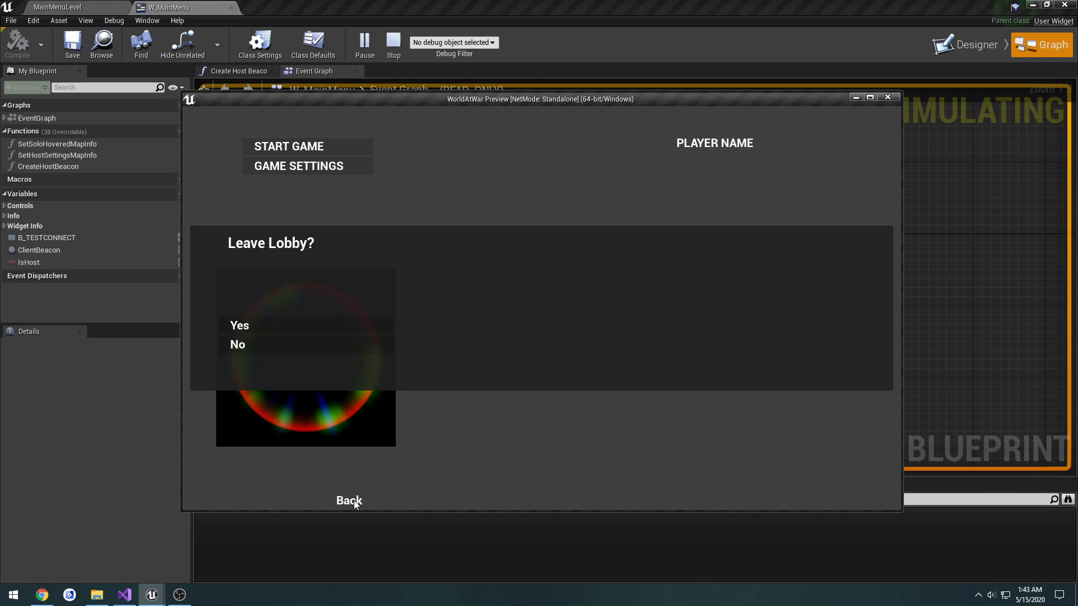
mouse_move(295, 313)
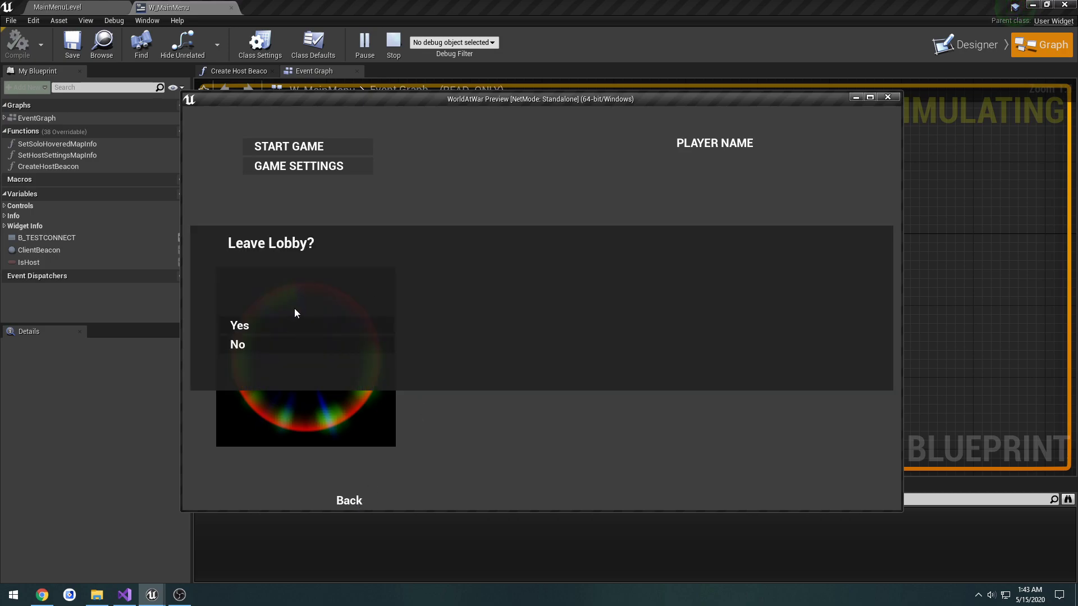
mouse_move(299, 298)
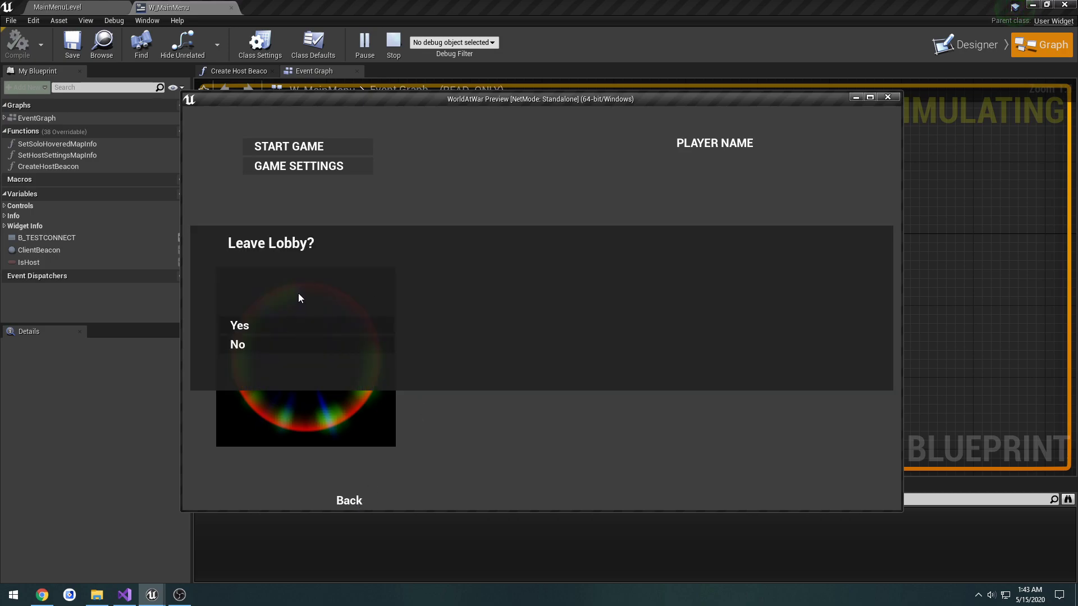
mouse_move(305, 296)
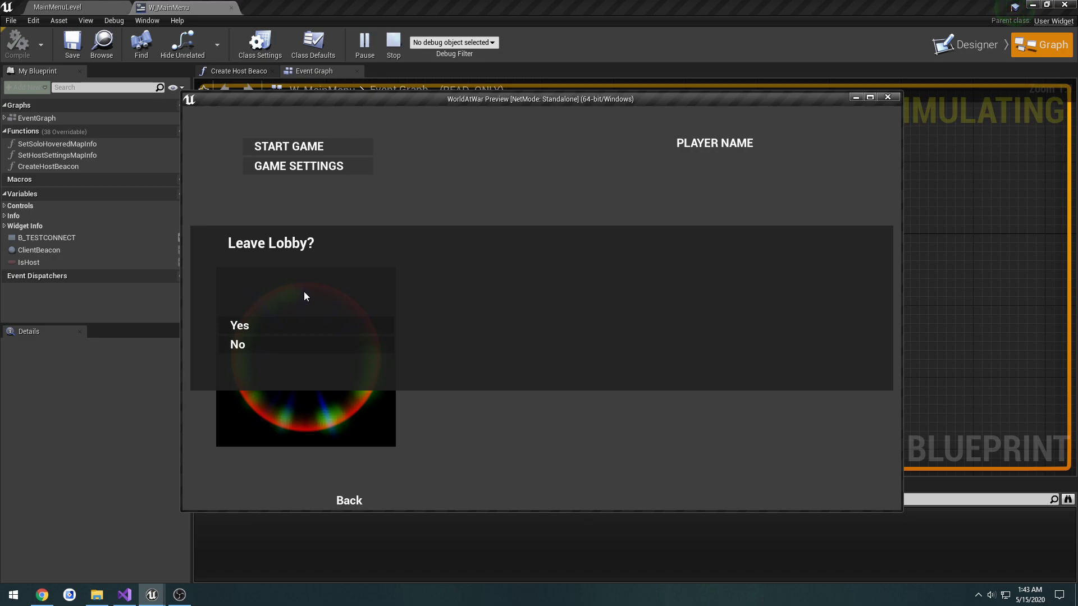
left_click(238, 345)
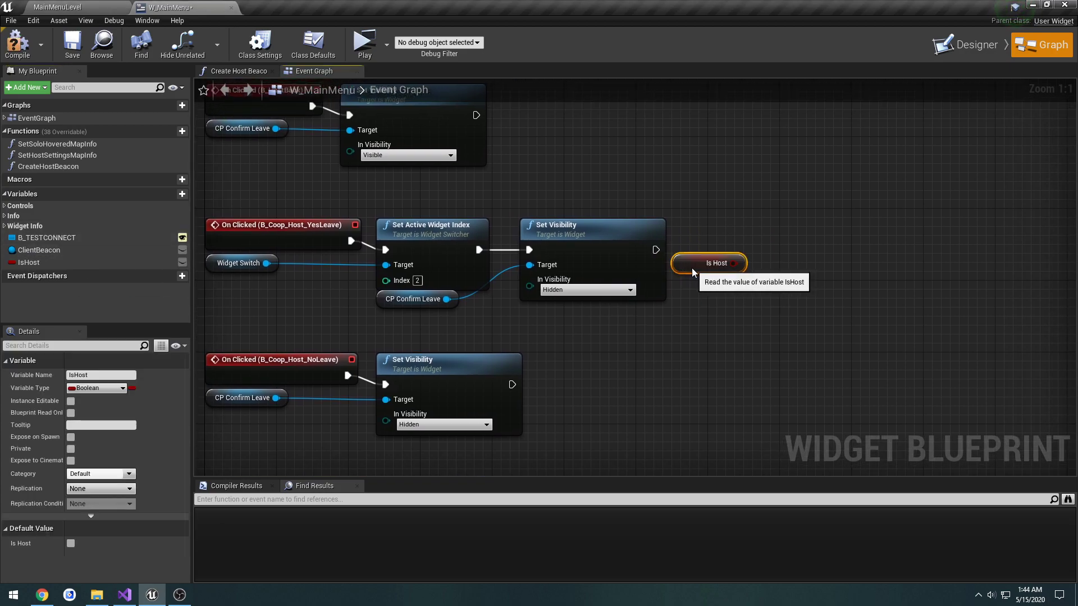
Step: Arrange the IsHost getter and Branch after Set Visibility and save the blueprint
left_click_drag(709, 263, 626, 316)
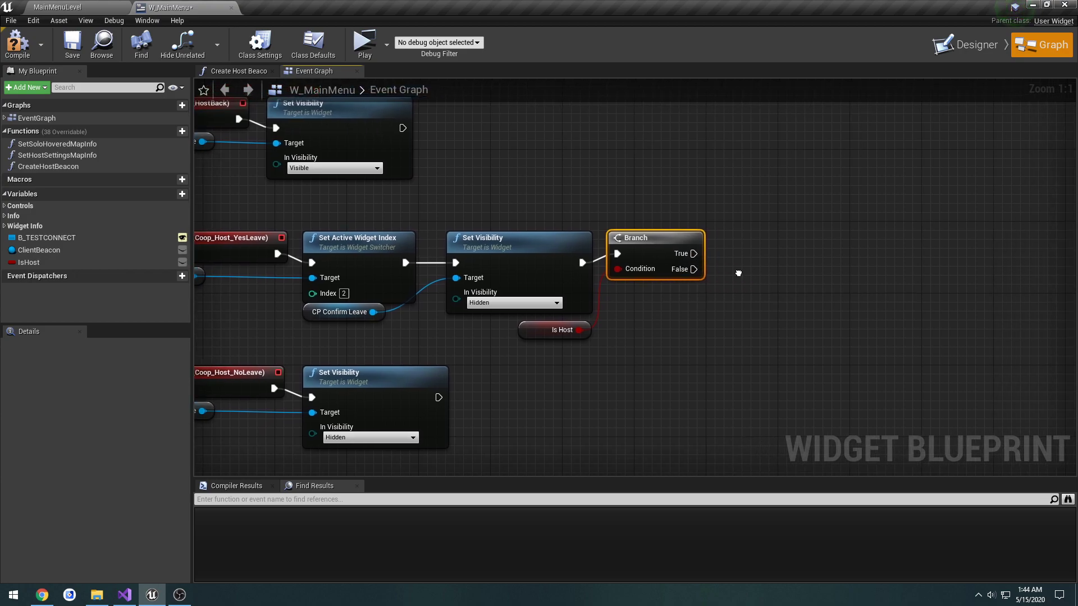
mouse_move(767, 242)
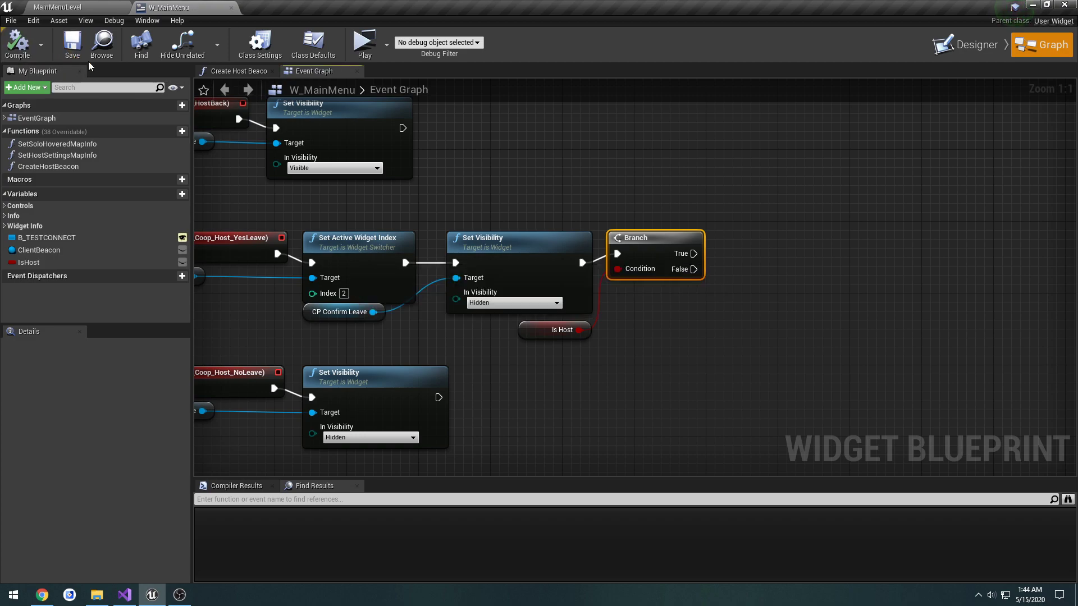
left_click(38, 250)
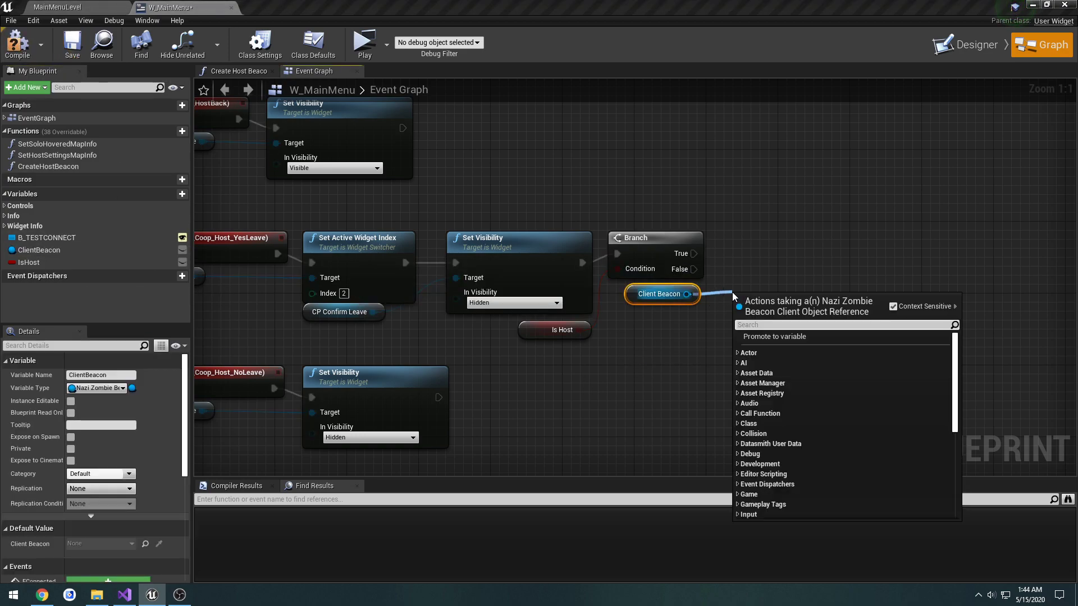
Step: Add an Is Valid check on ClientBeacon driven from the Branch's False output
type("valid")
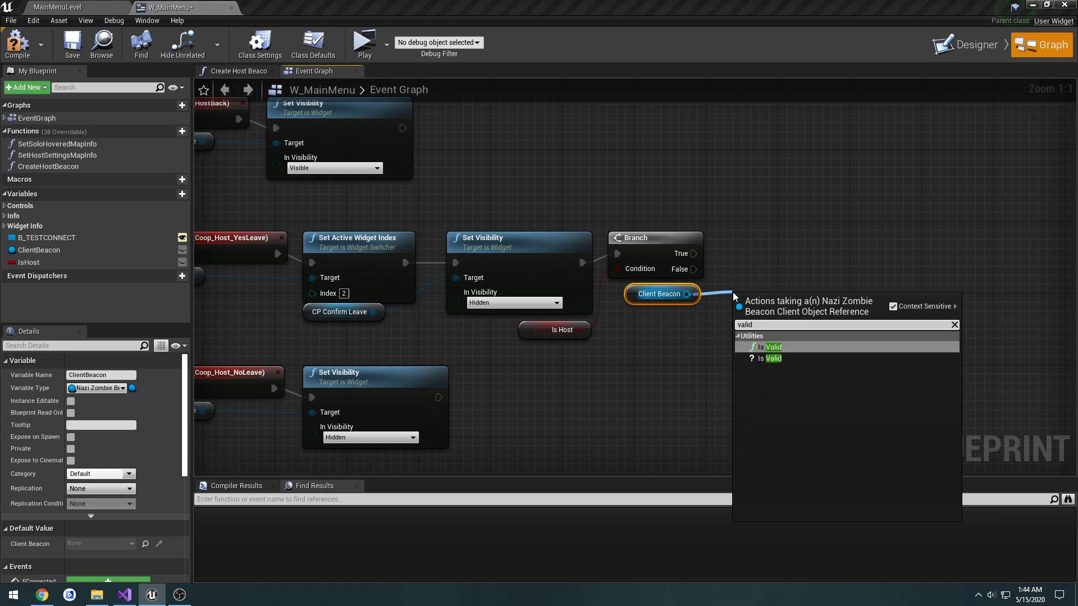
left_click(767, 359)
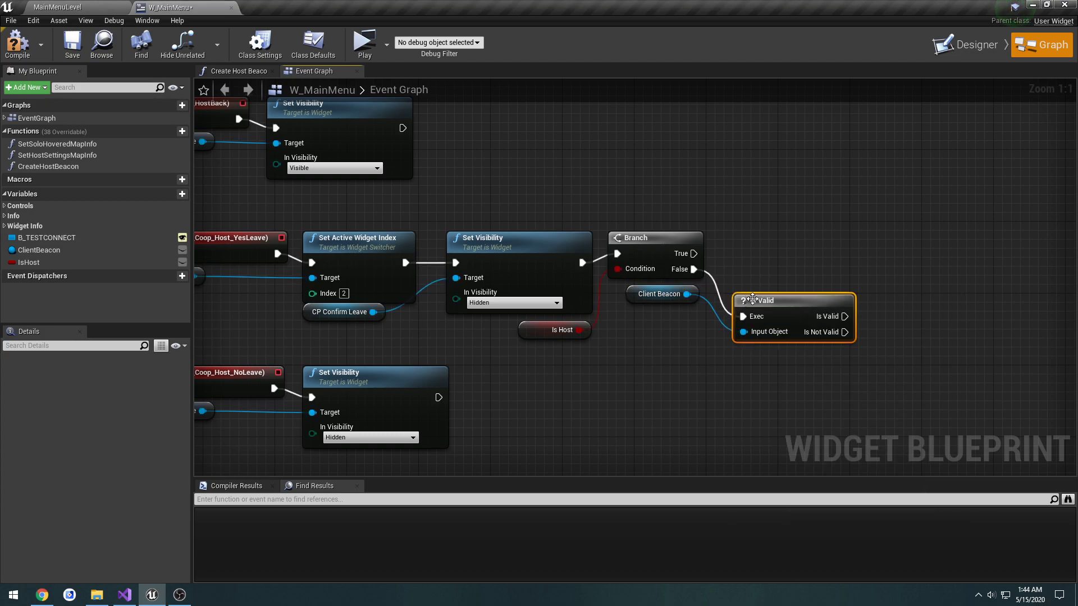
left_click_drag(767, 299, 777, 274)
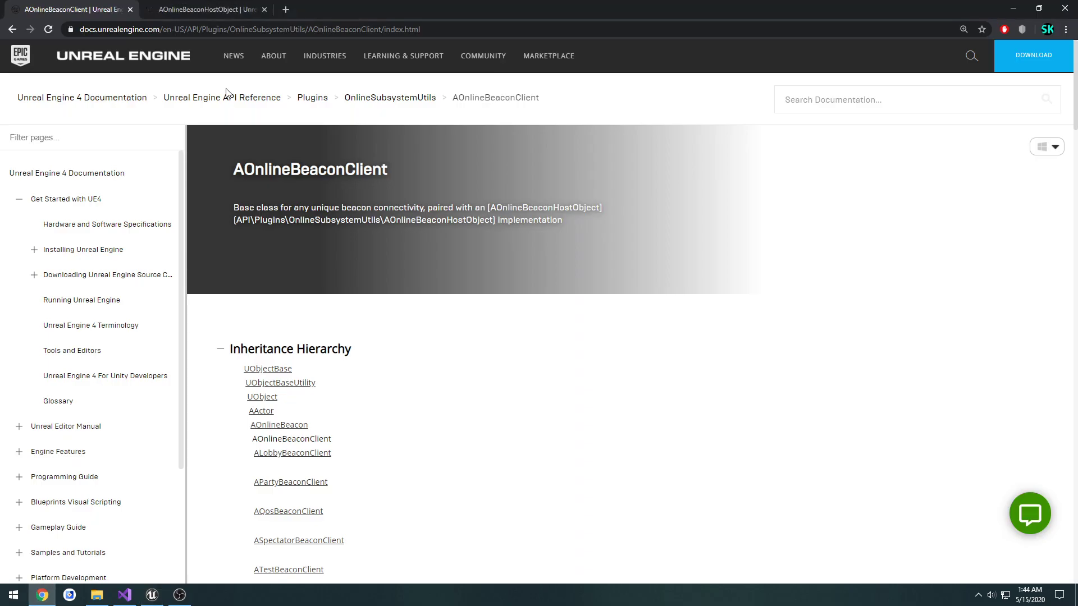
Step: Review the AOnlineBeaconClient page down to DestroyBeacon, then return to the main menu blueprint
scroll("down", 3)
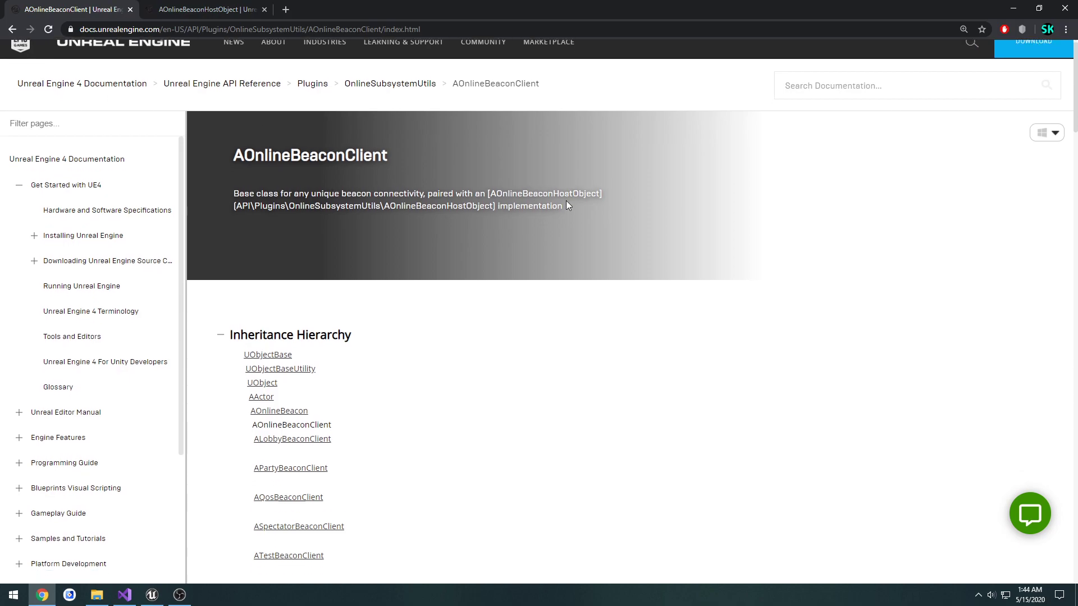
scroll("down", 3)
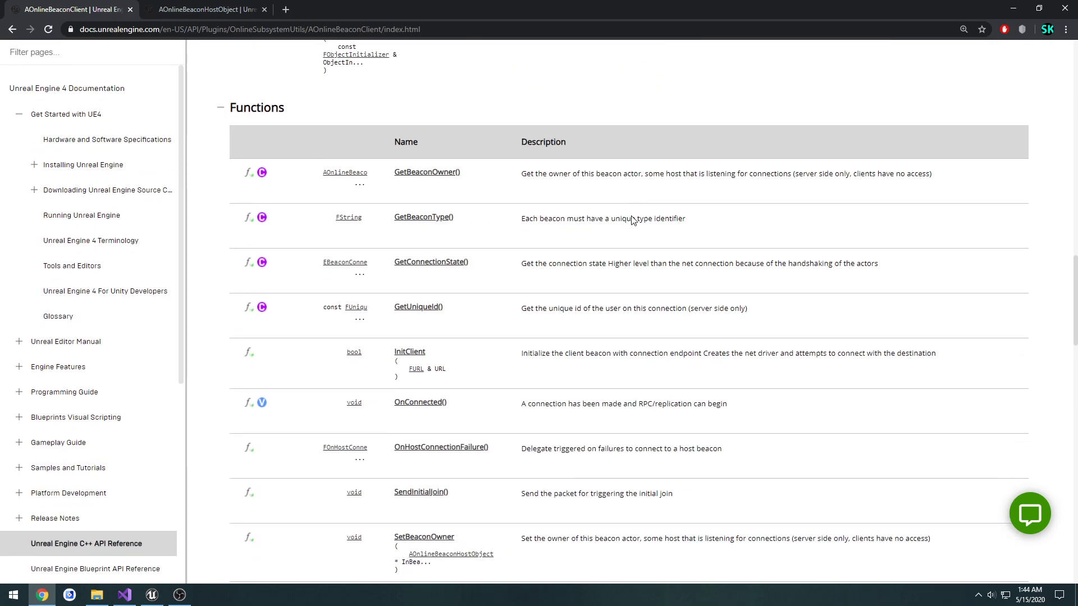
scroll("down", 3)
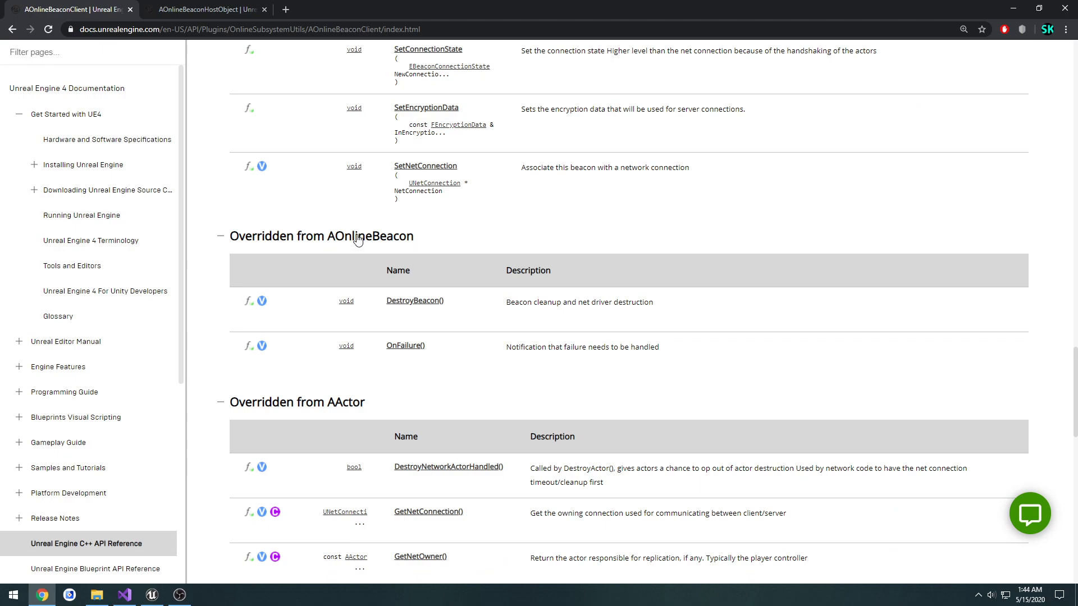
mouse_move(414, 309)
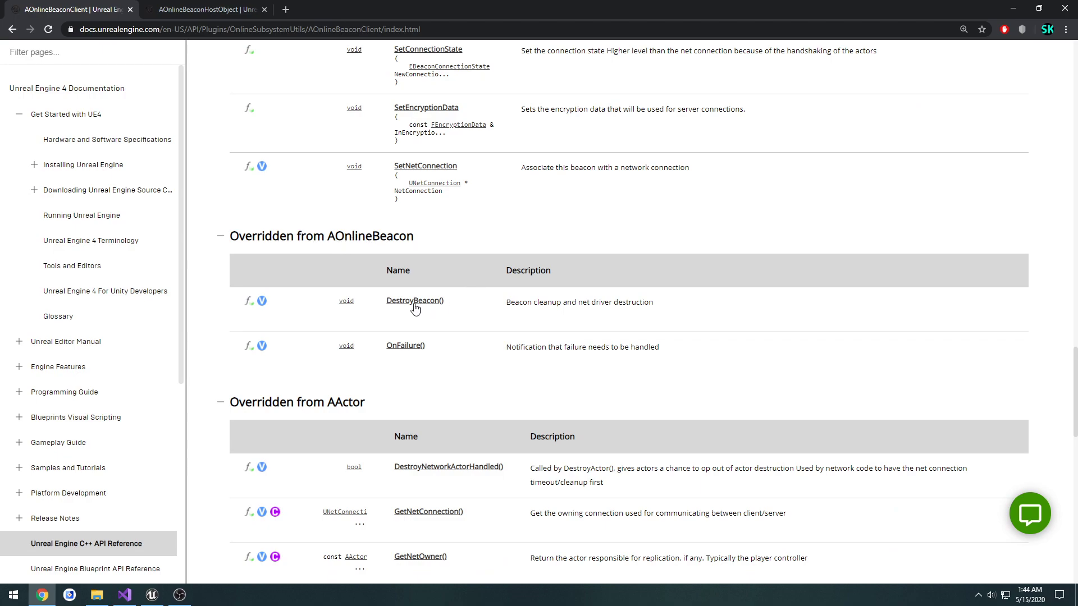
mouse_move(520, 321)
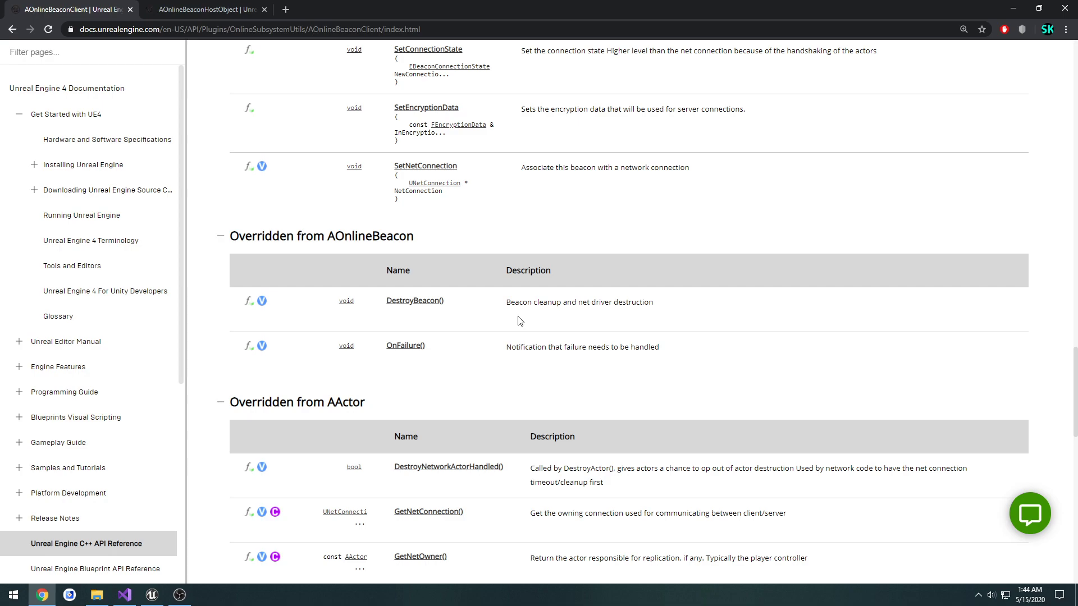
scroll("down", 3)
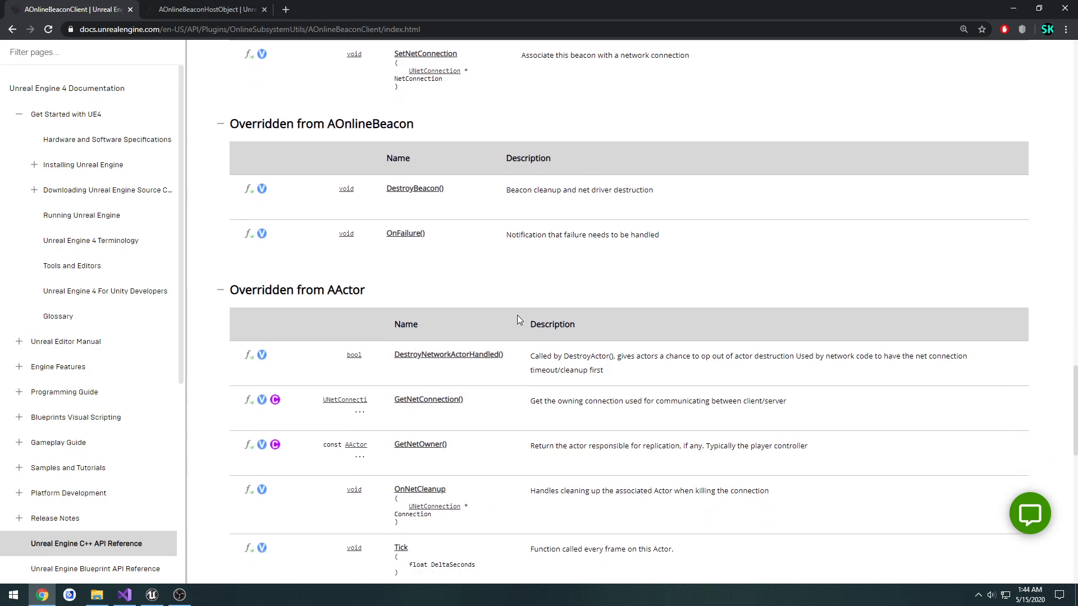
scroll("down", 3)
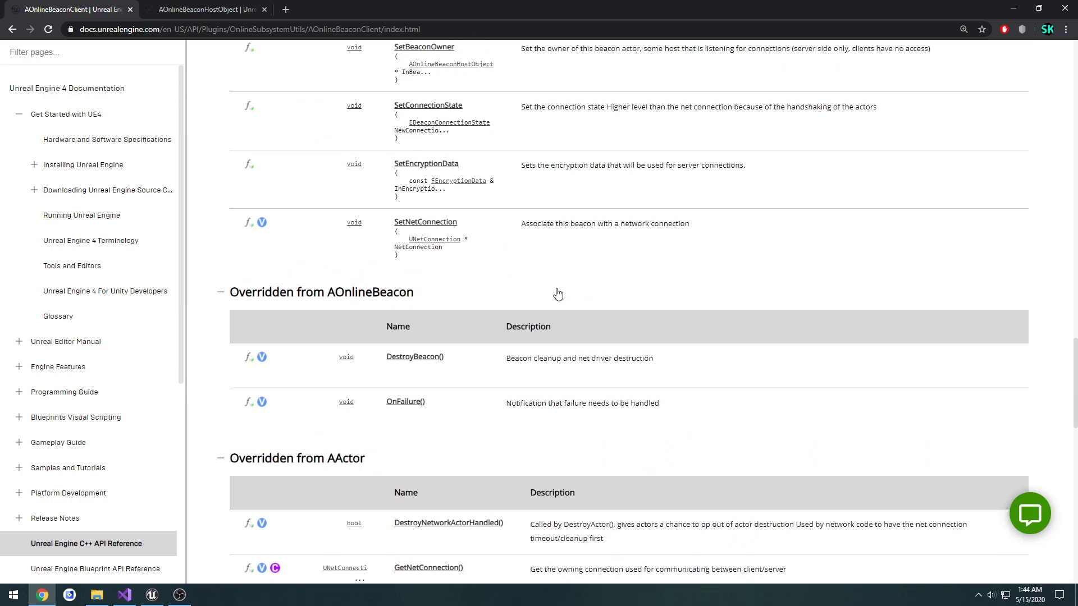
mouse_move(557, 302)
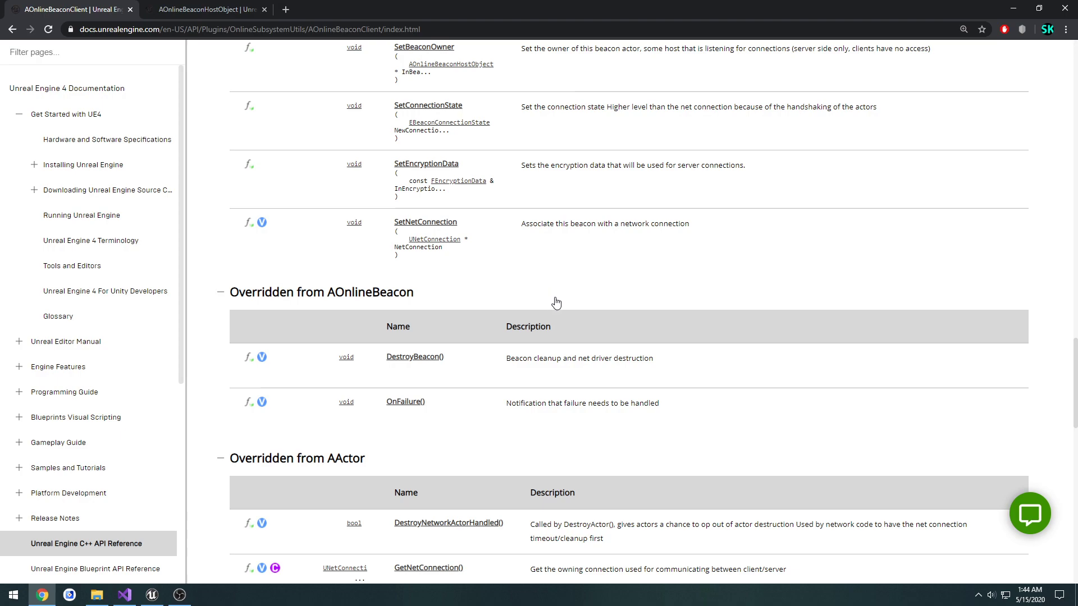
mouse_move(597, 323)
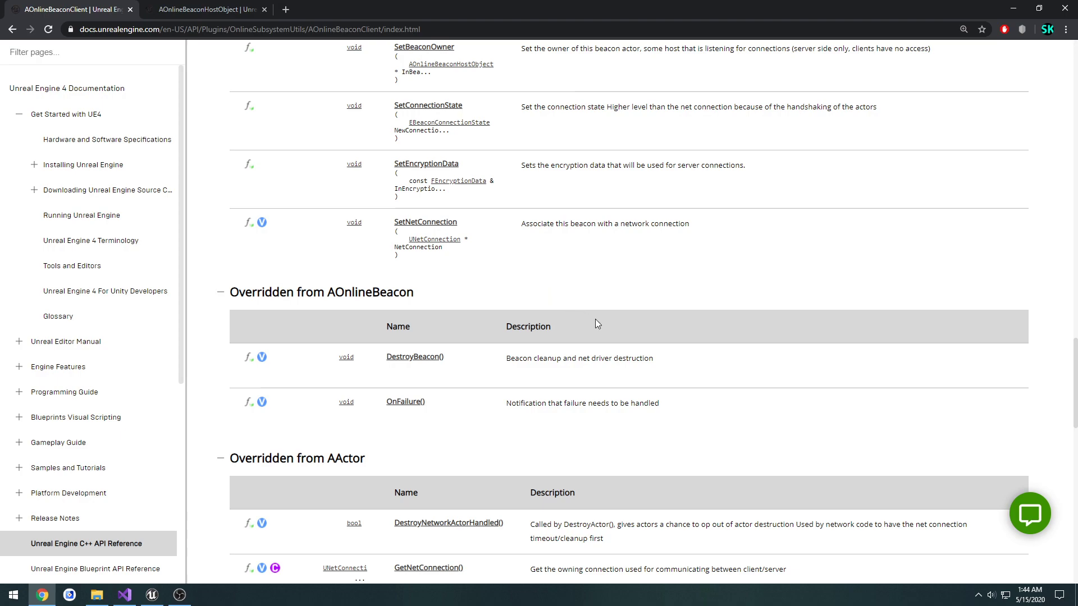
left_click(150, 595)
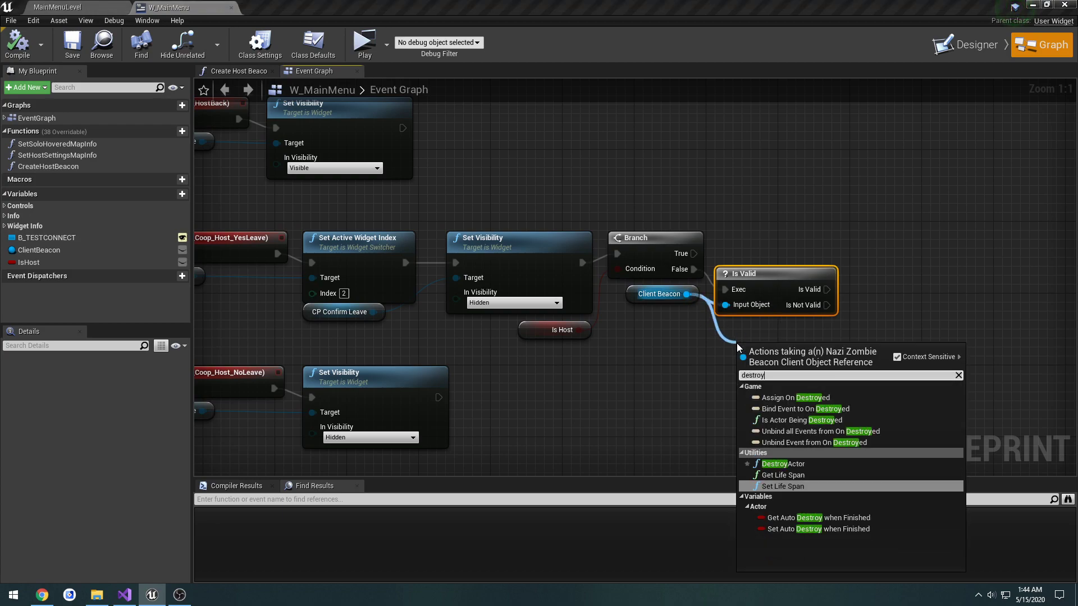
left_click(123, 595)
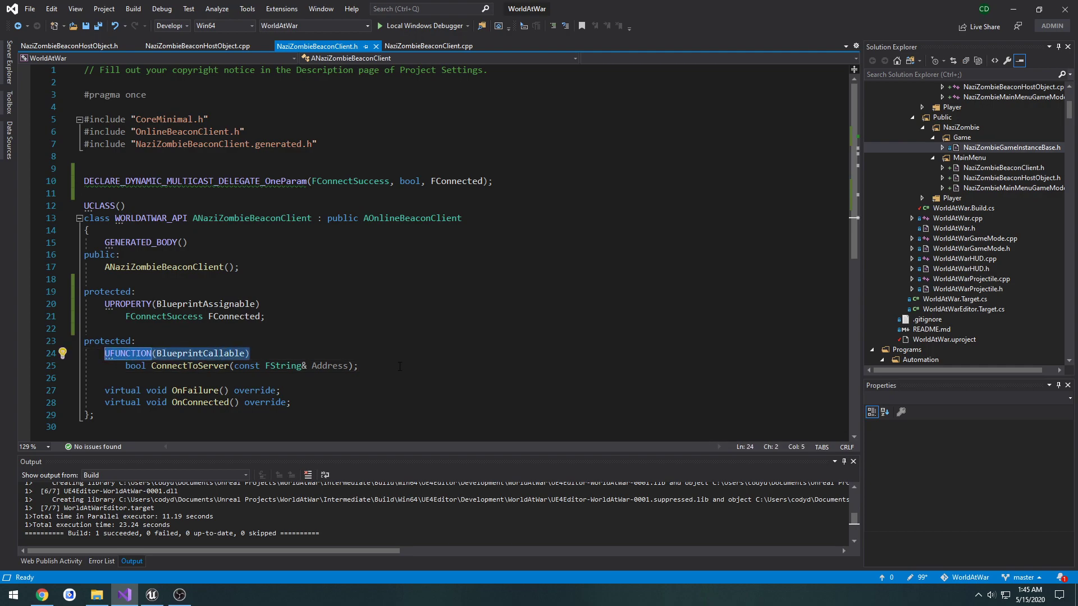
Step: Declare UFUNCTION(BlueprintCallable) void LeaveLobby(); in NaziZombieBeaconClient.h
type("UFUNCTION(BlueprintCallable)")
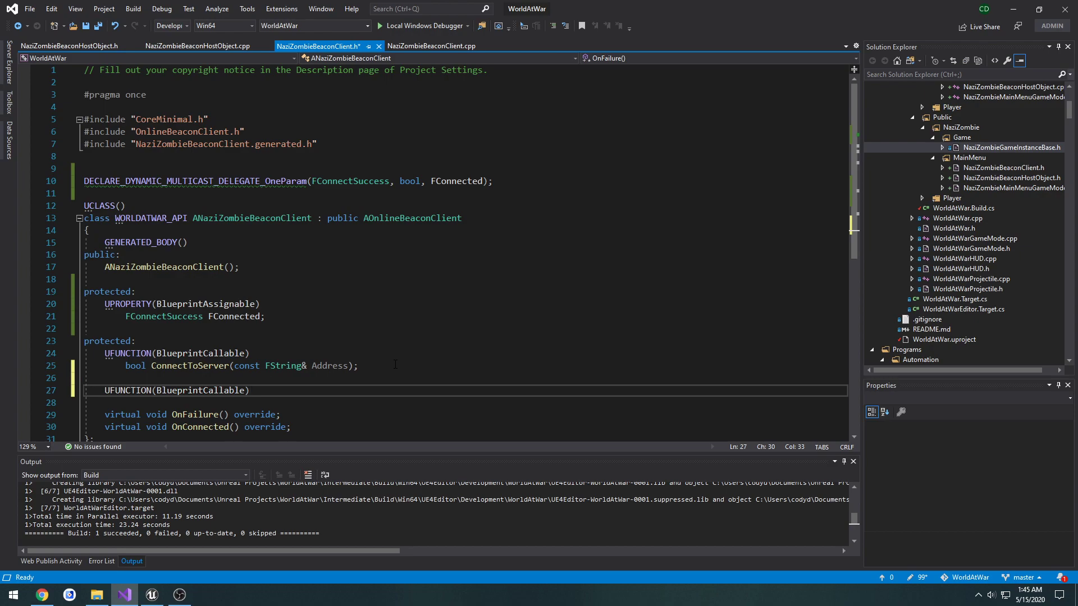
type("void")
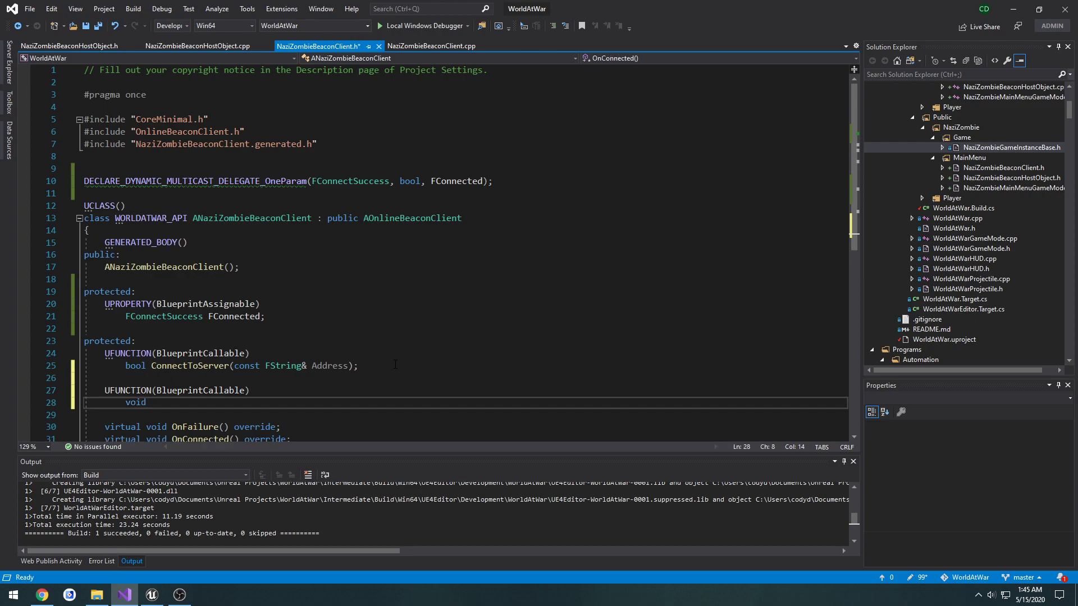
type("LeaveL")
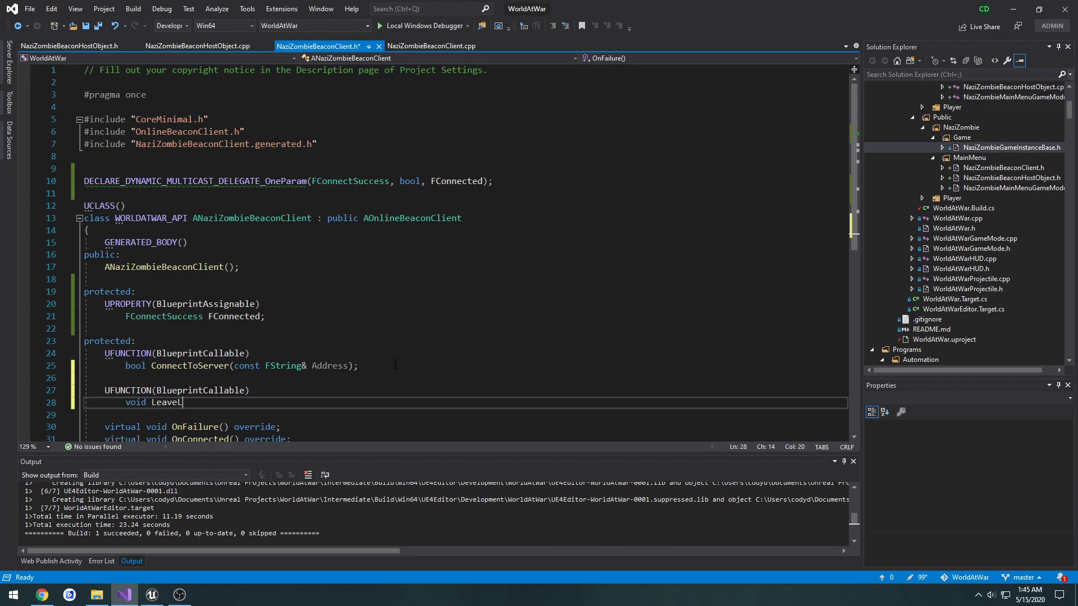
type("obby();")
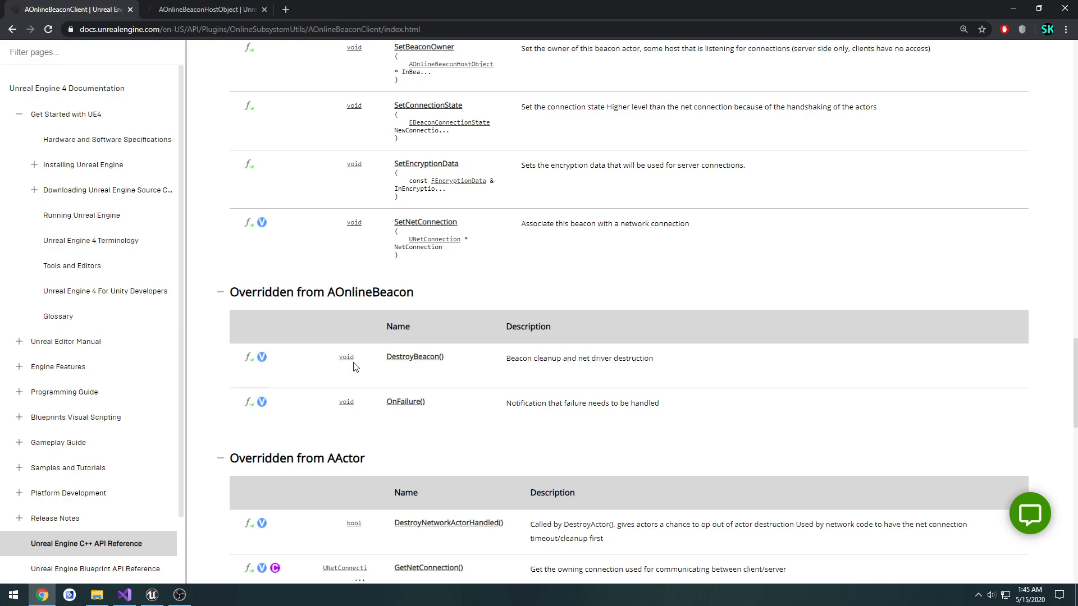
mouse_move(500, 359)
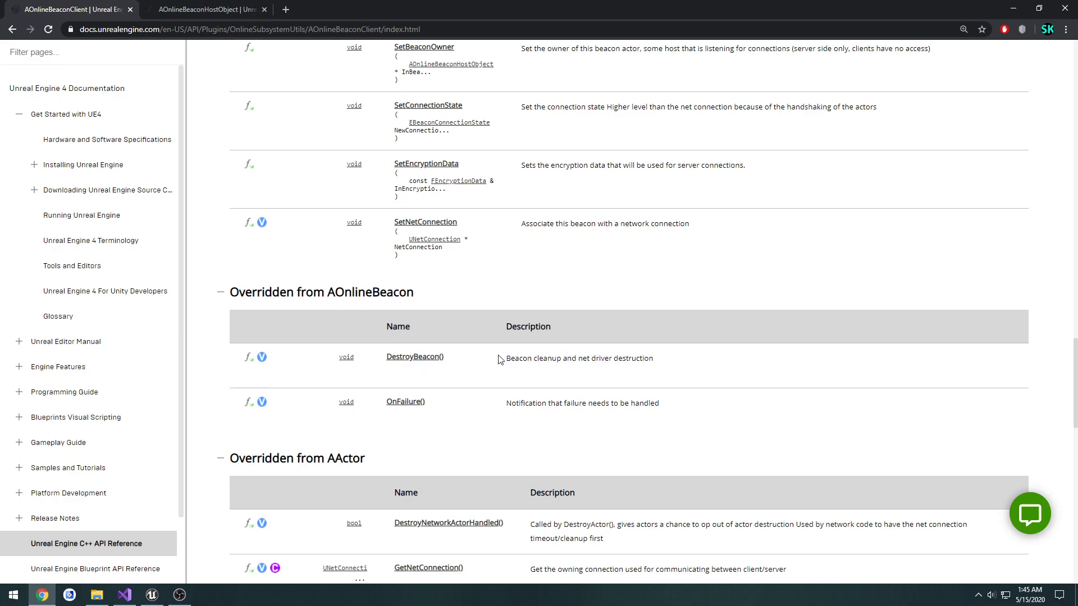
left_click(124, 595)
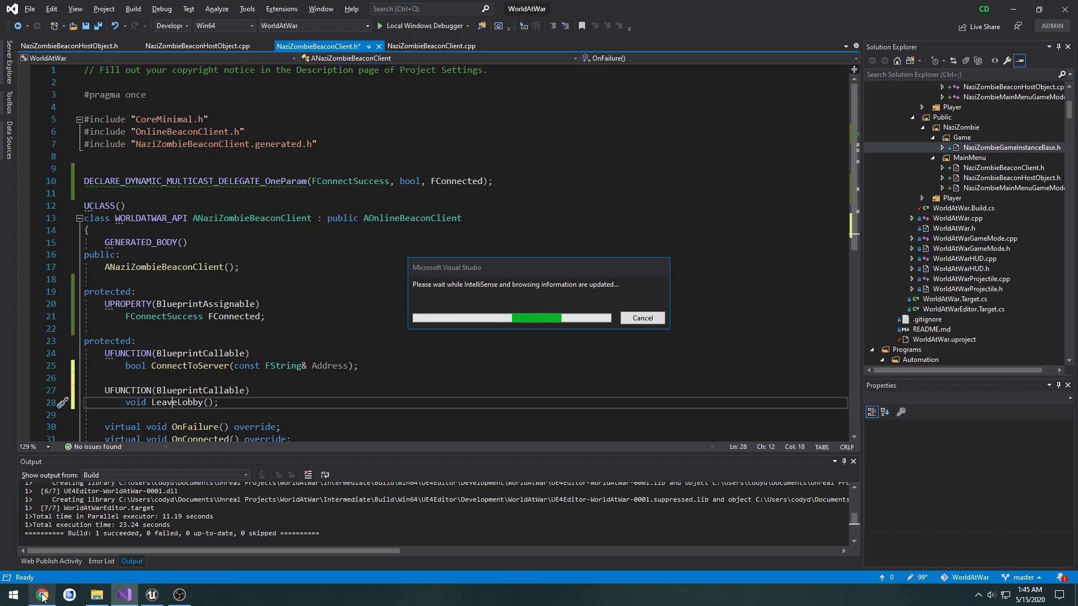
Step: Find NotifyClientDisconnected in the AOnlineBeaconHostObject docs and return to the code
left_click(42, 595)
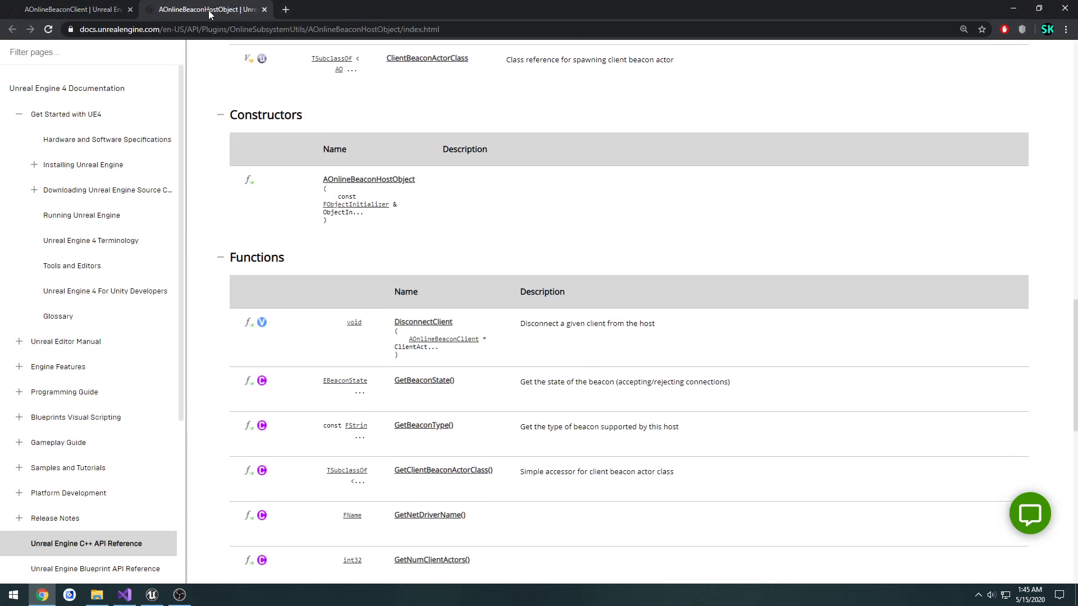
scroll("down", 3)
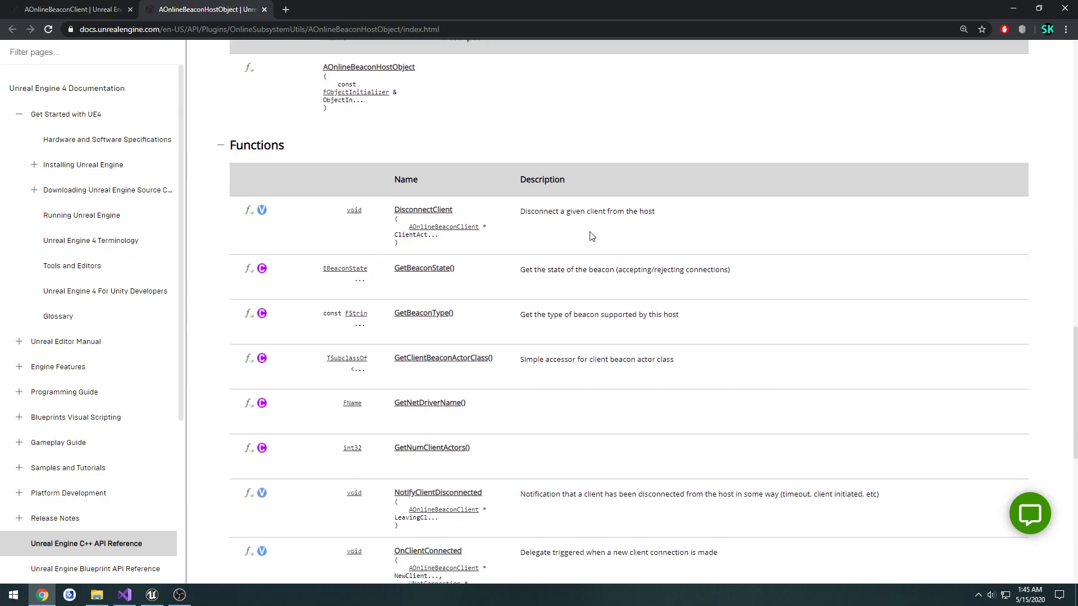
scroll("down", 3)
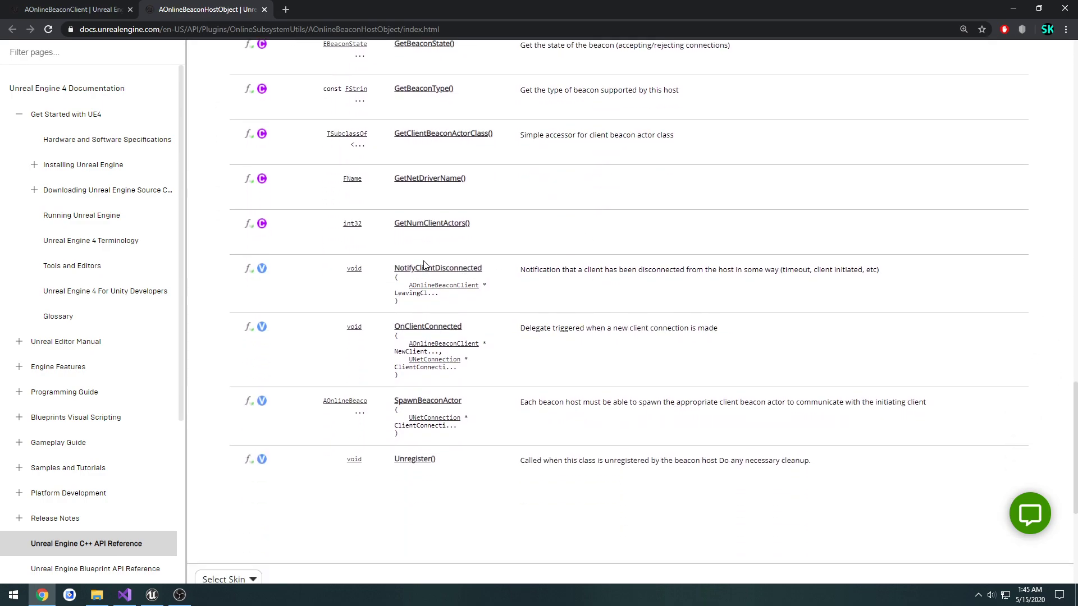
left_click(437, 267)
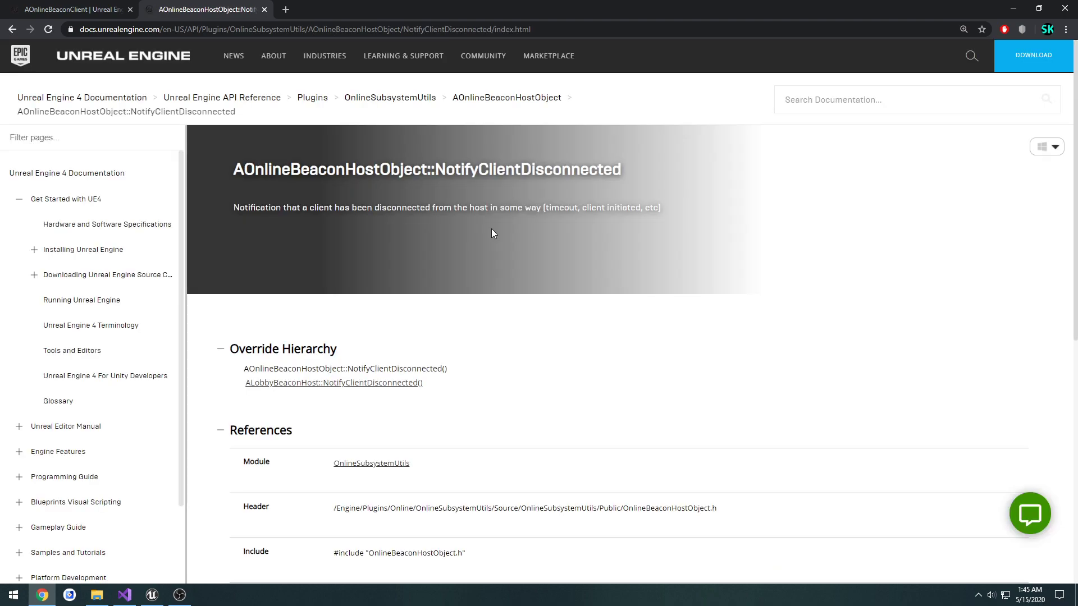
key("alt+tab")
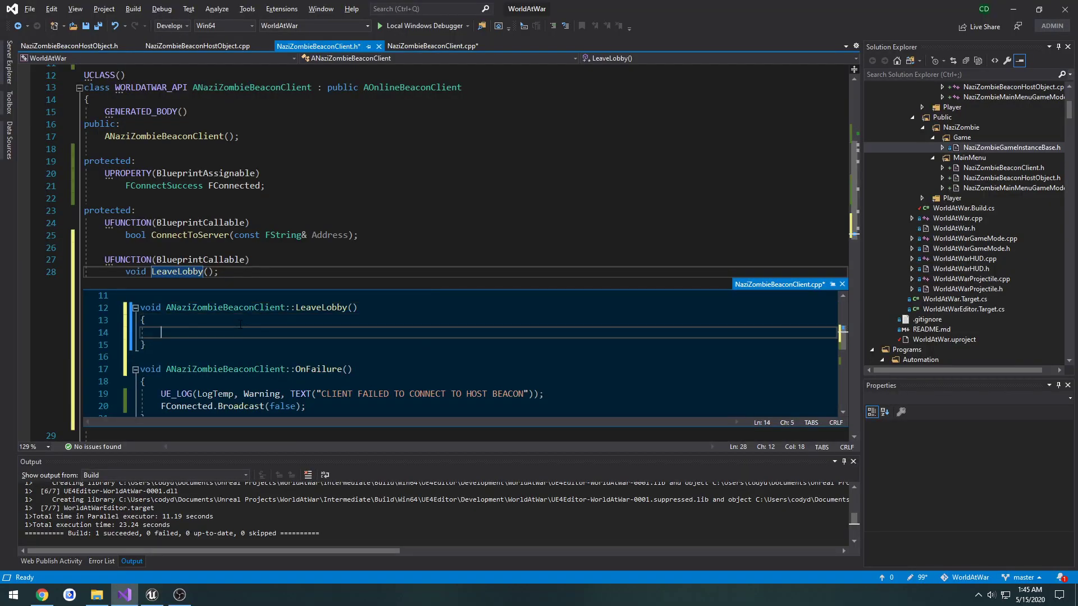
Step: Make LeaveLobby() in NaziZombieBeaconClient.cpp call DestroyBeacon();
left_click(433, 46)
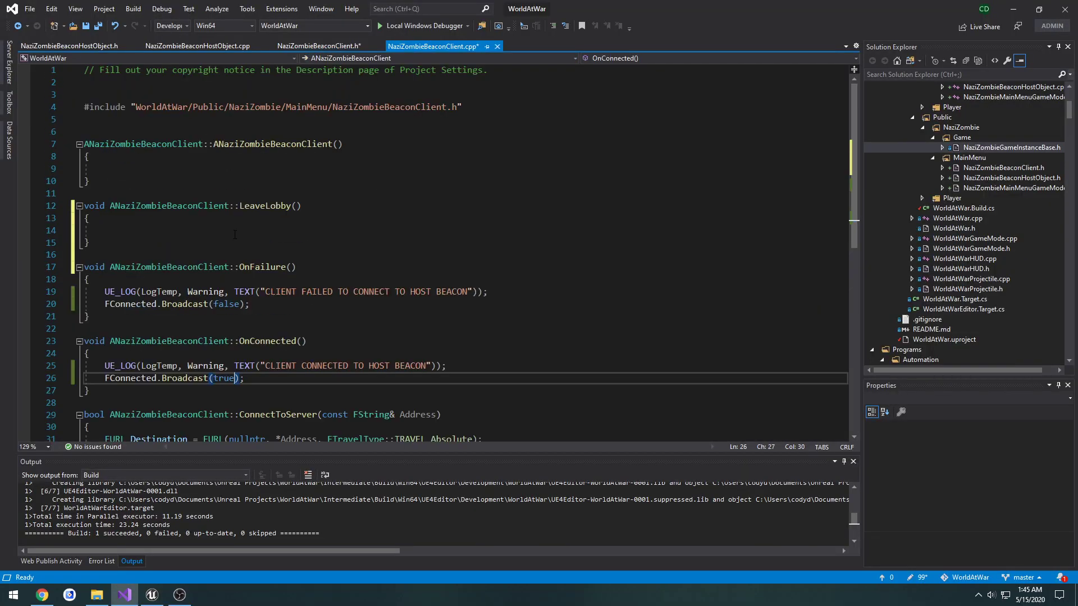
left_click(227, 231)
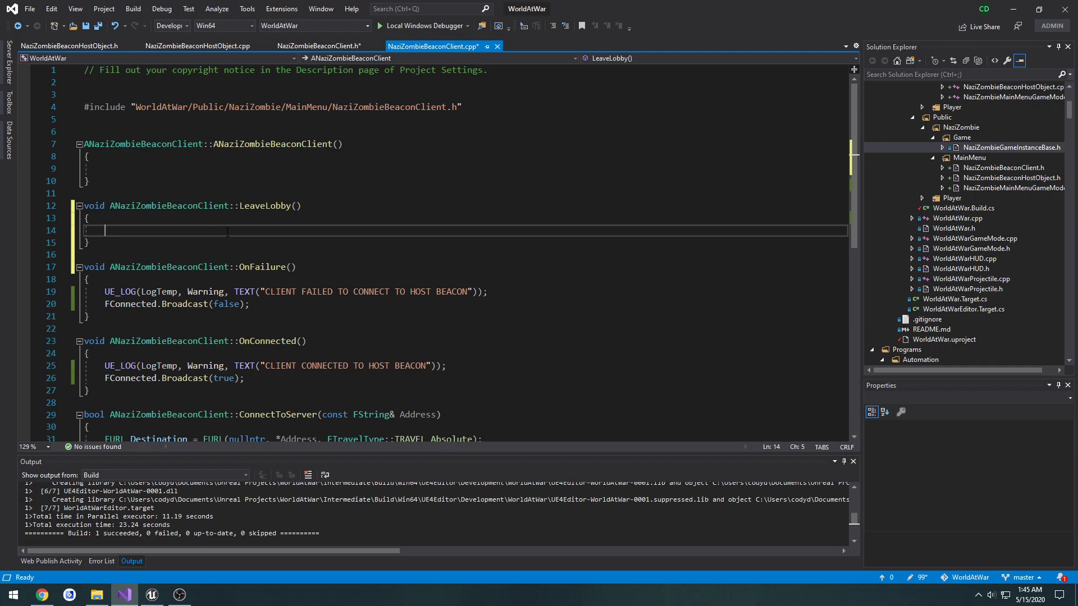
key("alt+tab")
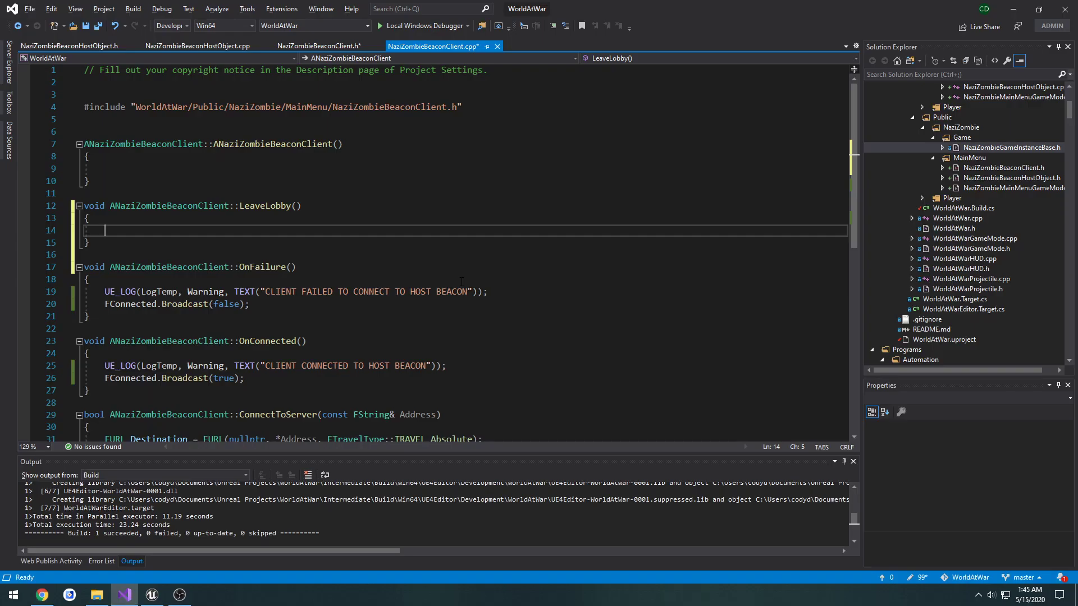
type("DestroyBeacon")
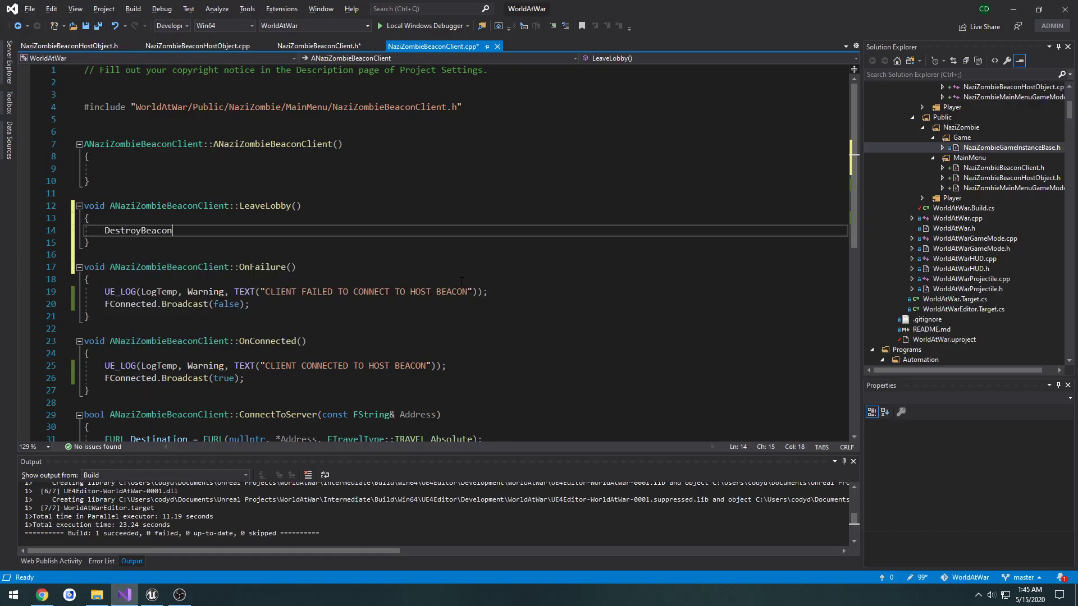
type("();")
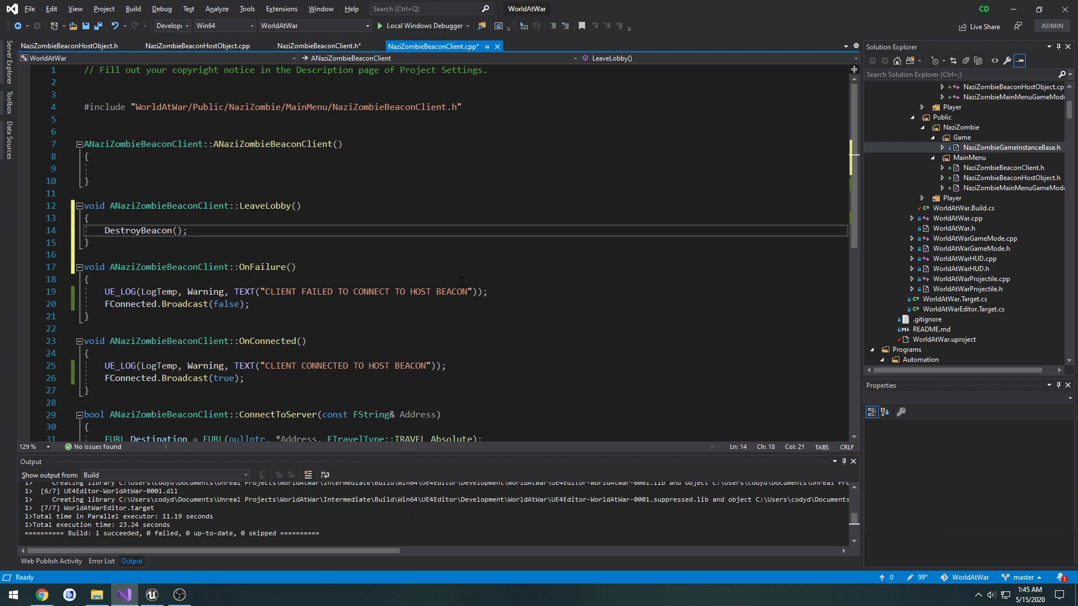
left_click(68, 44)
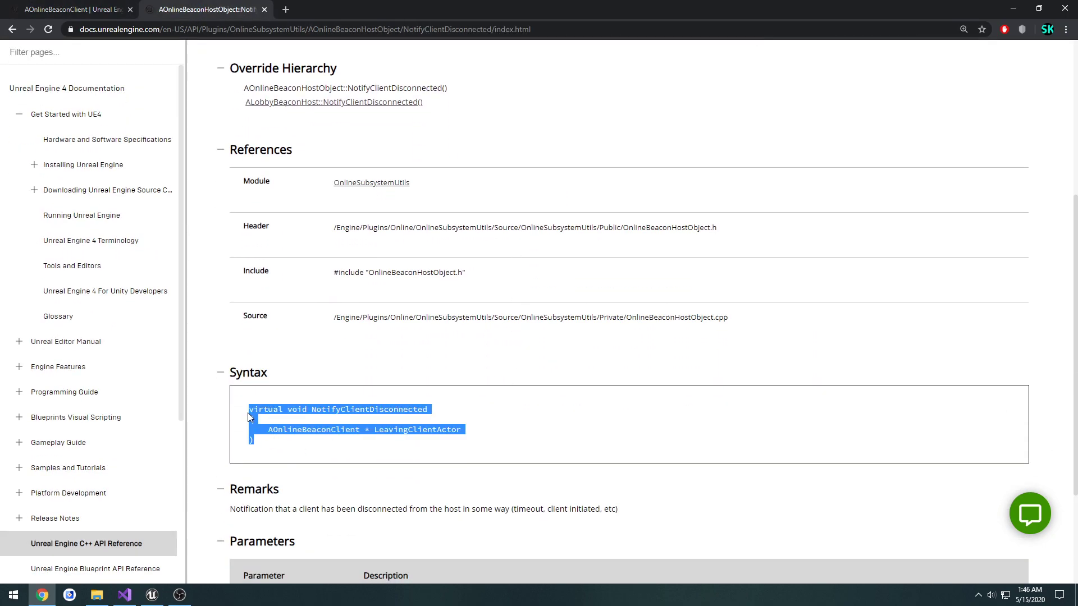
Step: Declare virtual void NotifyClientDisconnected(AOnlineBeaconClient* LeavingClientActor) override; in the host object header
left_click(124, 595)
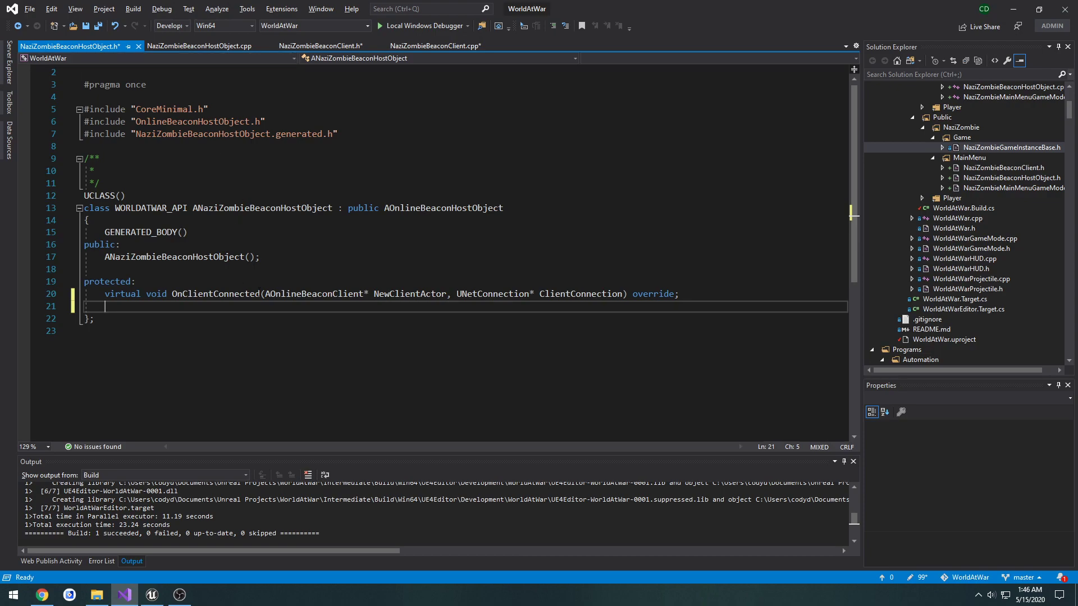
type("virtual void NotifyClientDisconnected(AOnlineBeaconClient* LeavingClientActor)")
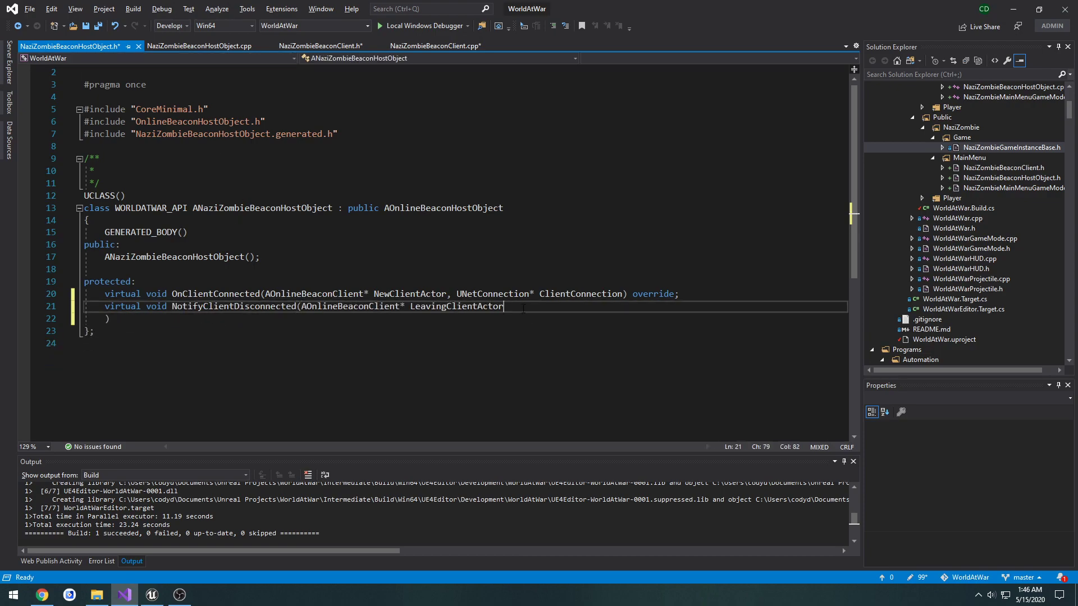
type(") ove")
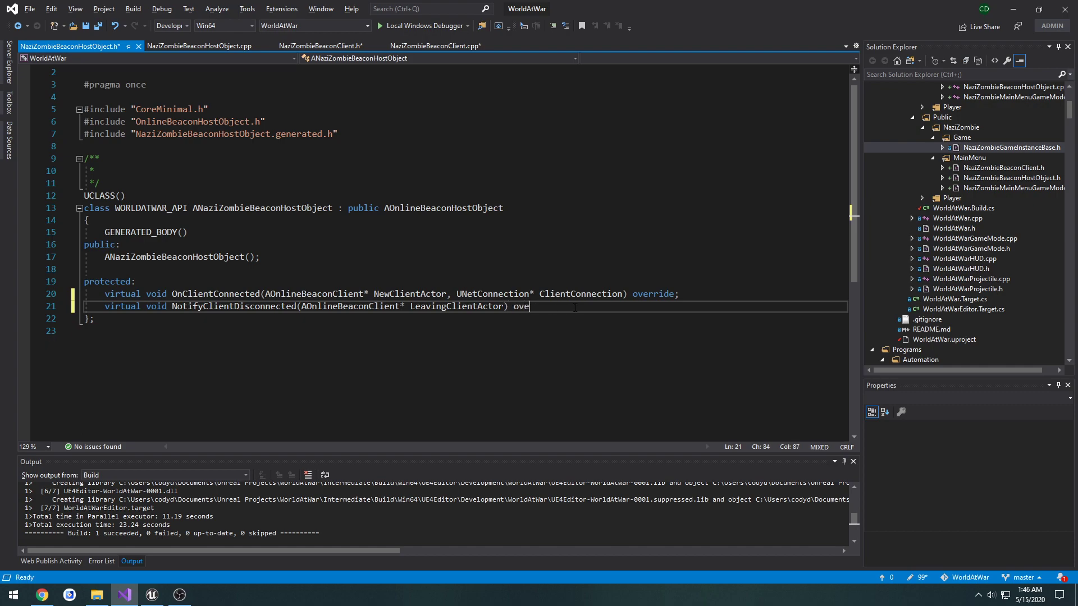
type("rride;")
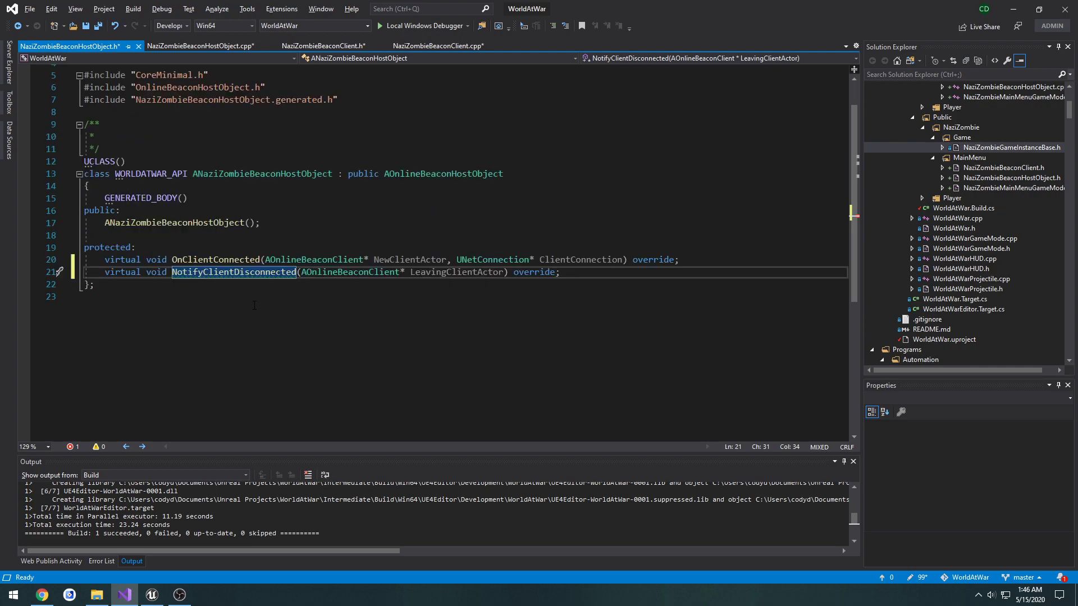
Step: Define NotifyClientDisconnected in the host object source, calling the parent with LeavingClientActor
left_click(200, 46)
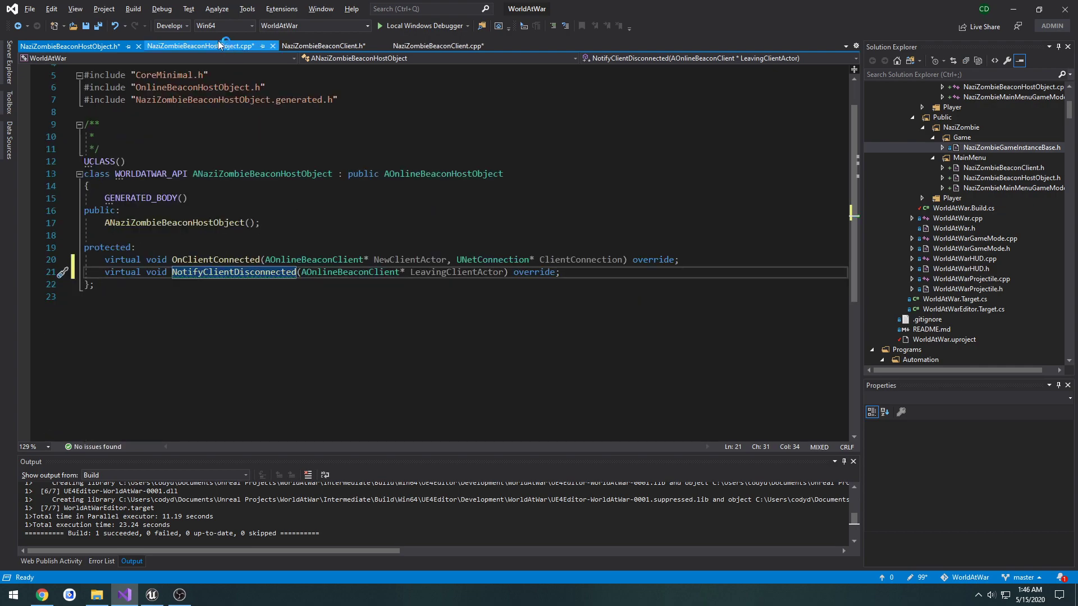
left_click(200, 45)
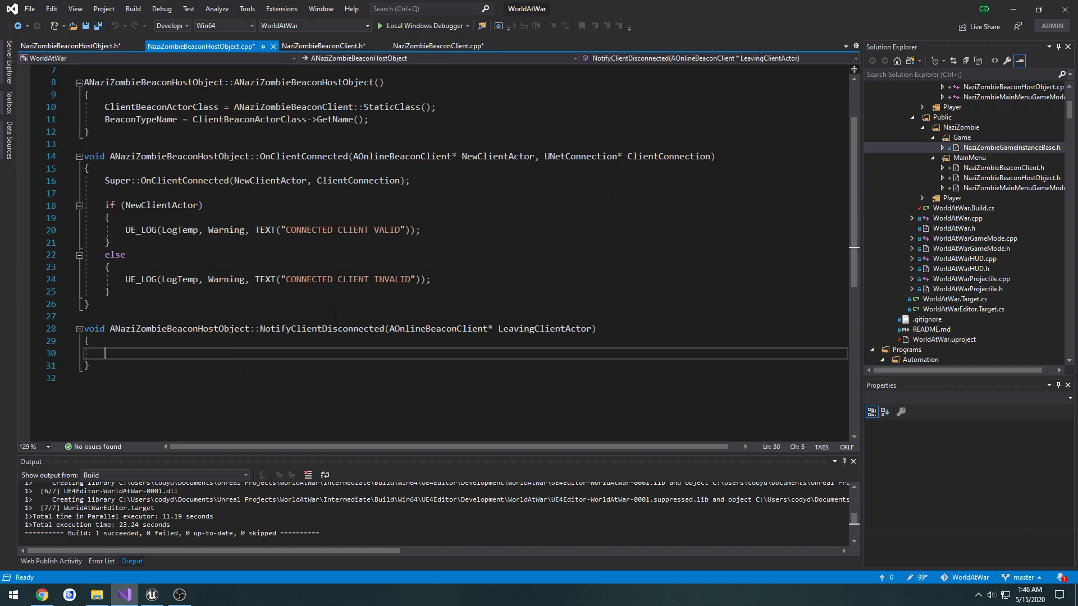
type("Super")
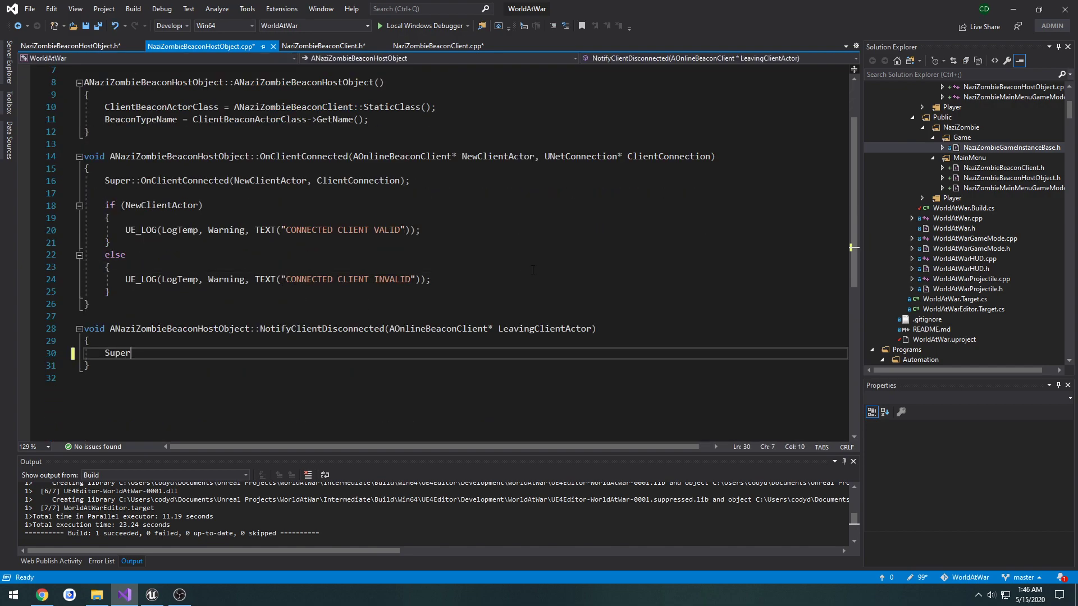
type("::OnClientCon")
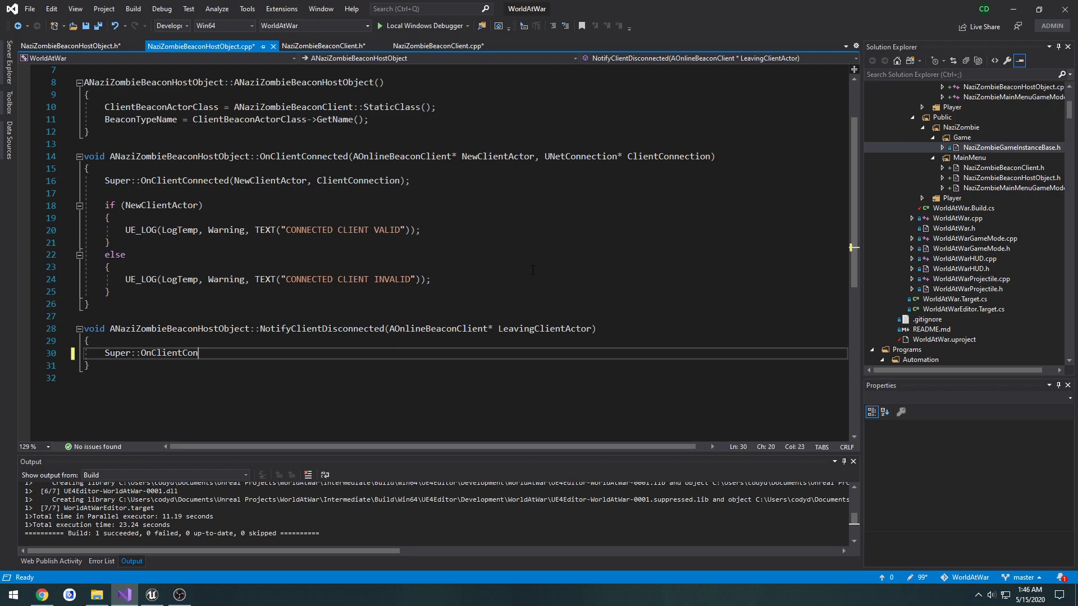
type("nected()")
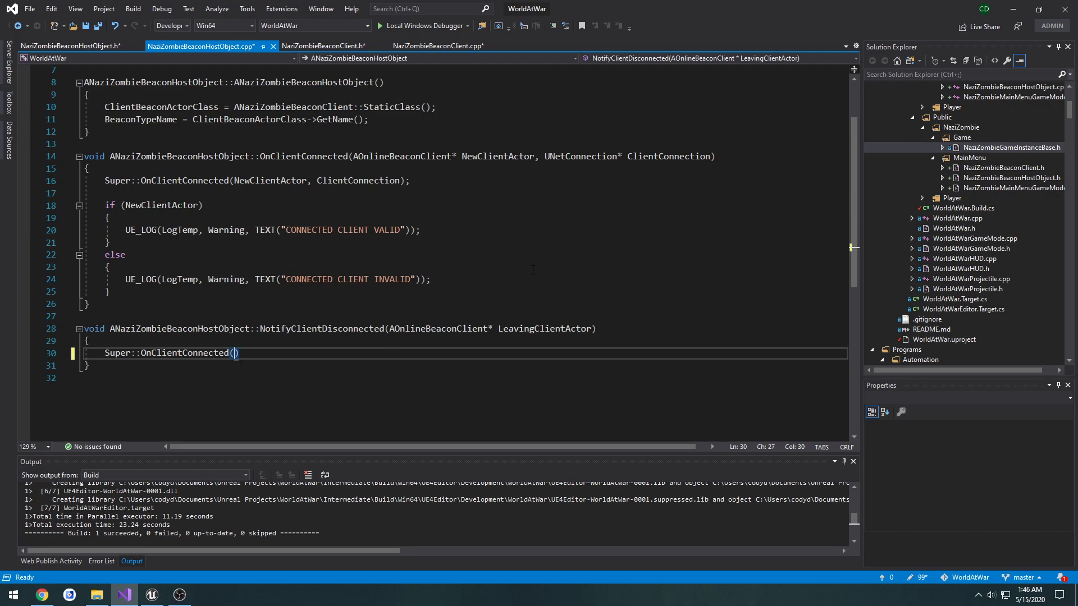
type("LeavingClientAc")
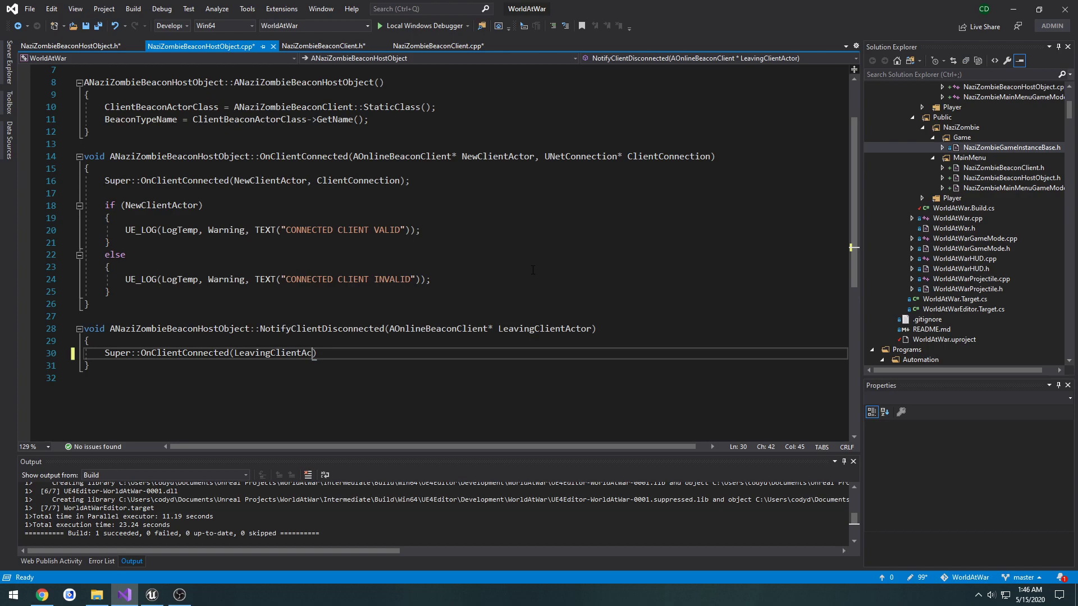
type("tor);")
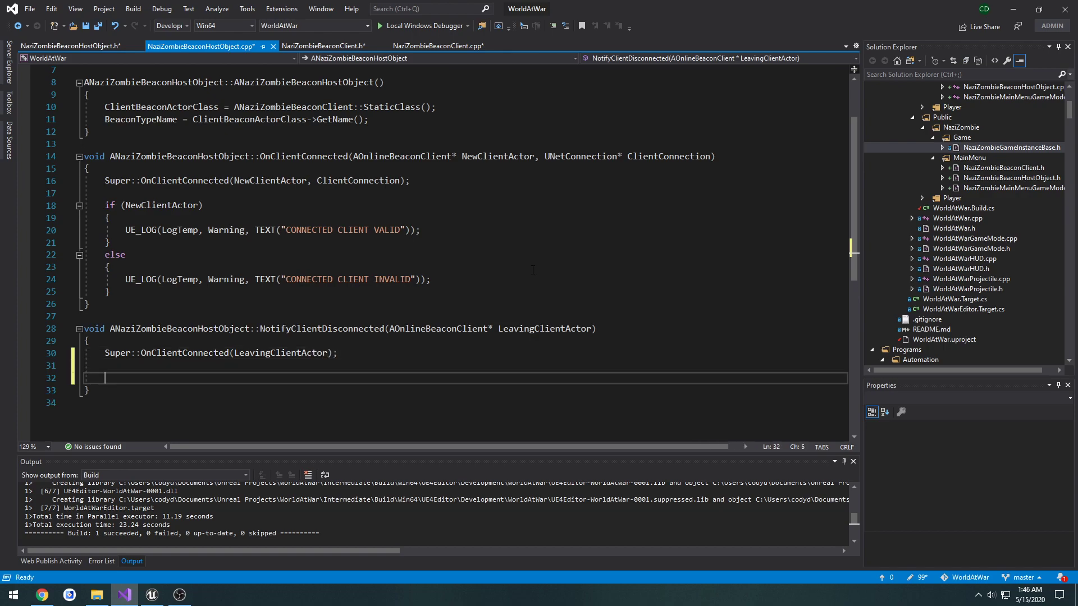
Step: Add a UE_LOG reading 'Client Has DISCONNECTED' and start a build
type("UE_LOG(LogTemp, Warning, TEXT(\"CONNECTED CLIENT VALID\"));")
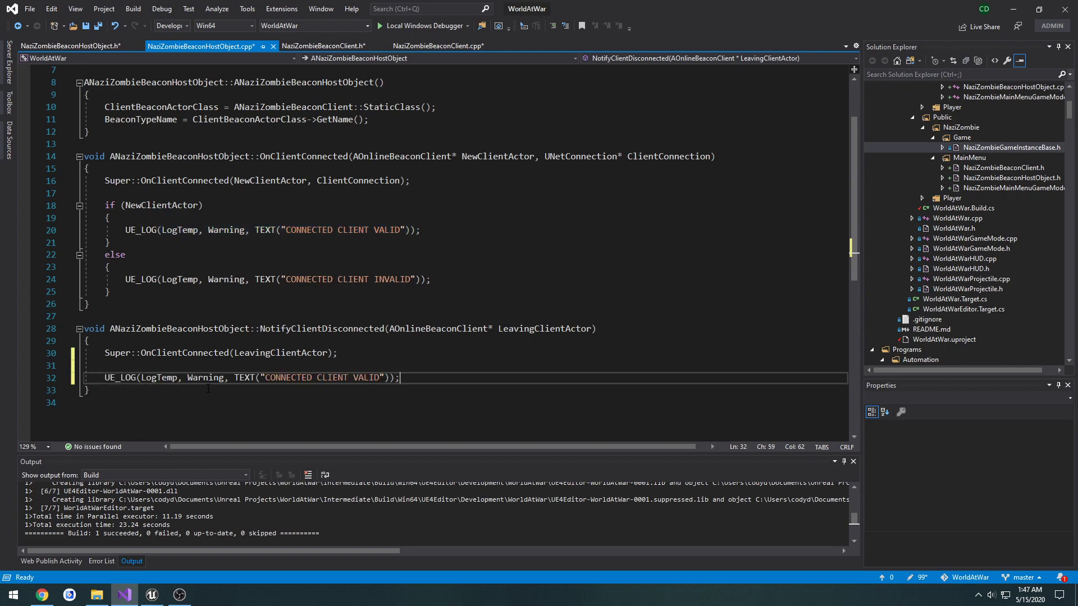
double_click(320, 377)
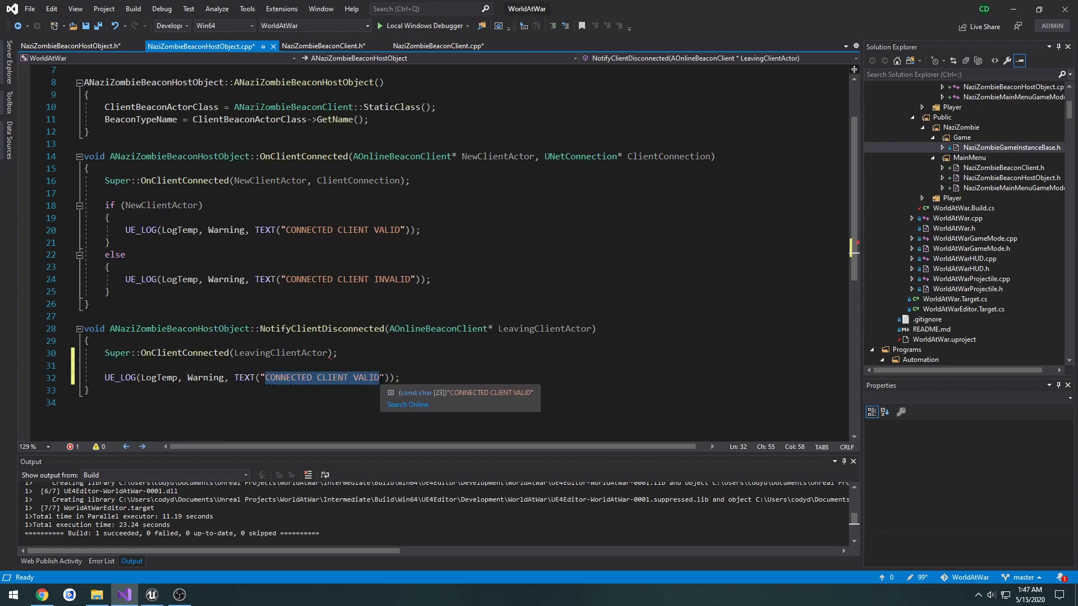
type("Client Has")
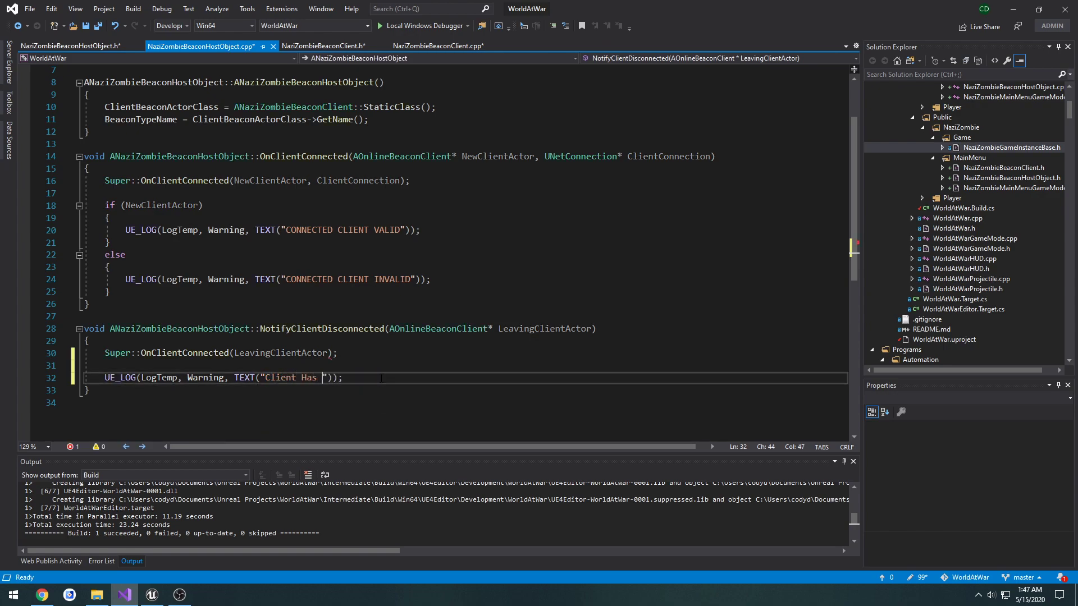
type("DISCONNECTED")
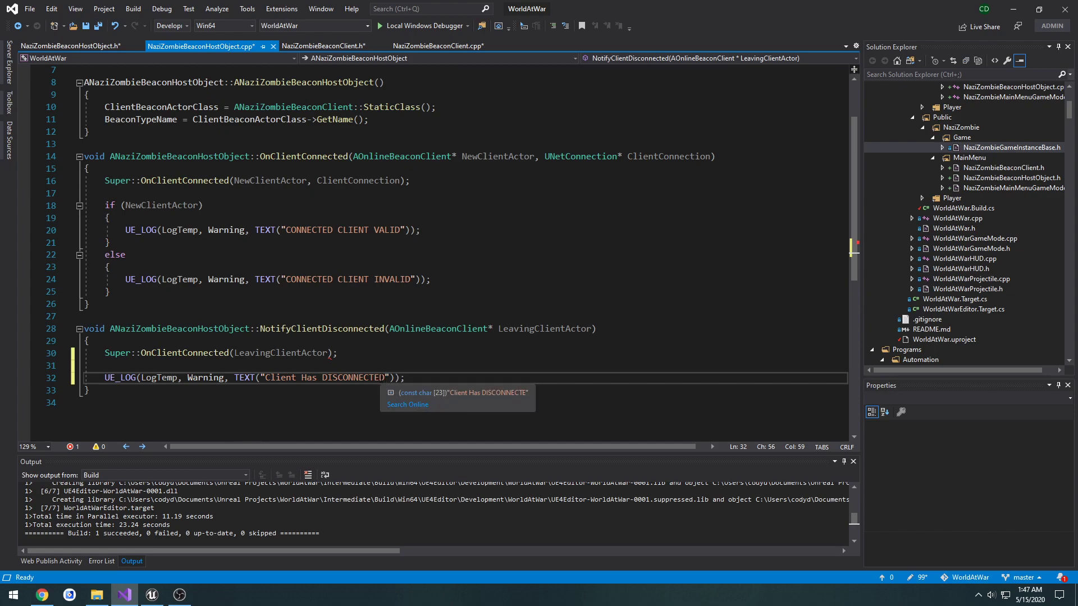
left_click(436, 46)
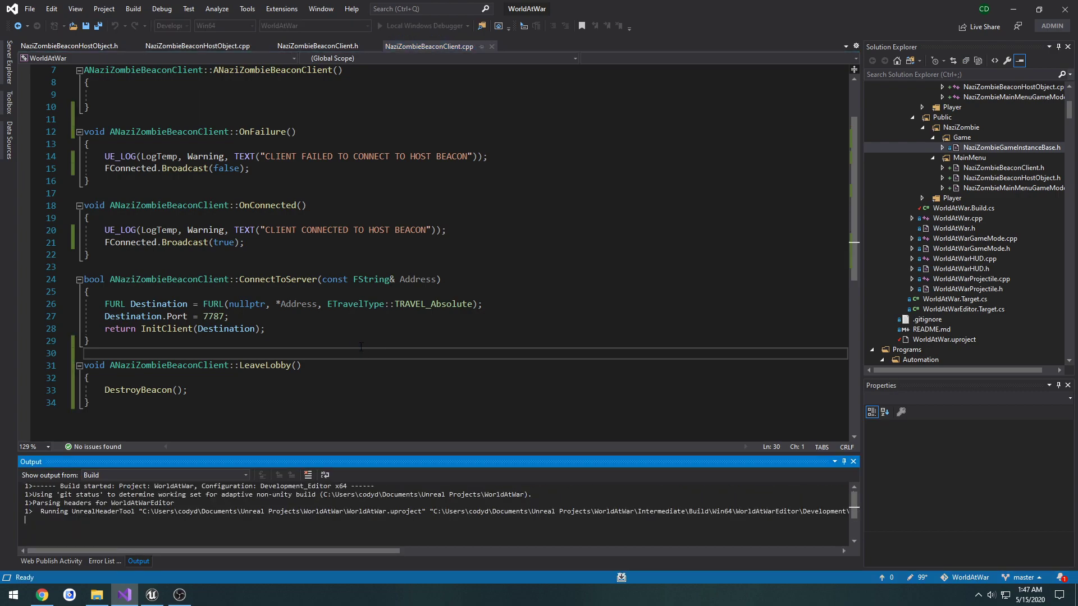
Step: Fix the parent call to NotifyClientDisconnected via the Error List, rebuild, and reopen WorldAtWar.uproject
left_click(152, 595)
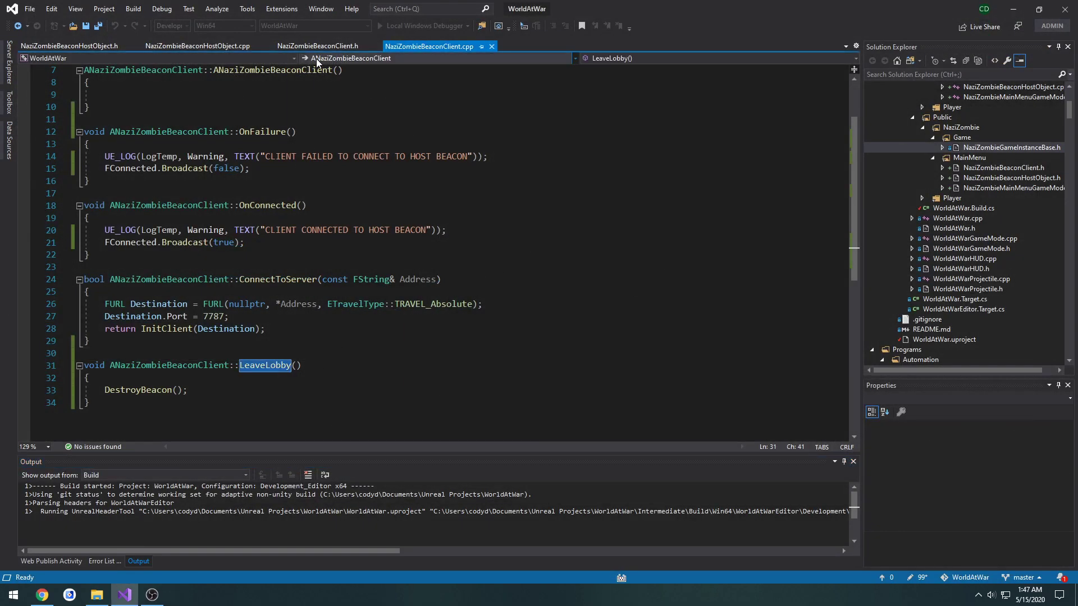
left_click(97, 595)
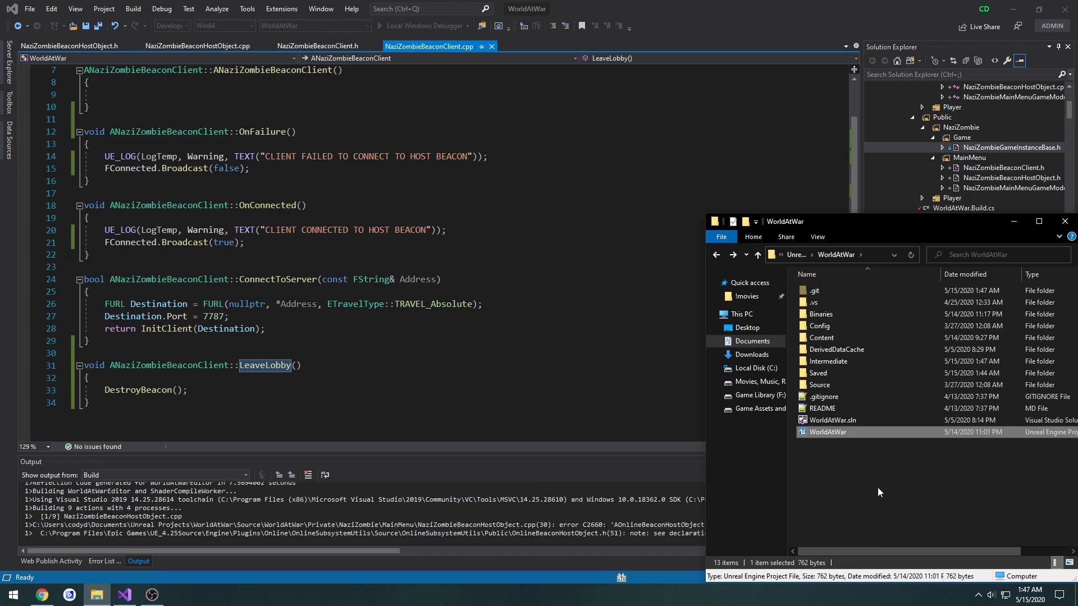
left_click(101, 561)
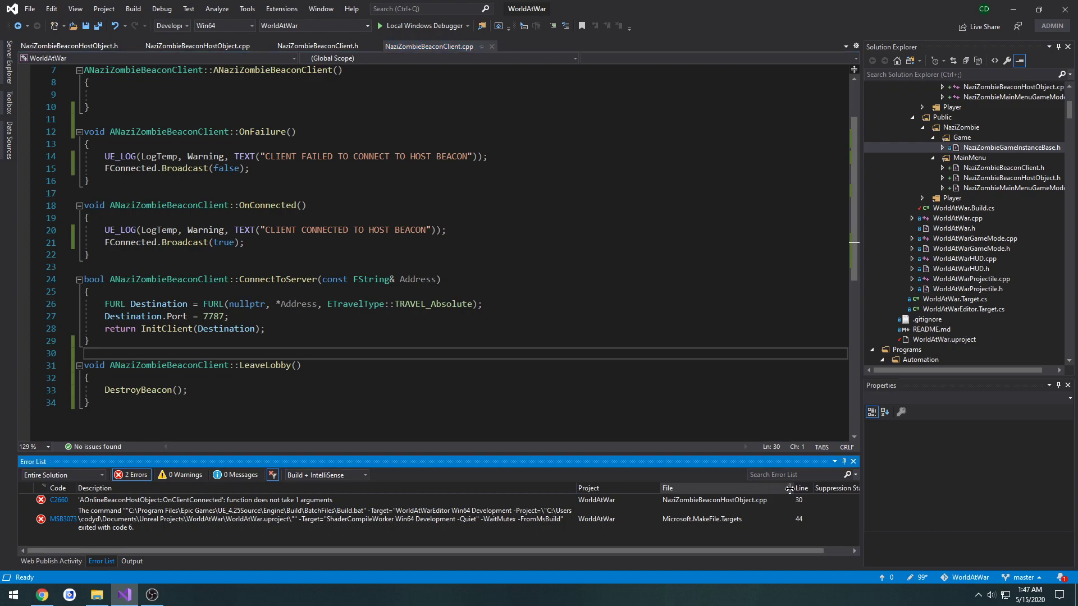
left_click(195, 46)
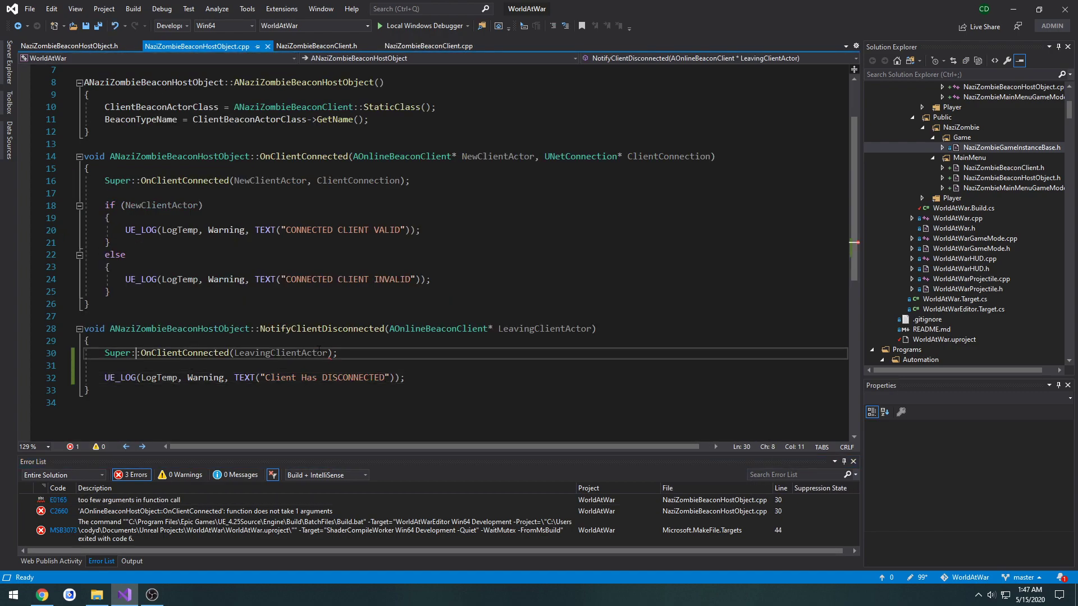
double_click(184, 353)
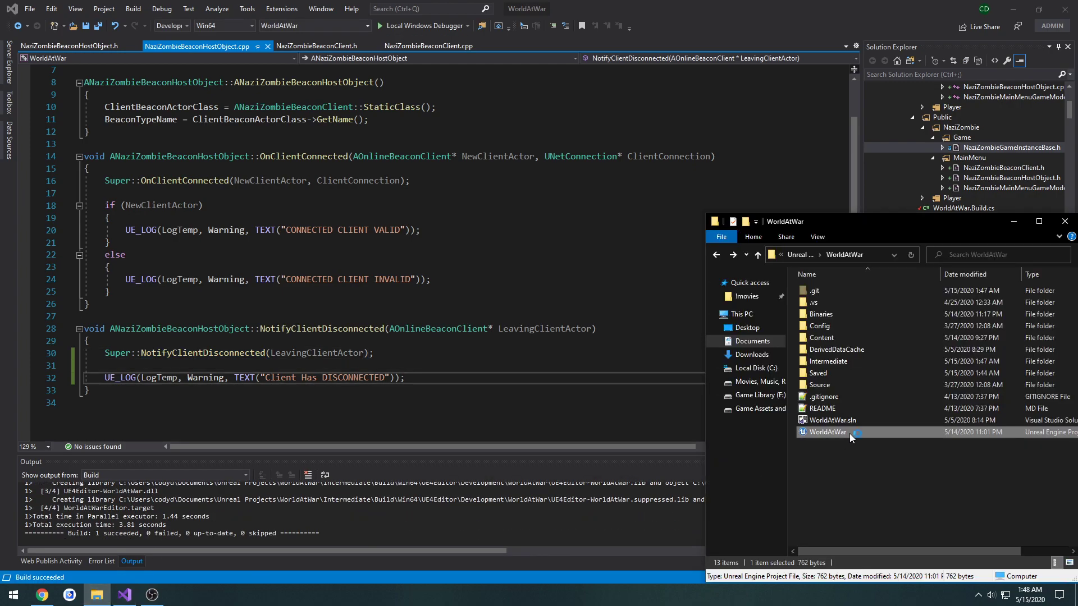
double_click(827, 432)
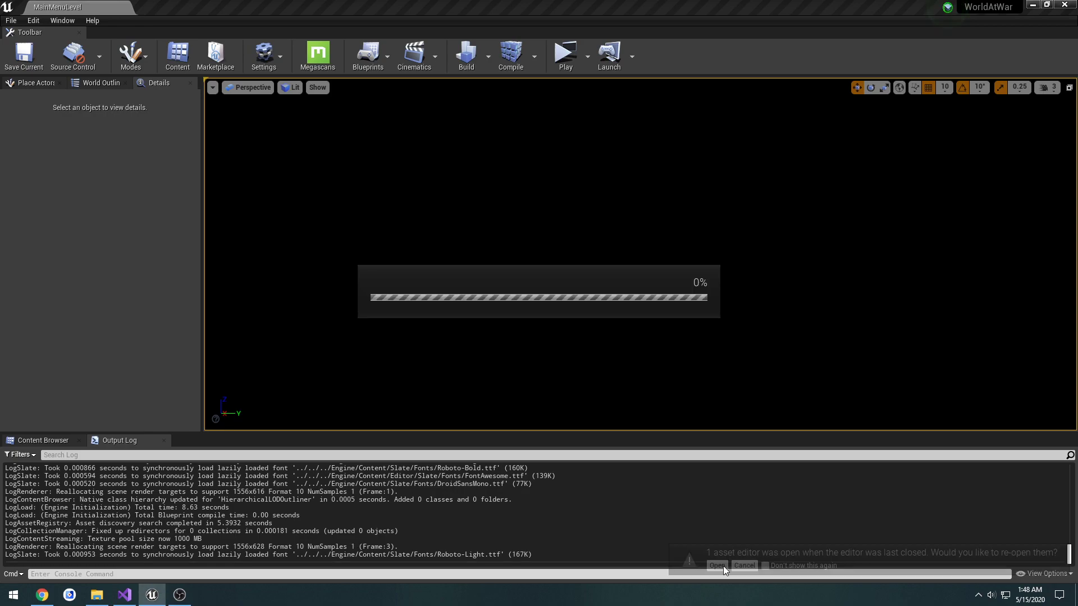
Step: In W_MainMenu's graph, call Leave Lobby on ClientBeacon after the Is Valid check
left_click(718, 565)
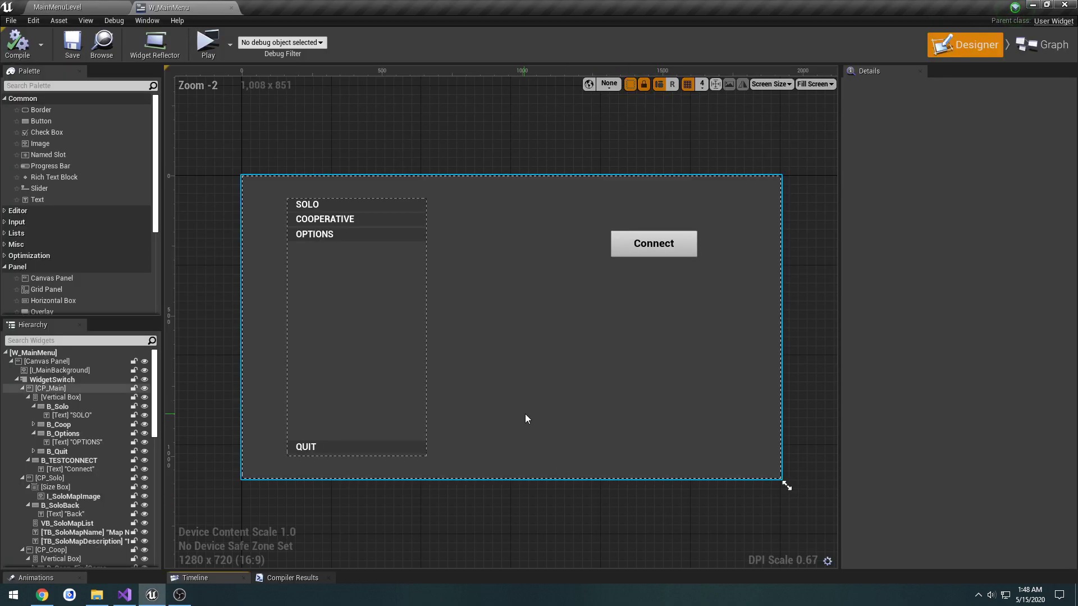
left_click(1040, 45)
type("le")
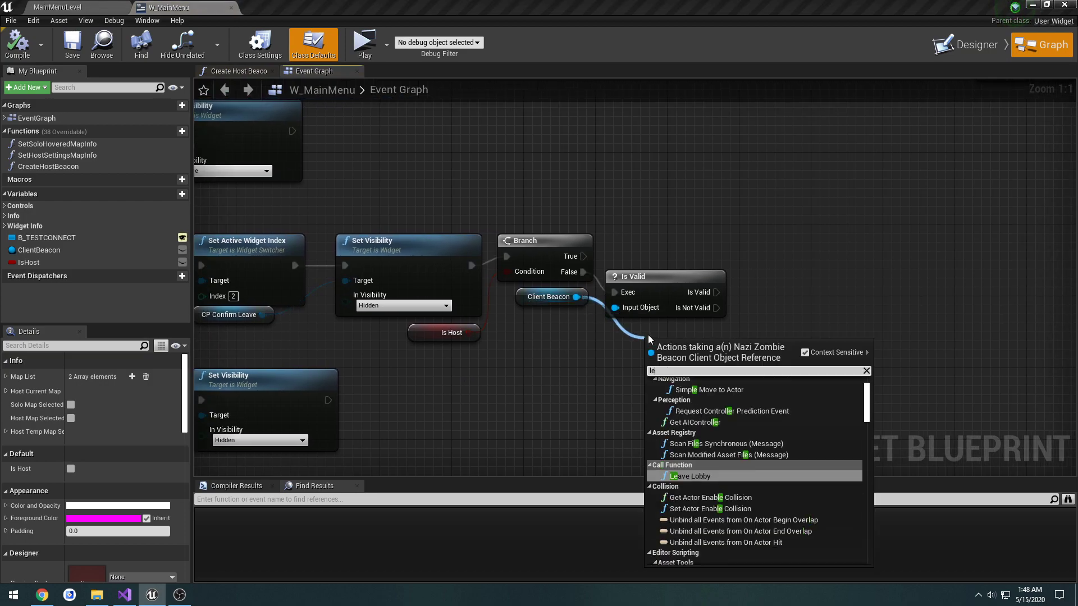
left_click(689, 476)
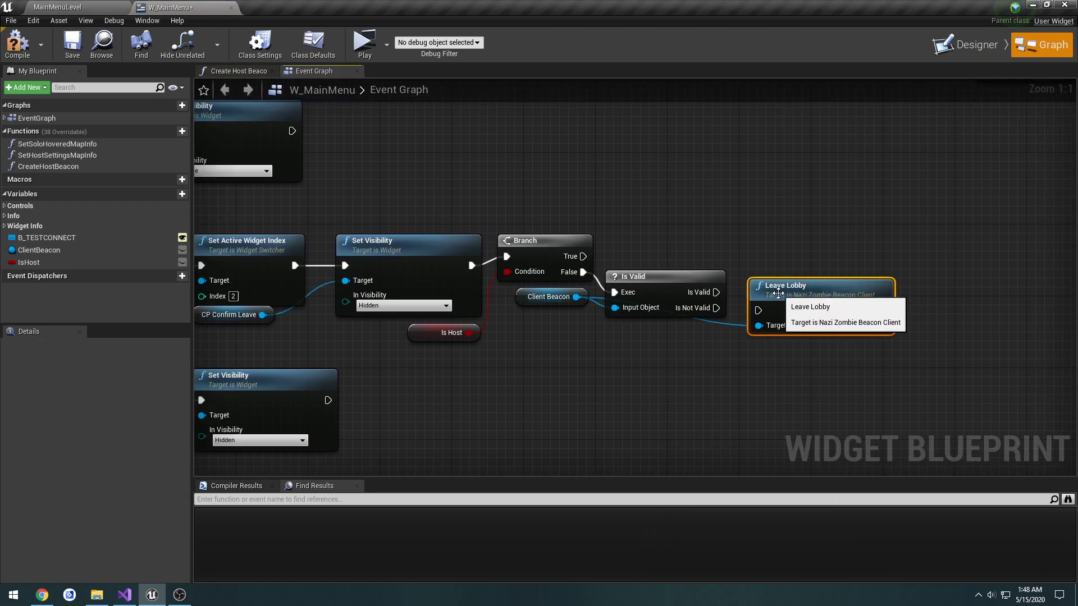
left_click_drag(777, 292, 790, 304)
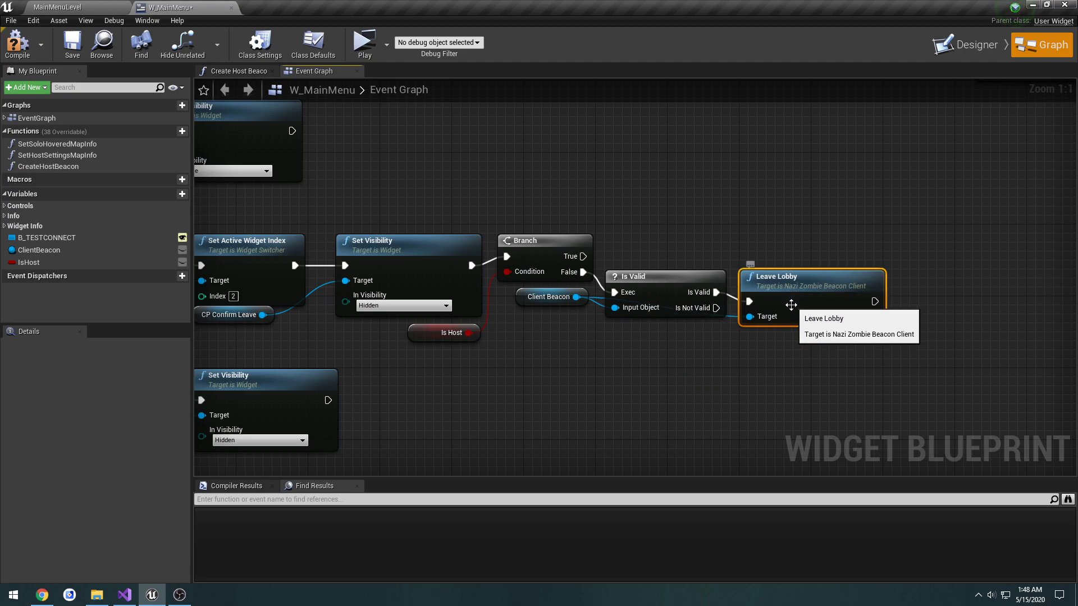
mouse_move(595, 180)
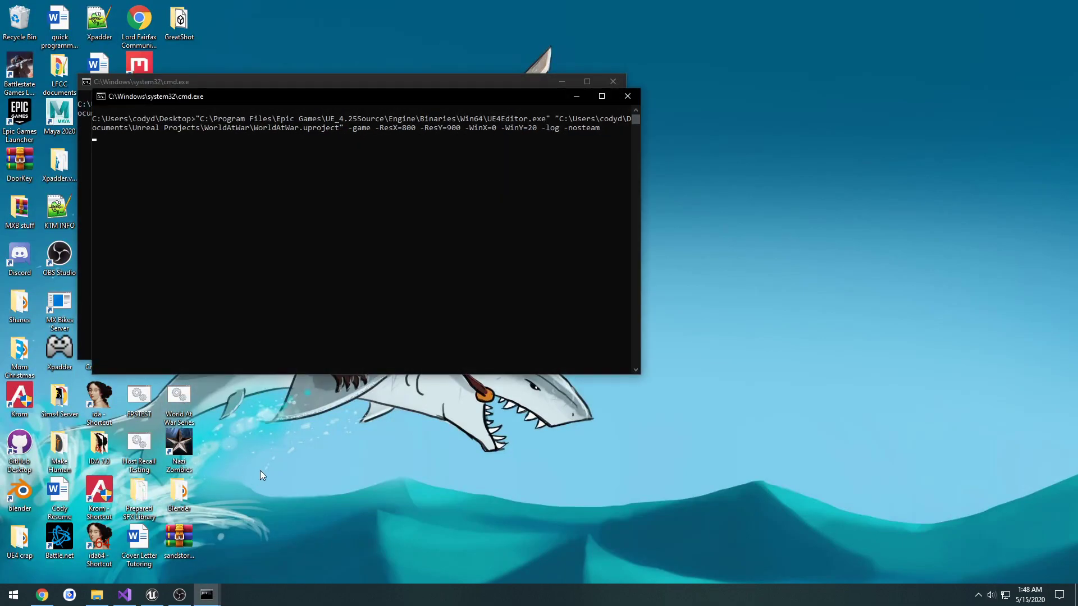
Step: Launch the standalone instances, connect the client to the host beacon, and check the disconnect logs
key("enter")
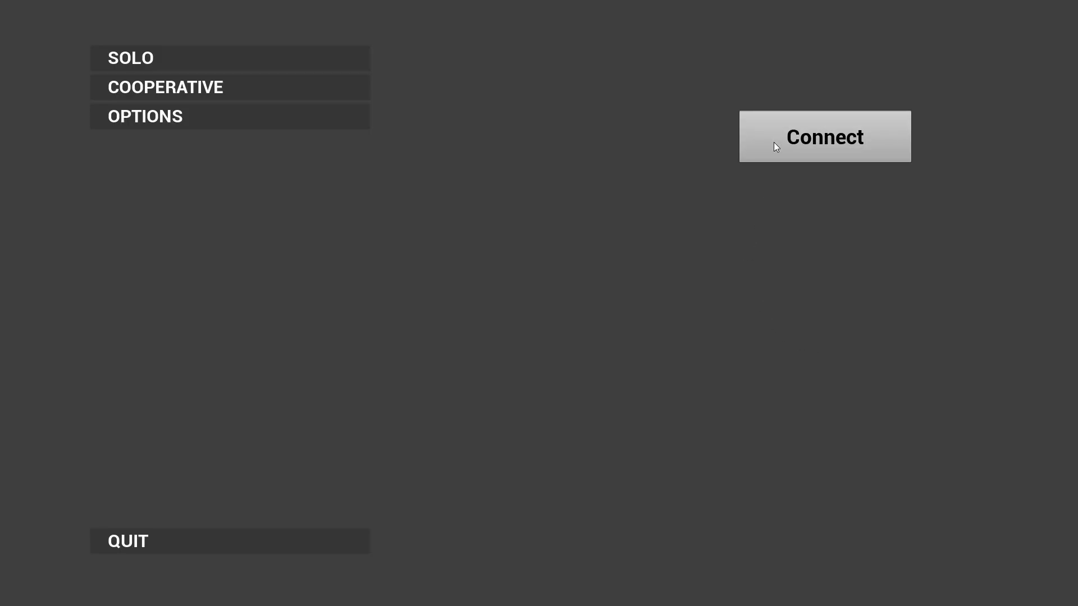
left_click(166, 87)
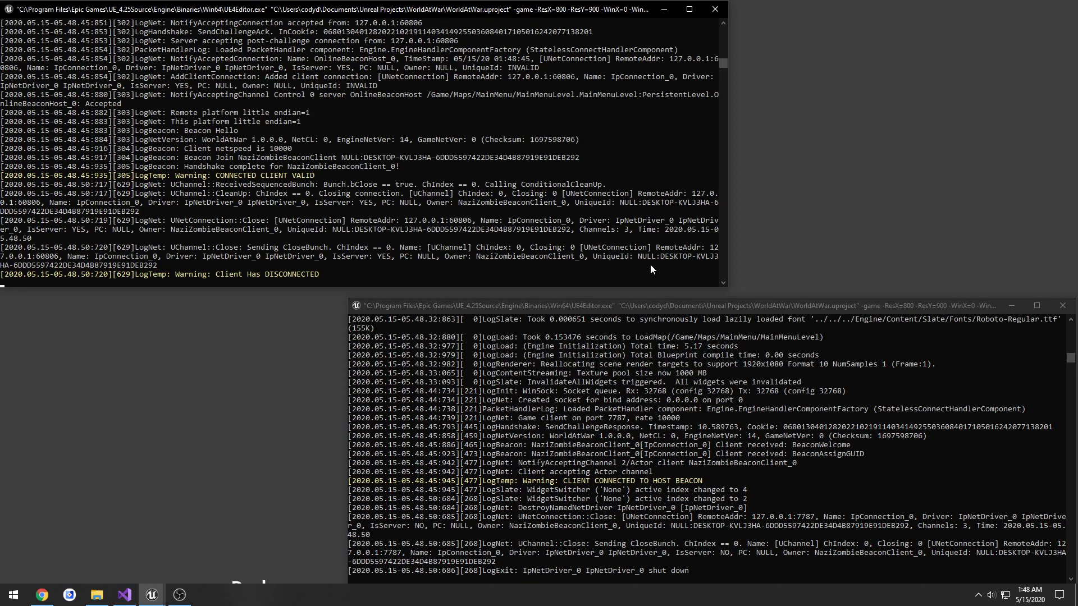
mouse_move(670, 474)
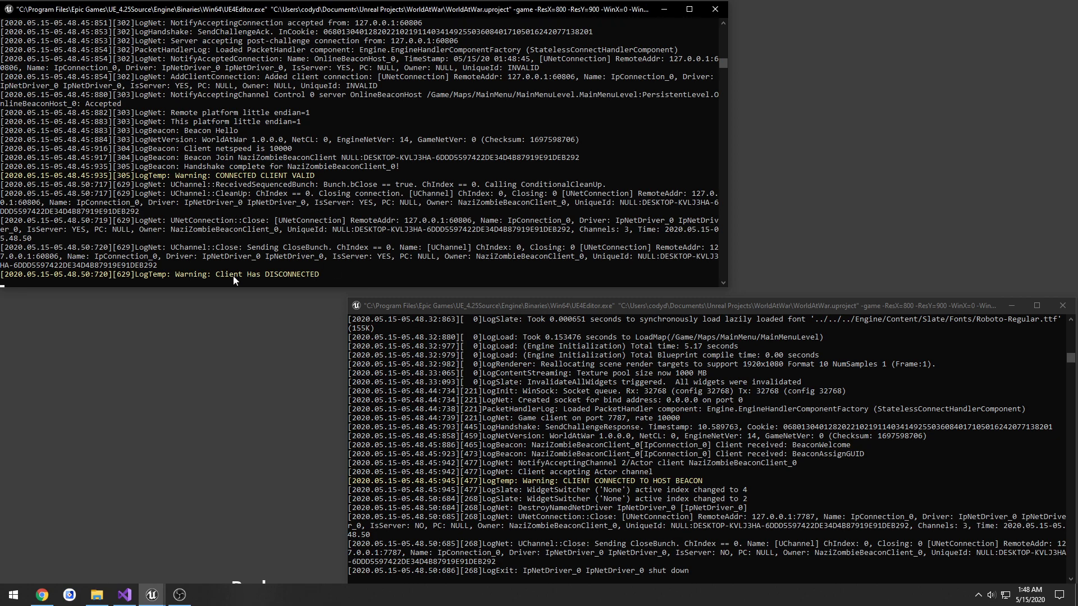
mouse_move(287, 292)
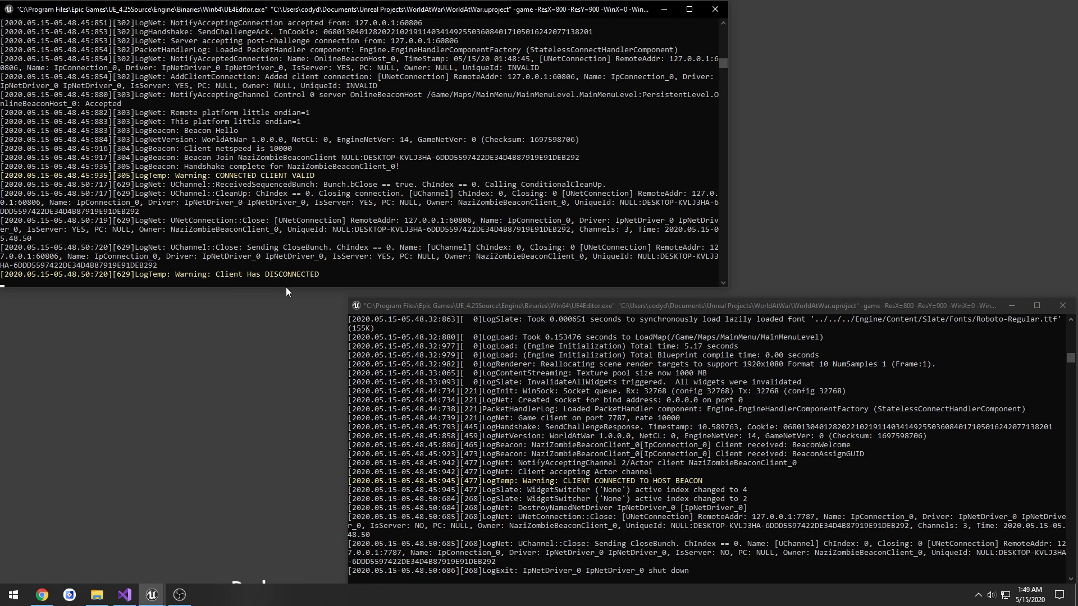
left_click(123, 595)
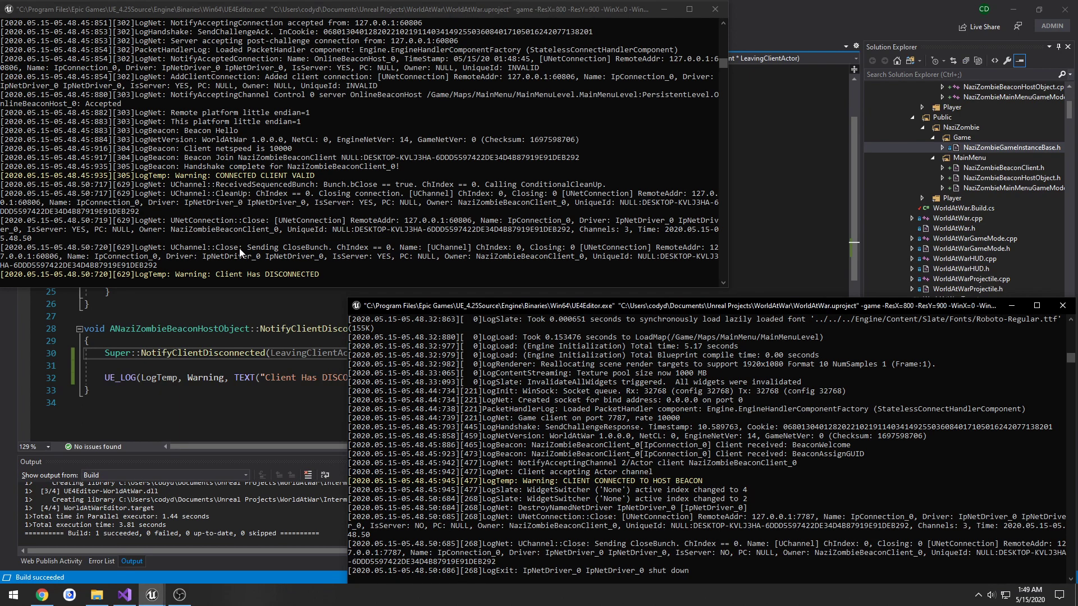
mouse_move(491, 235)
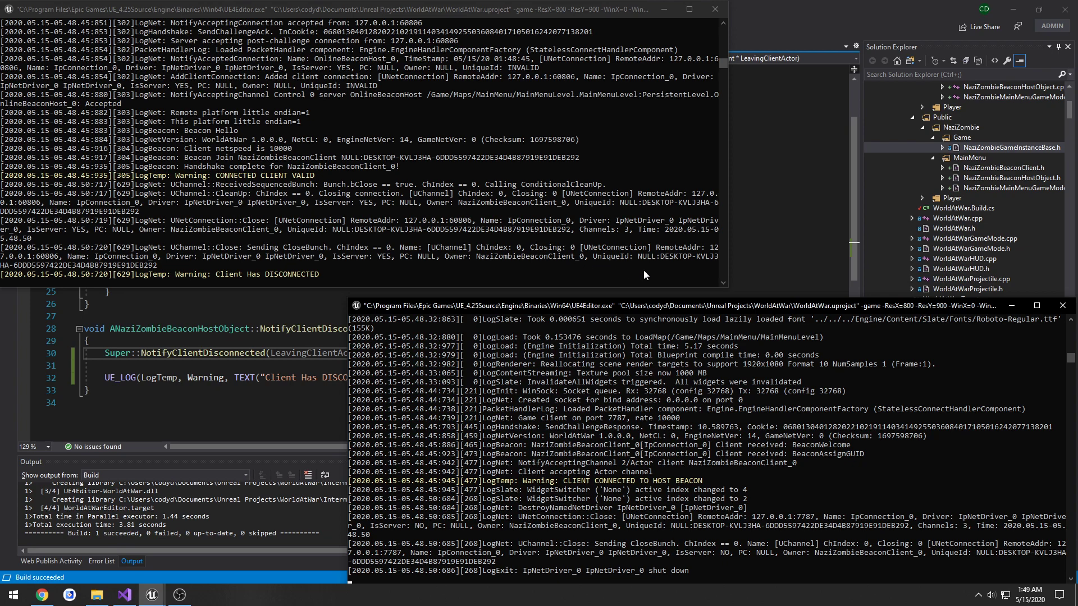
mouse_move(841, 364)
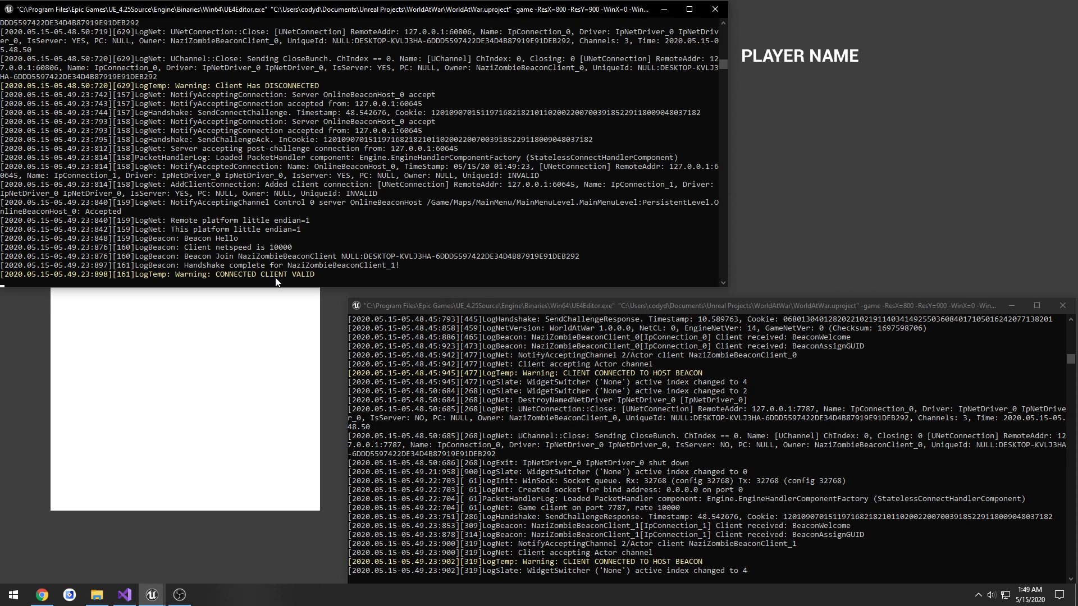
key("alt+tab")
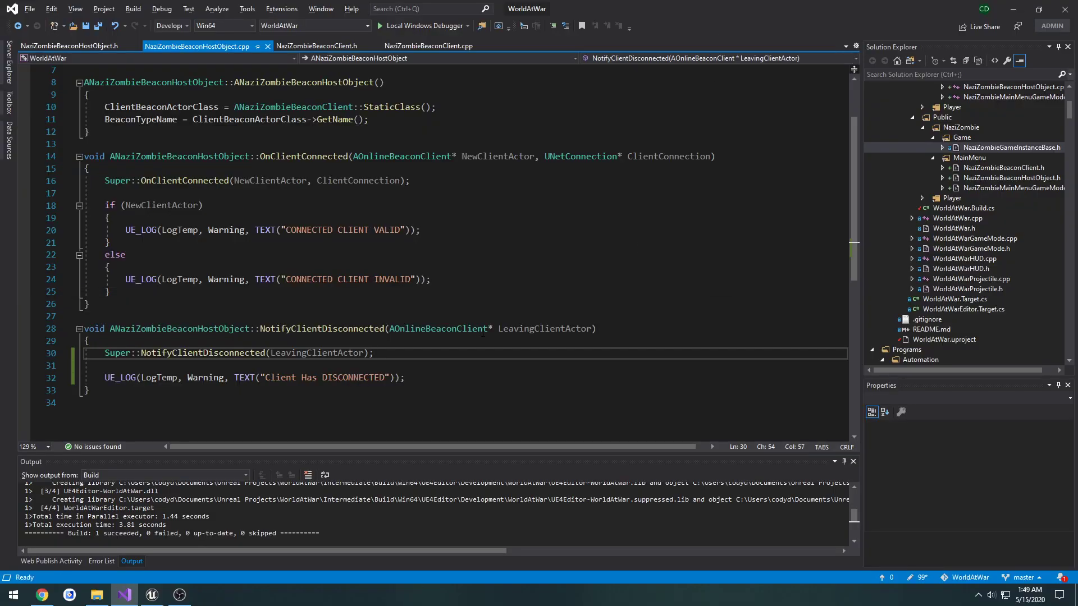
Step: Review W_MainMenu's leave-confirmation handler ending in Leave Lobby, then the beacon host object API reference
left_click(151, 595)
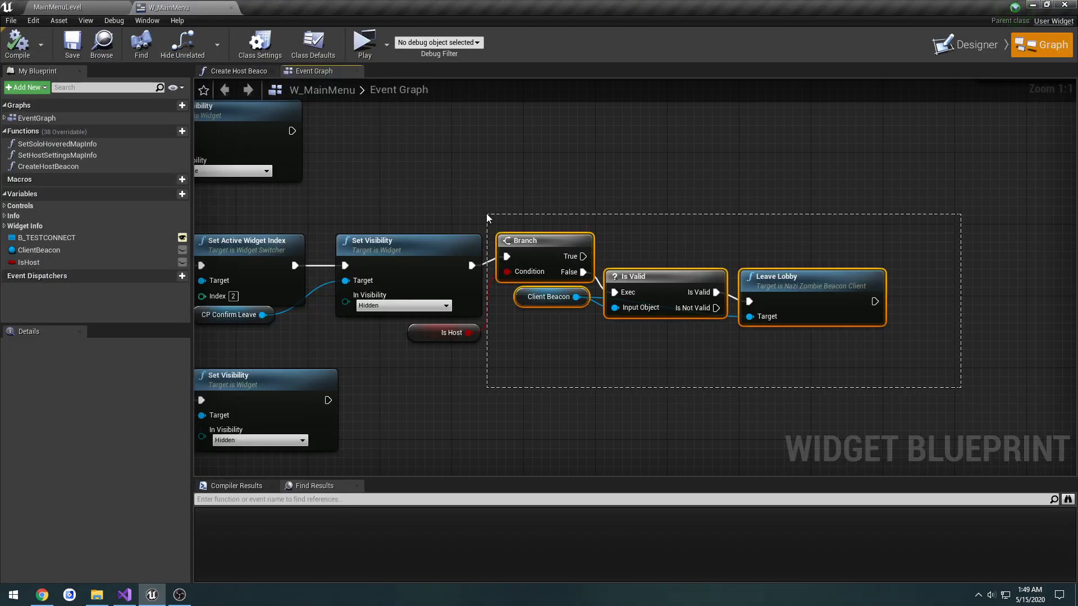
left_click(538, 202)
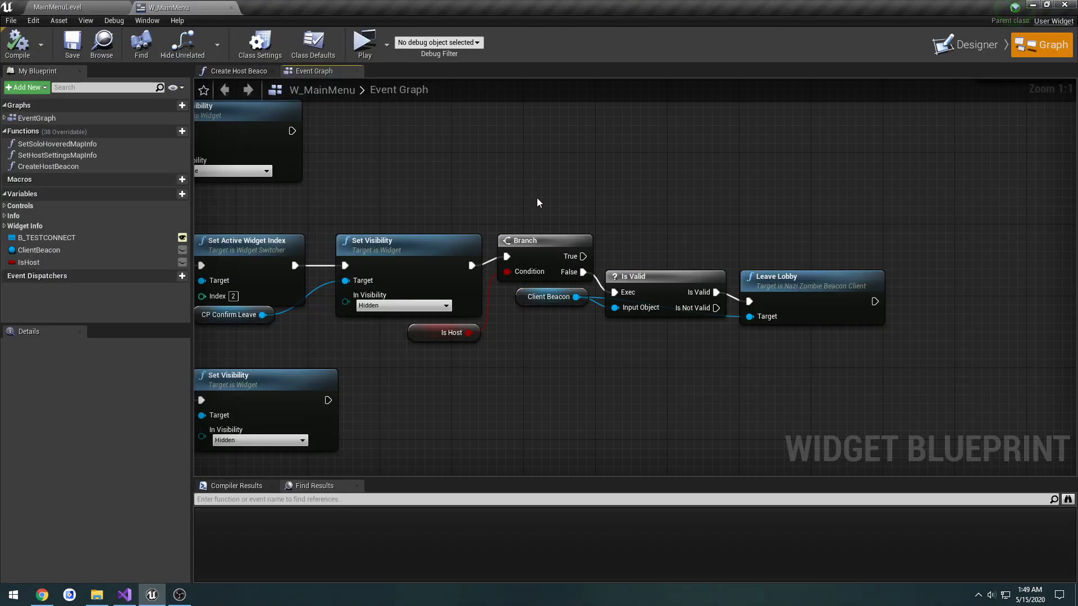
mouse_move(615, 222)
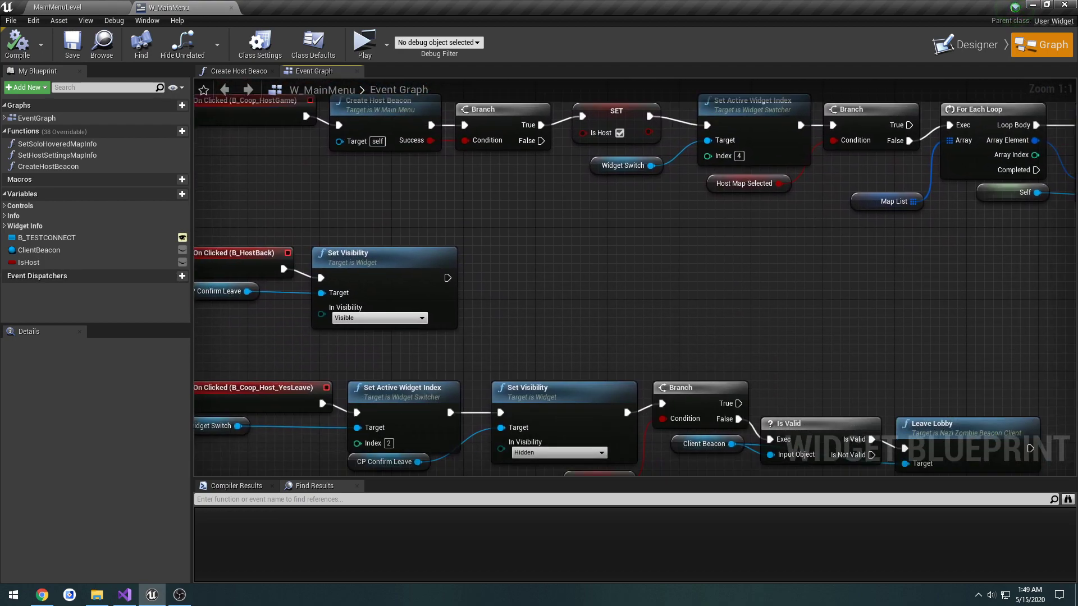
left_click(123, 595)
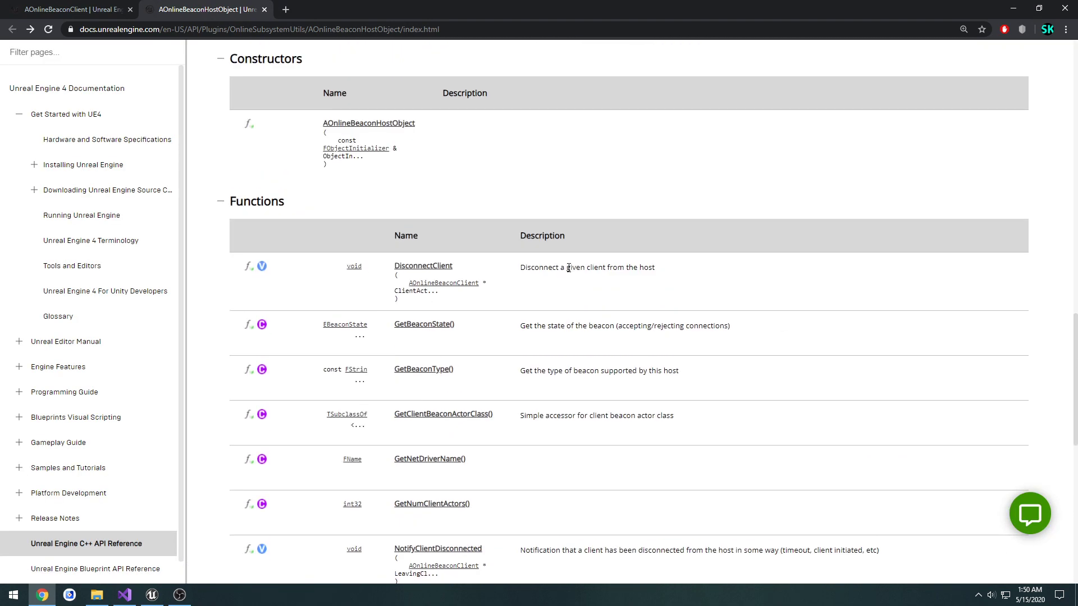
mouse_move(444, 283)
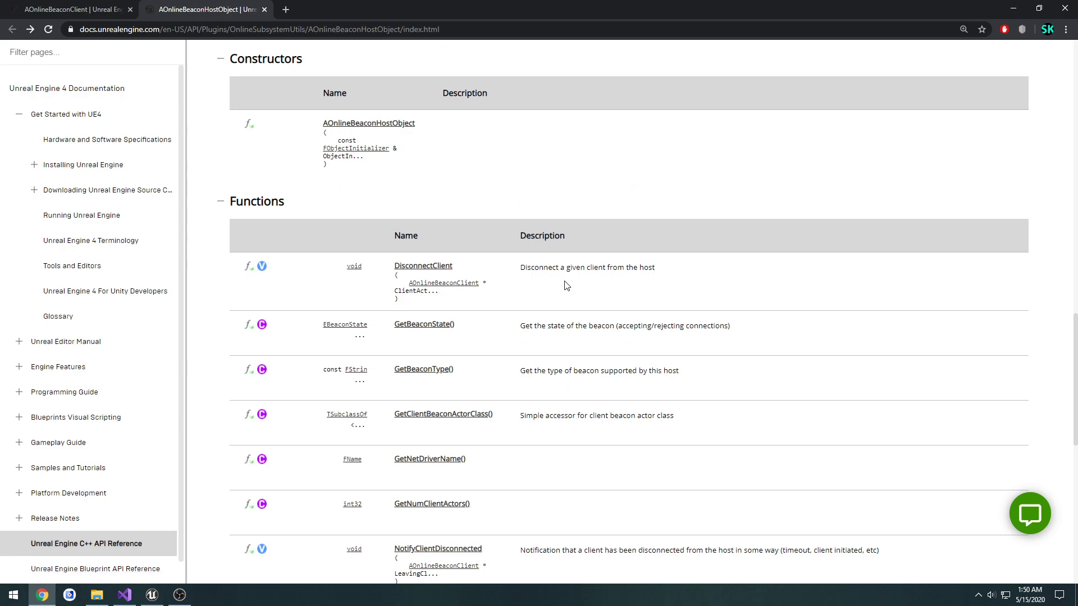
mouse_move(232, 474)
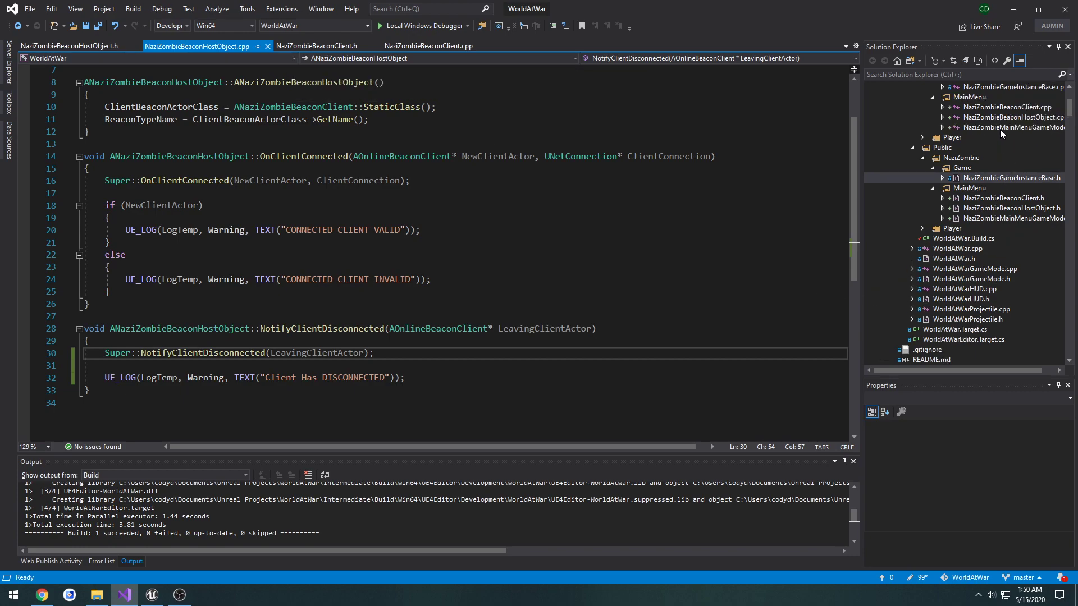
Step: Review the main menu game mode and beacon host object headers before adding the accessor
left_click(1011, 218)
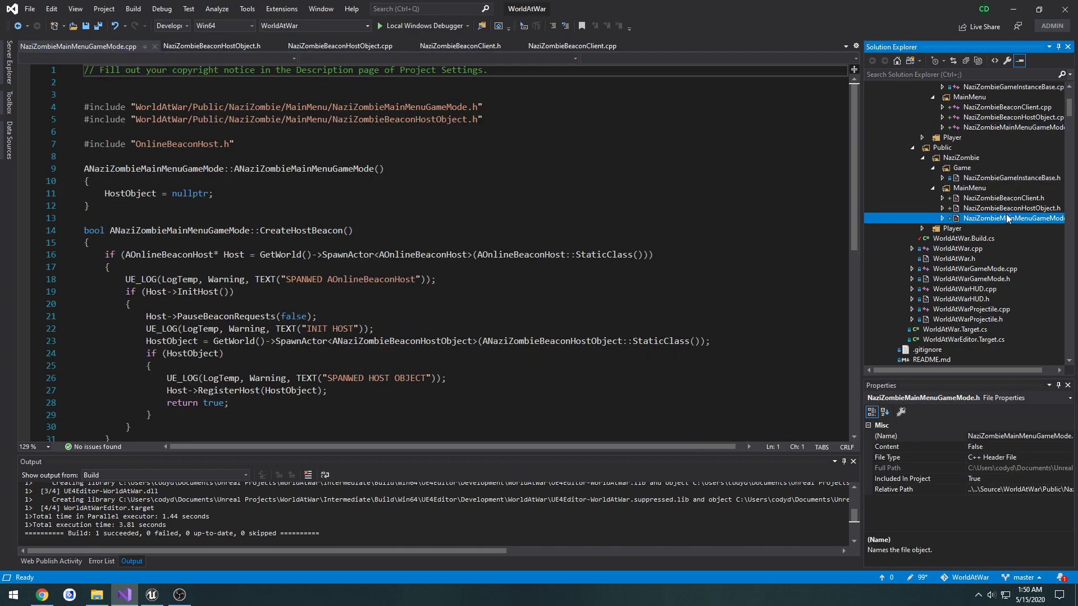
mouse_move(146, 50)
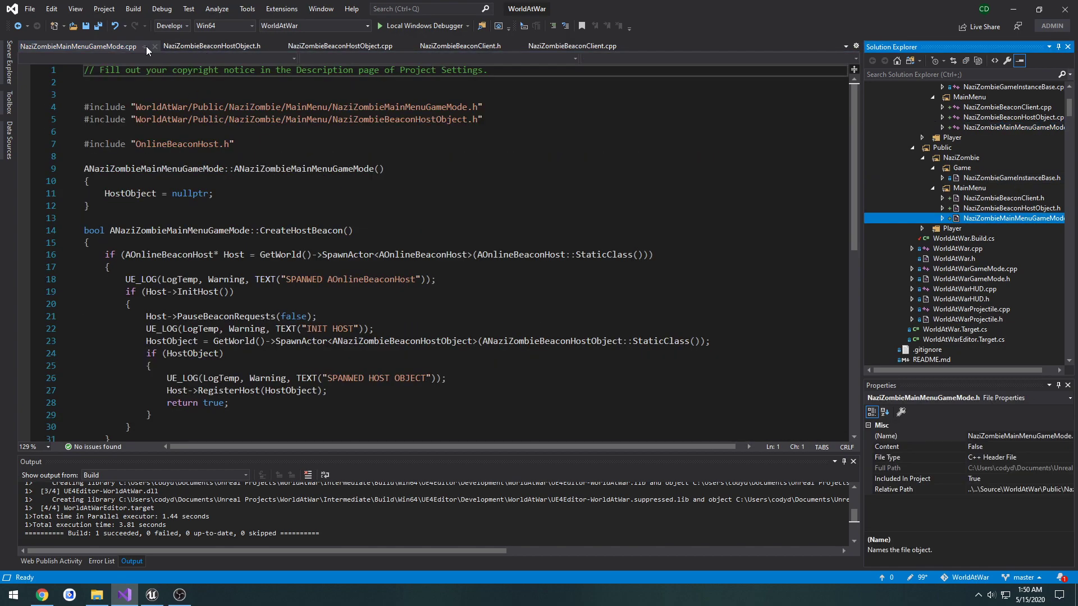
left_click(76, 46)
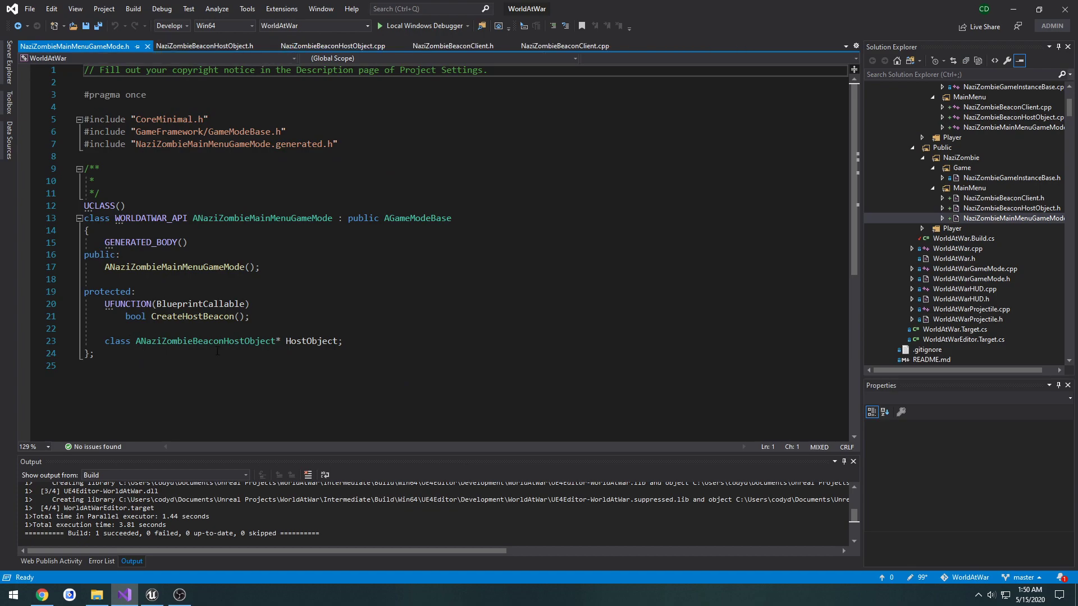
double_click(311, 342)
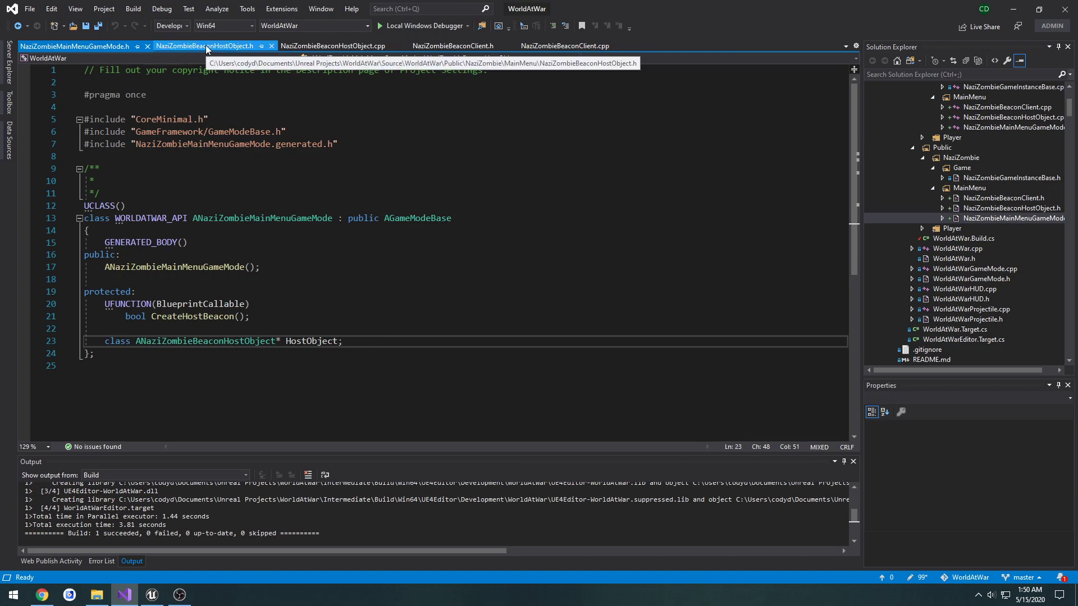
left_click(209, 46)
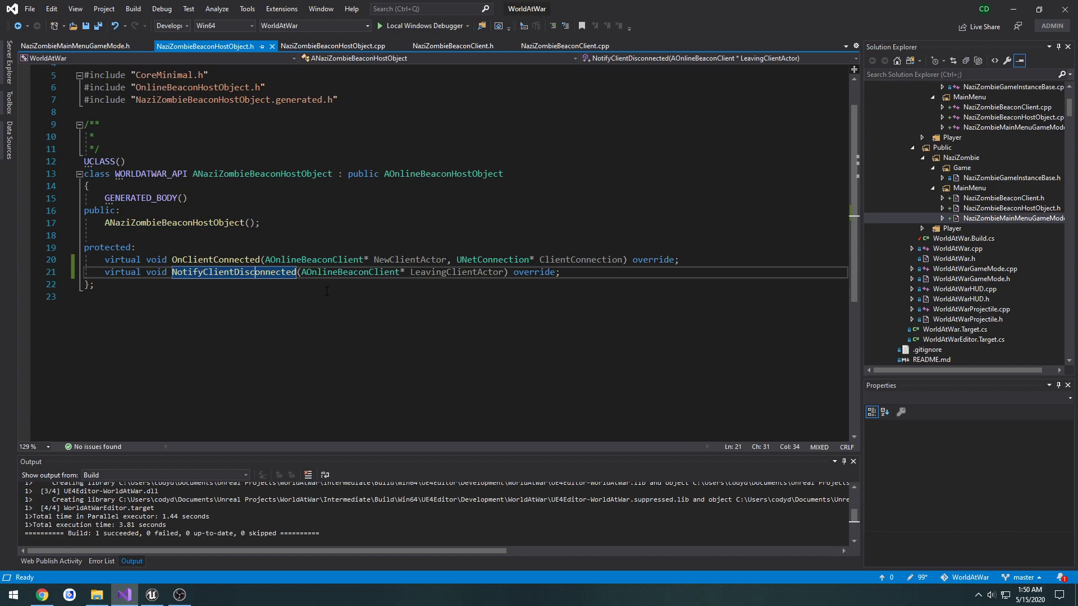
left_click(72, 46)
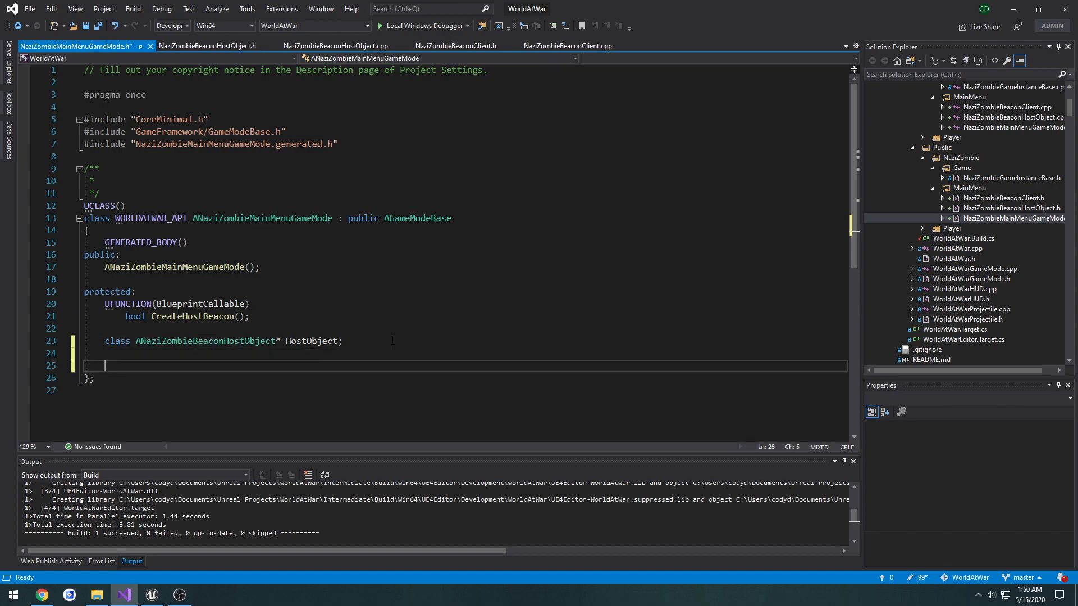
Step: Declare UFUNCTION(BlueprintCallable) class ANaziZombieBeaconHostObject* GetBeaconHost() returning HostObject
type("UFUNCTION(BlueprintCallable")
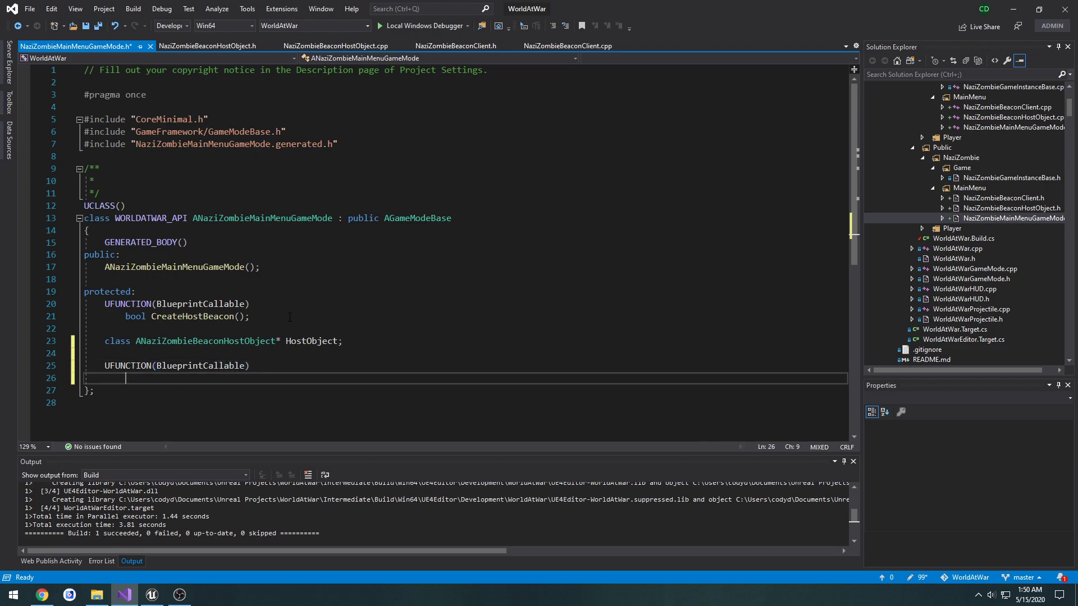
double_click(192, 341)
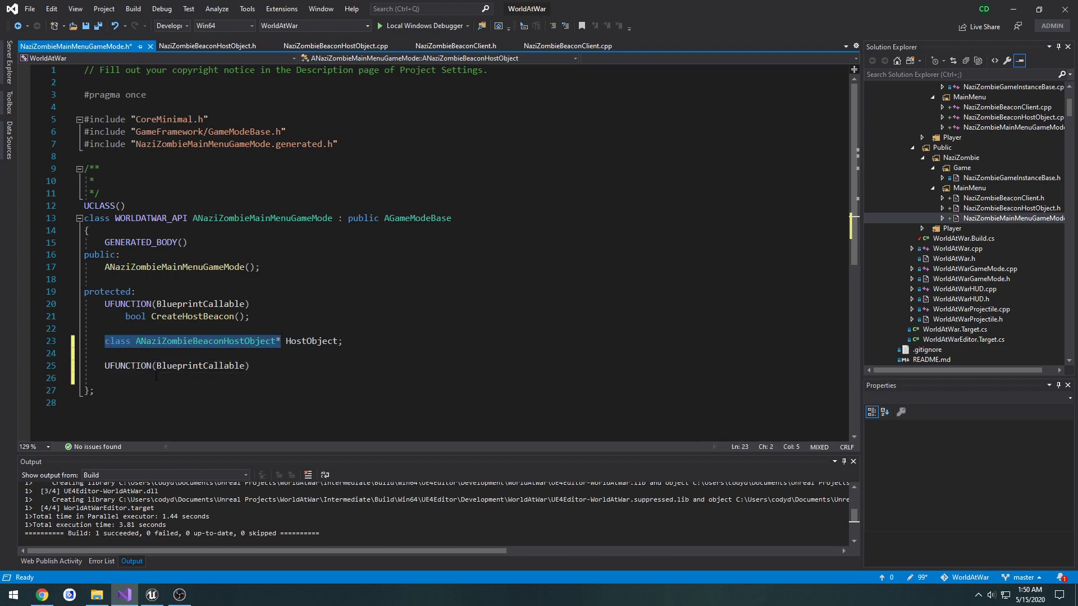
type("class ANaziZombieBeaconHostObject* GetHos")
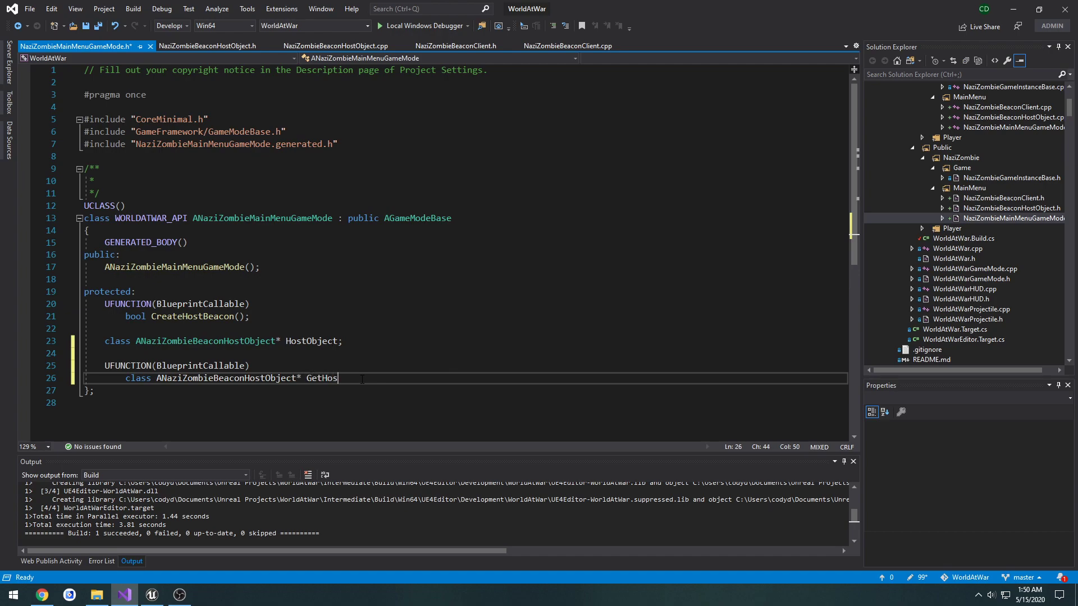
type("tObject")
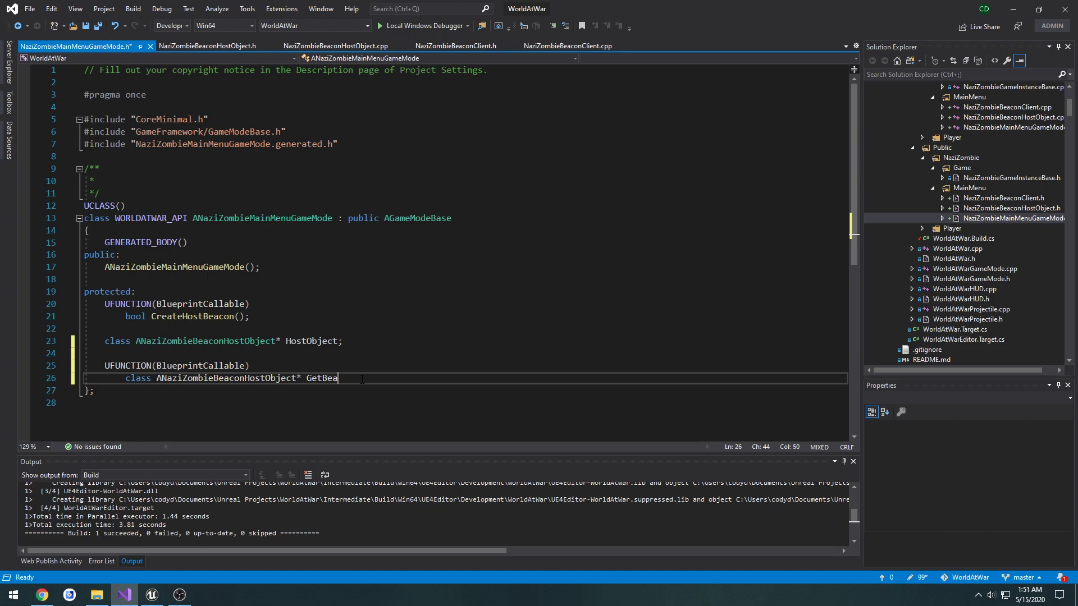
type("conHost();")
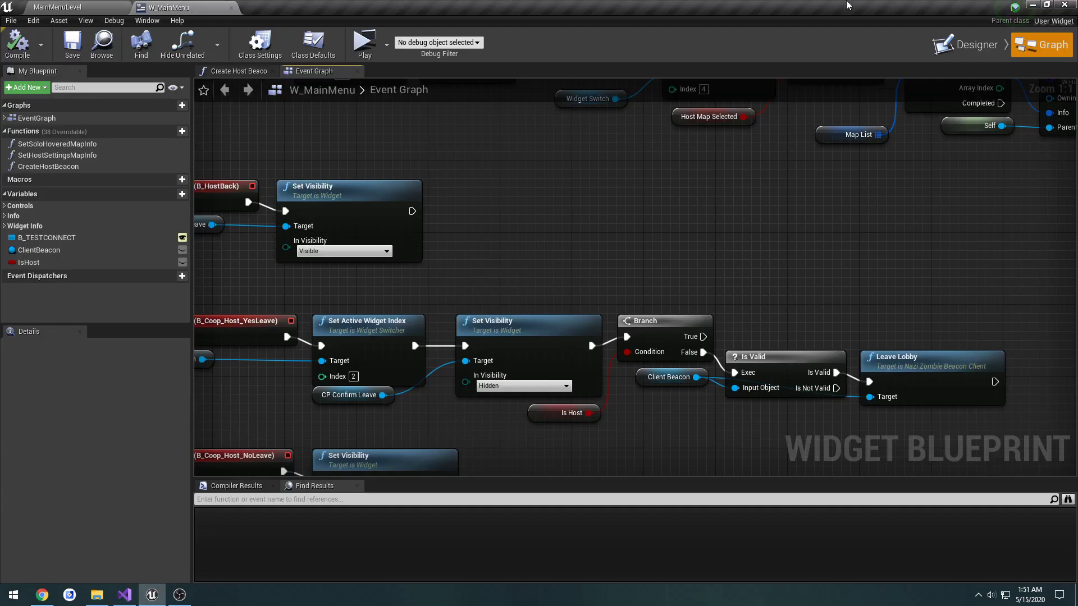
left_click(123, 595)
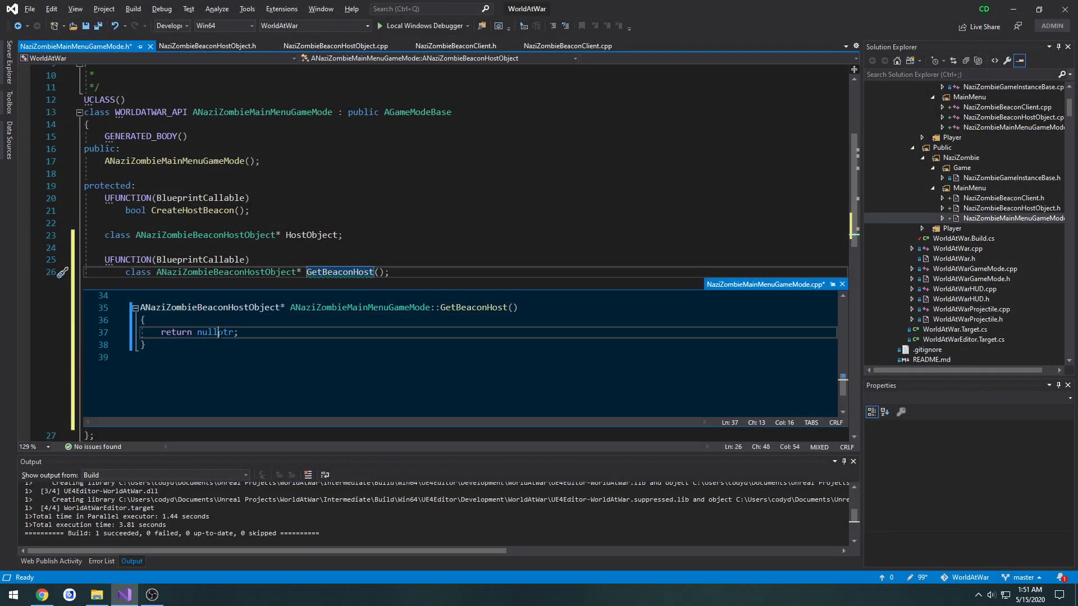
type("HostO")
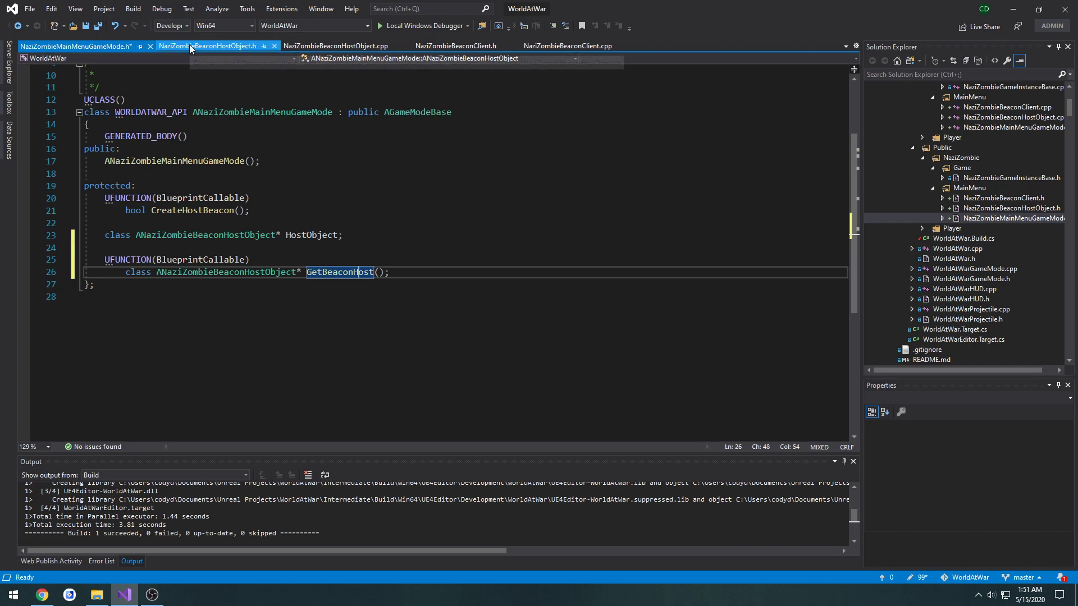
Step: Add UFUNCTION(BlueprintCallable) void DisconnectAllClients(); to NaziZombieBeaconHostObject.h under the protected overrides
left_click(78, 46)
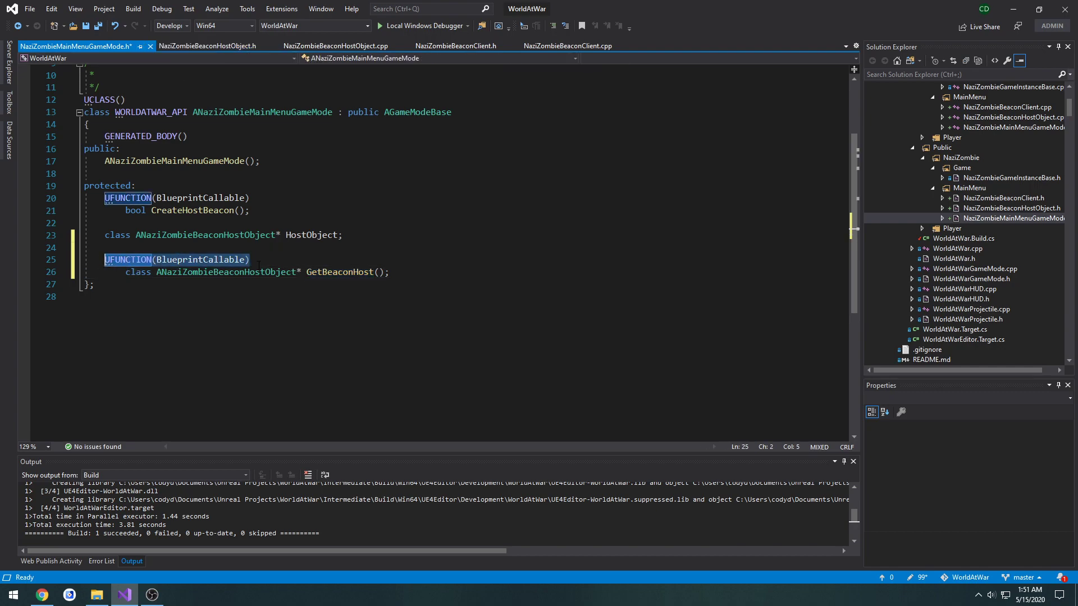
left_click(200, 46)
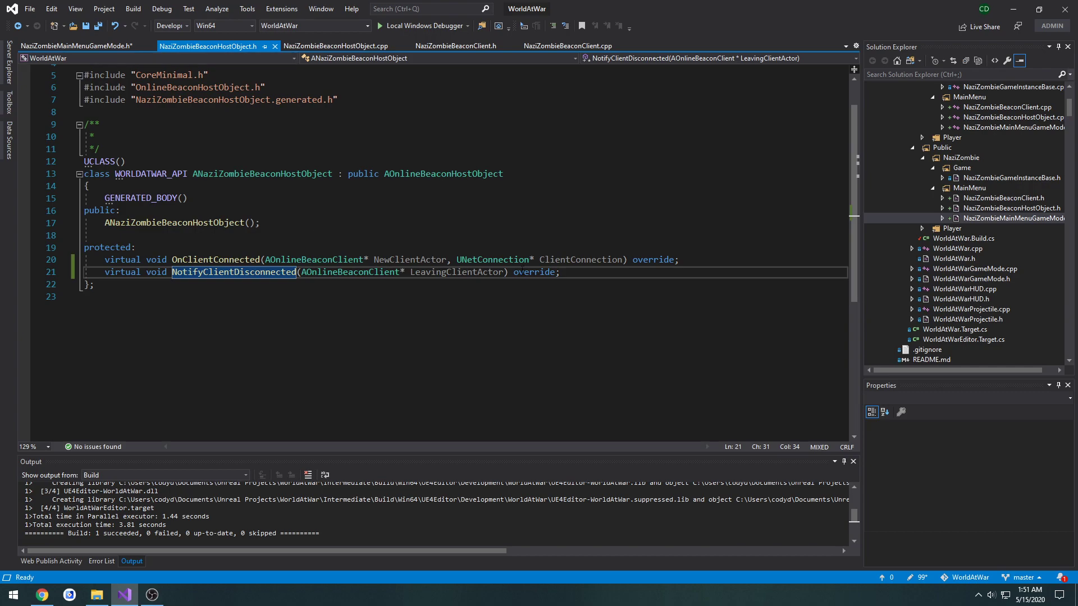
type("UFUNCTION(BlueprintCallable)")
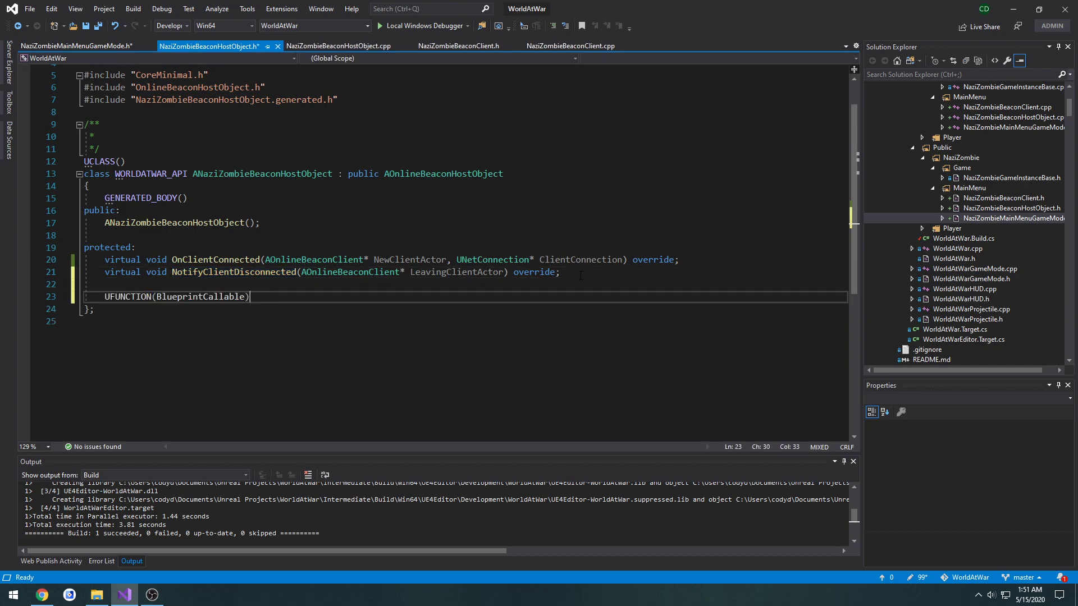
key("enter")
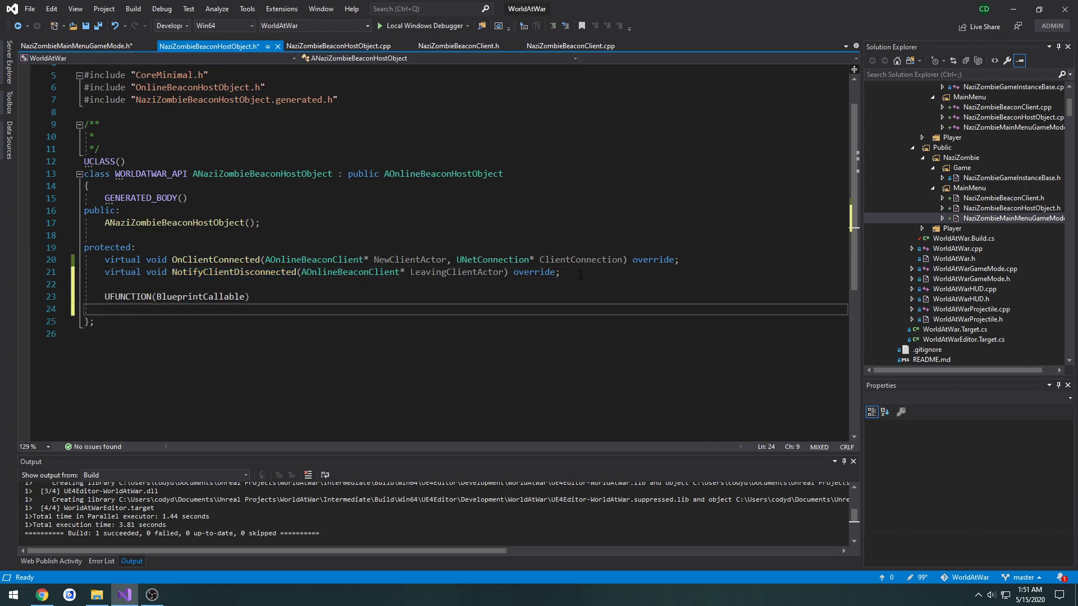
type("void Disco")
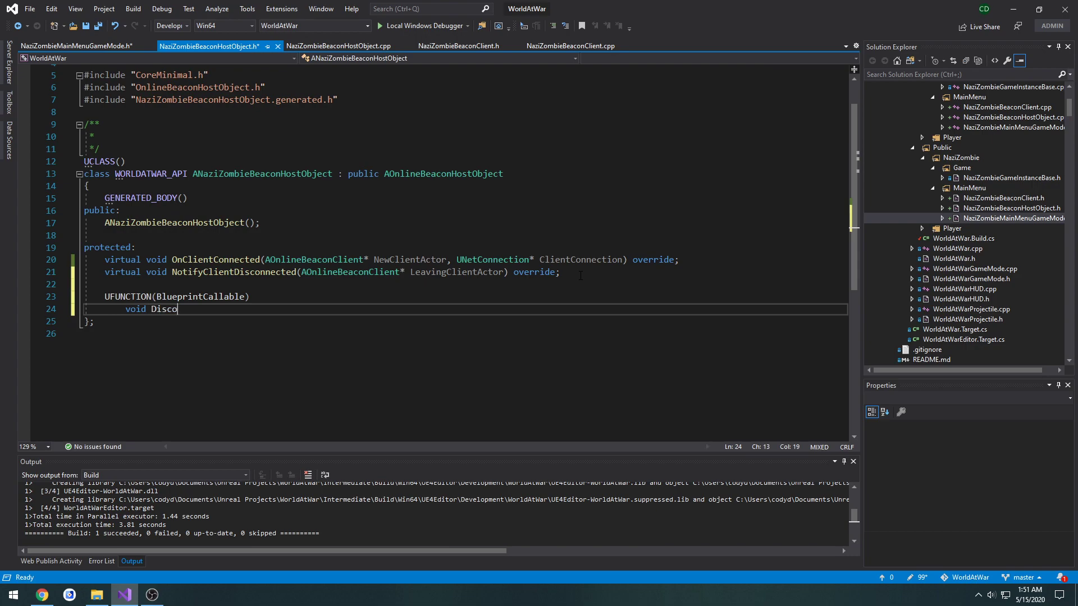
type("nnectAllClient")
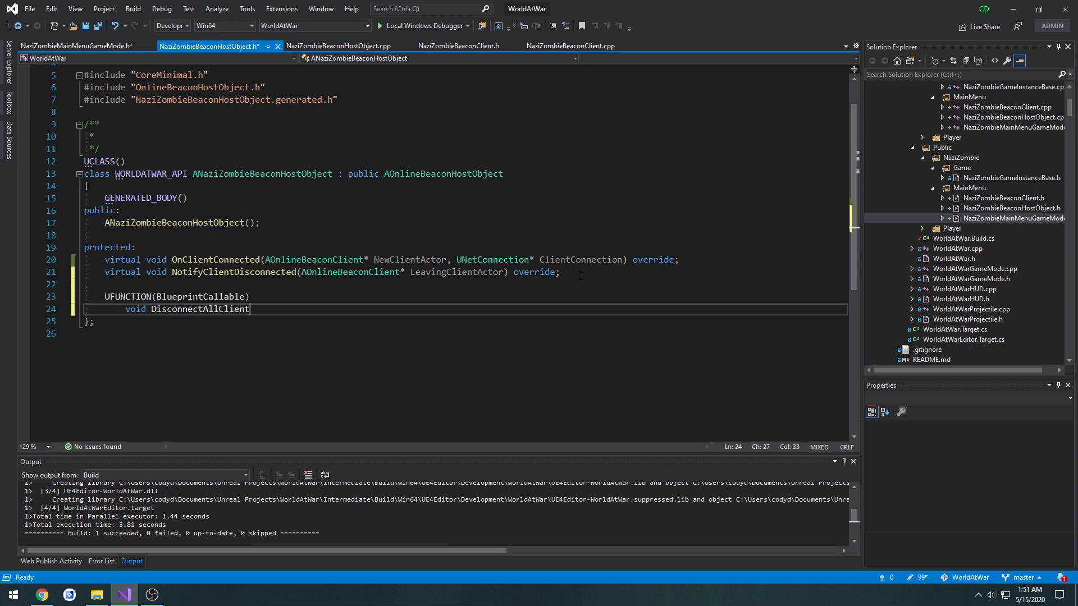
type("s();")
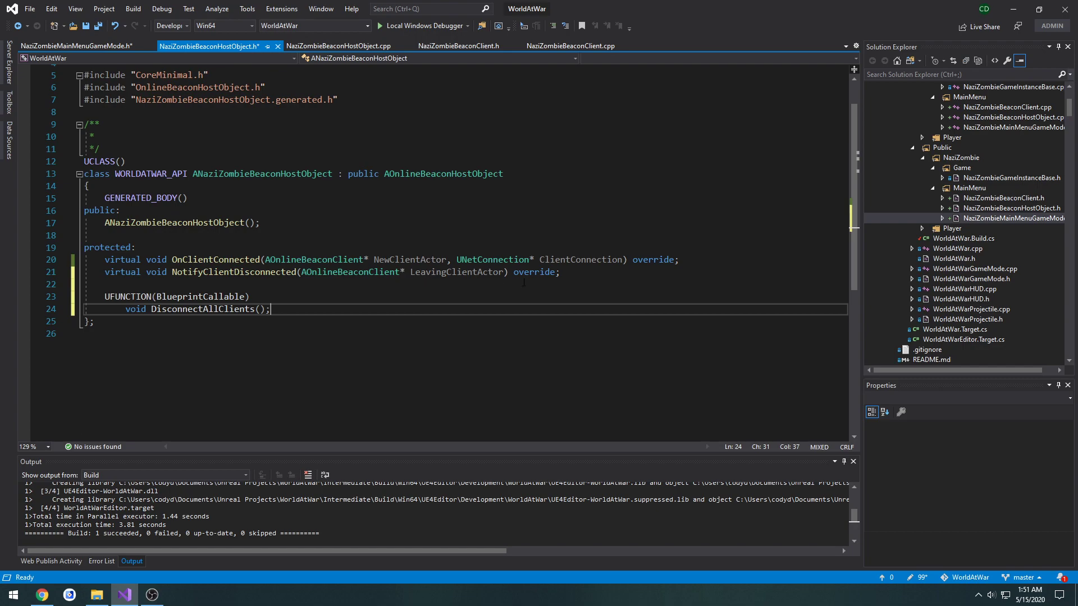
left_click(61, 310)
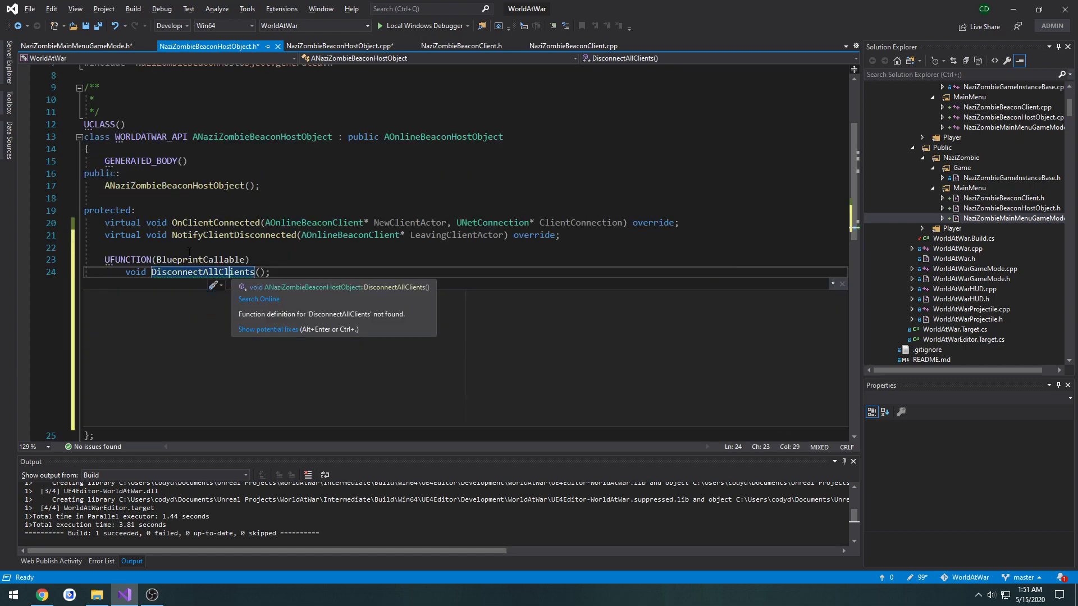
Step: Create the DisconnectAllClients definition with a UE_LOG 'DISCONNECTING ALL CLIENTS' warning and build successfully
left_click(337, 45)
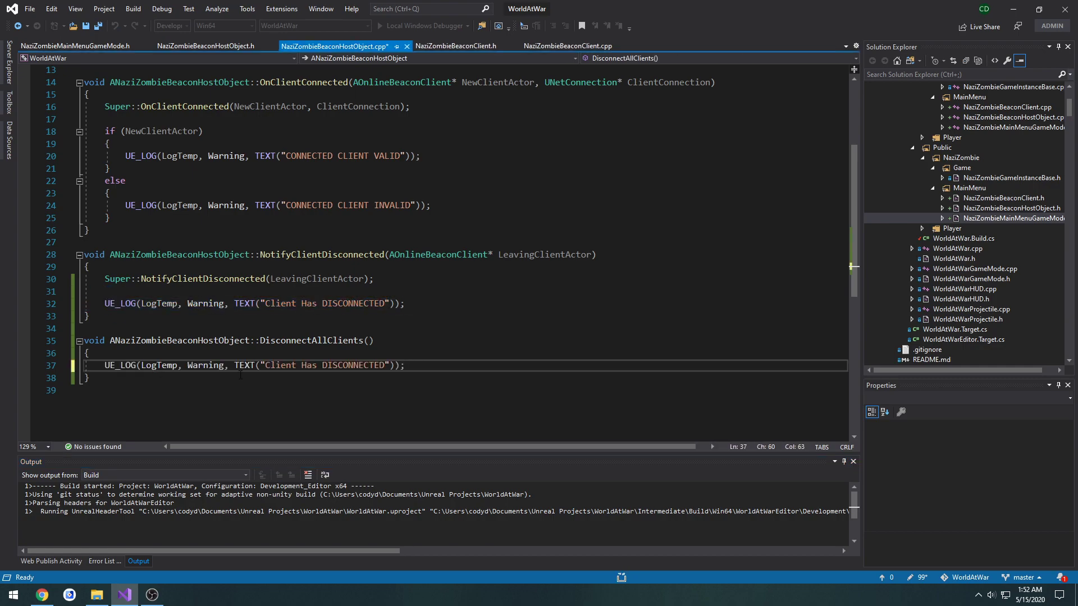
double_click(326, 365)
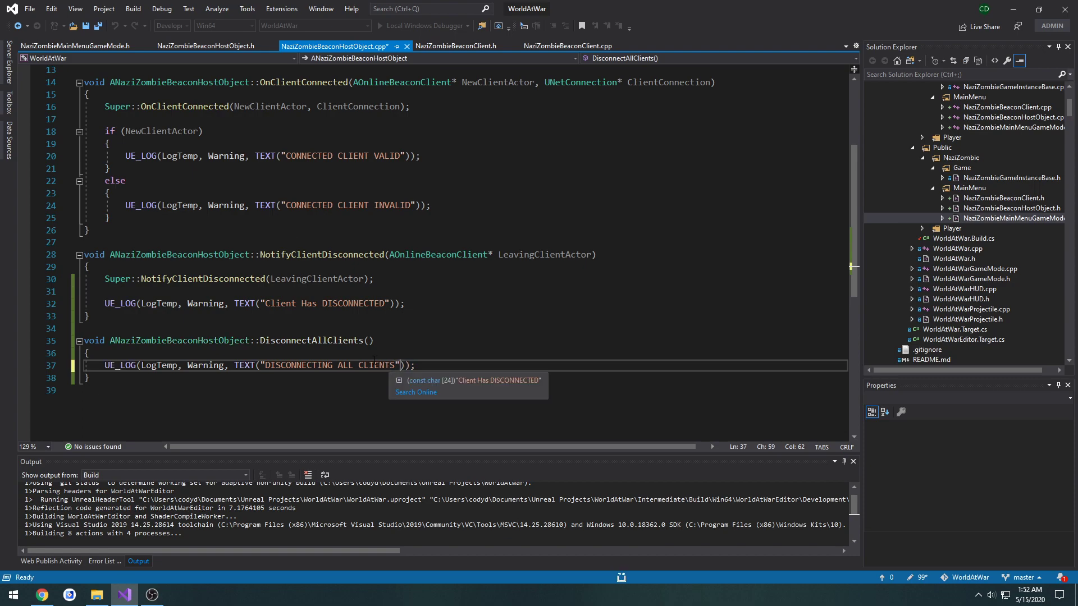
double_click(321, 255)
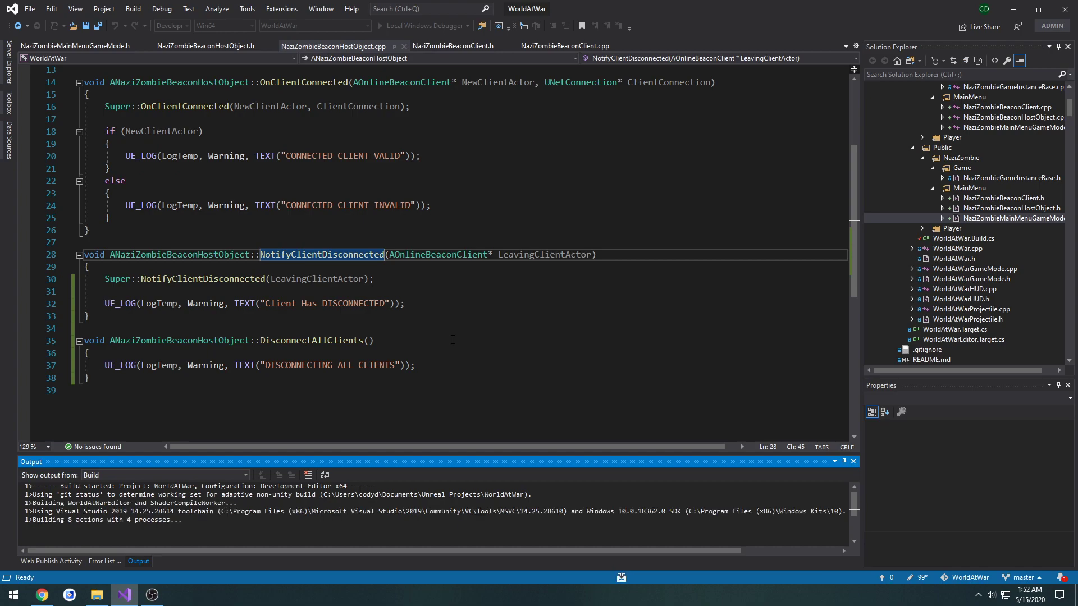
left_click(97, 594)
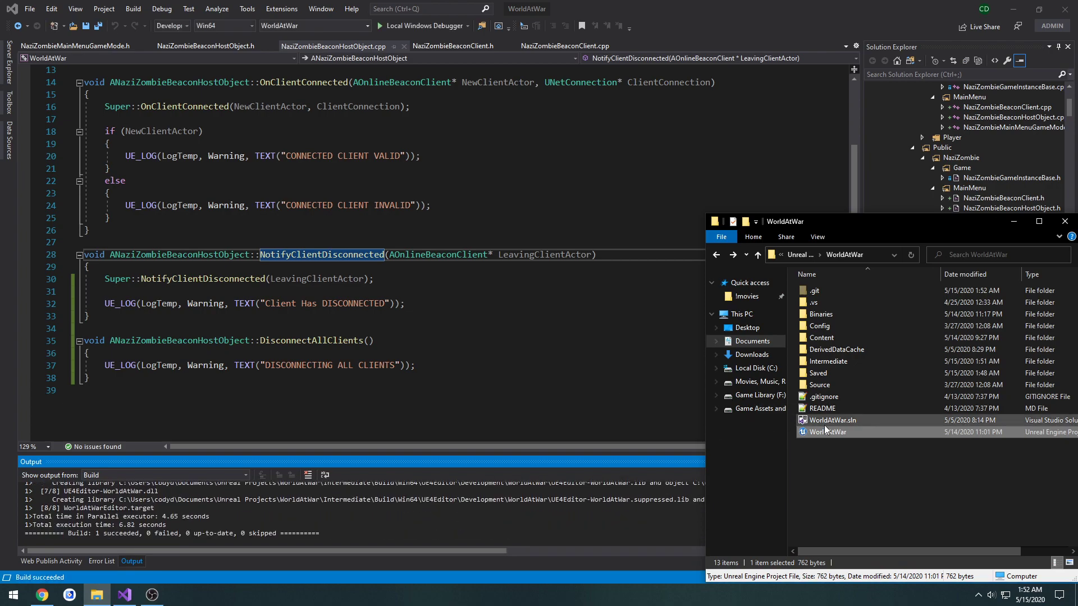
Step: Launch the WorldAtWar .uproject so the Unreal Editor starts loading
left_click(827, 432)
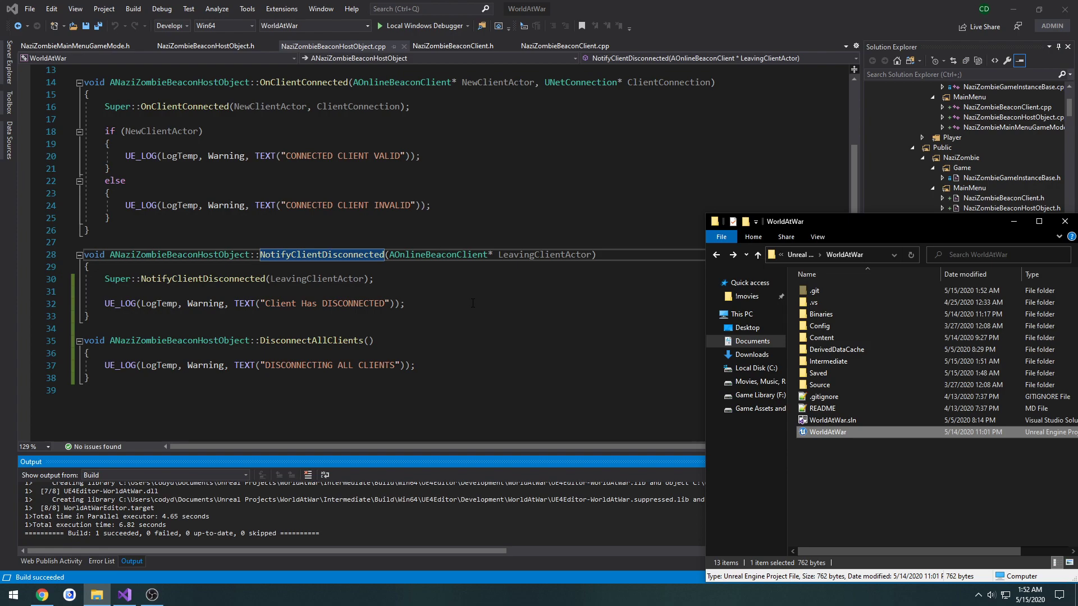
double_click(827, 431)
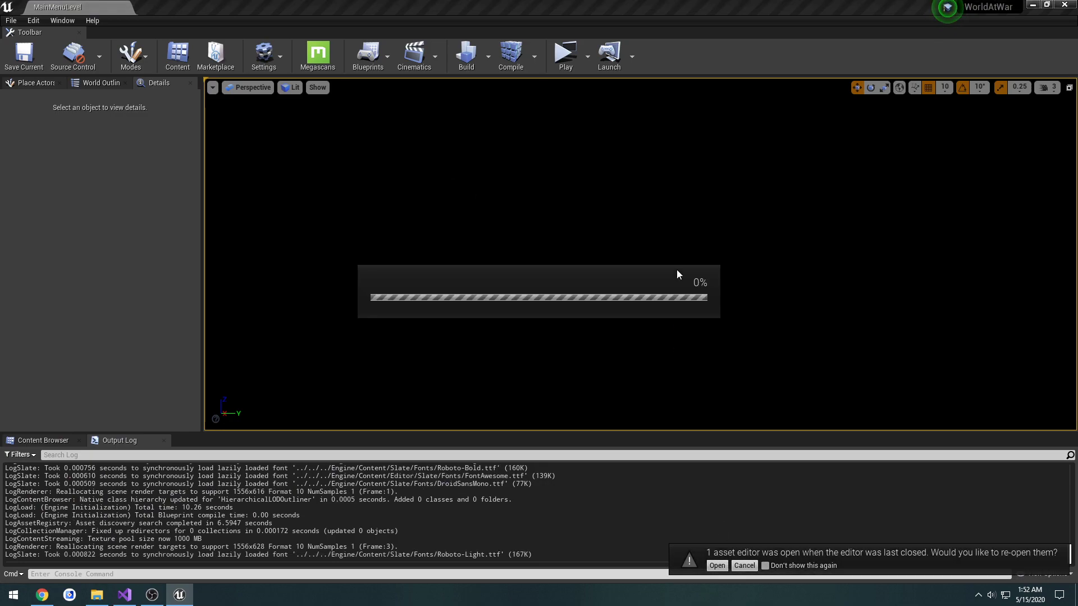
Step: Add Get Game Mode, Cast To NaziZombieMainMenuGameMode and Get Beacon Host nodes wired on the True branch
left_click(717, 565)
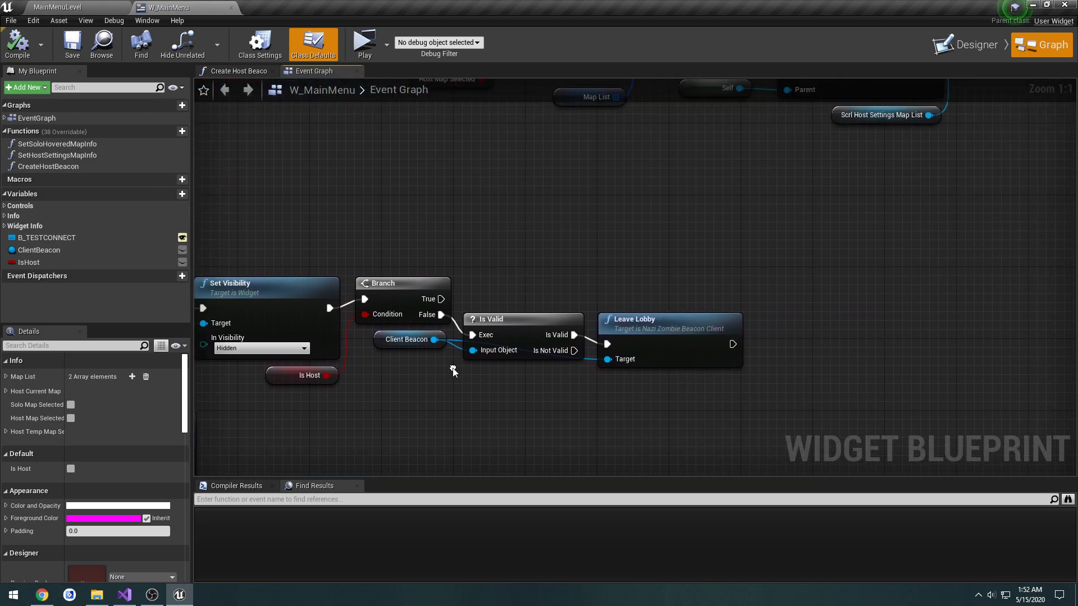
mouse_move(389, 241)
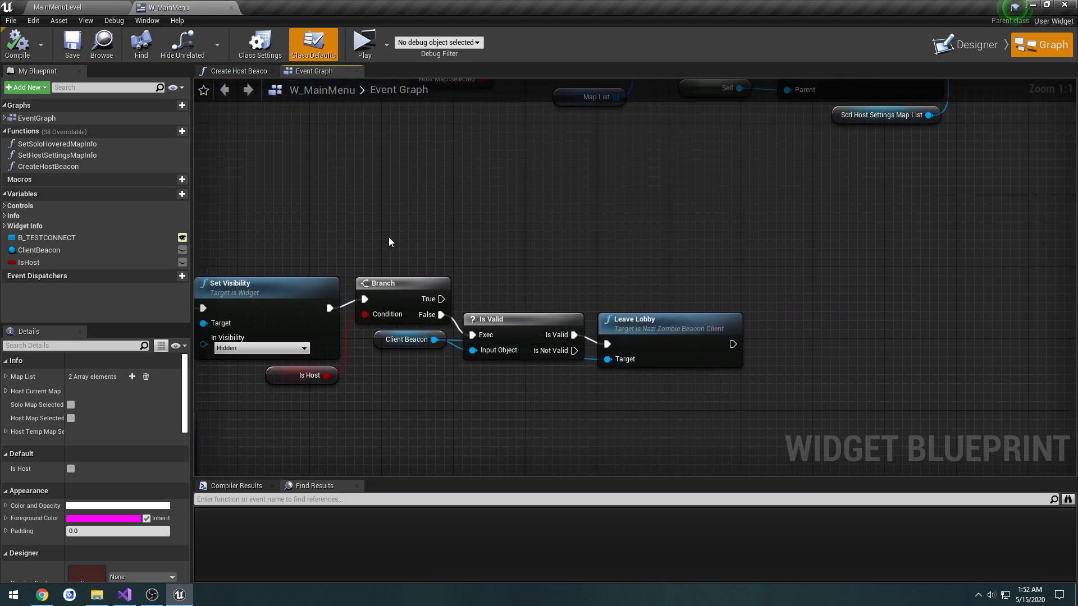
mouse_move(398, 258)
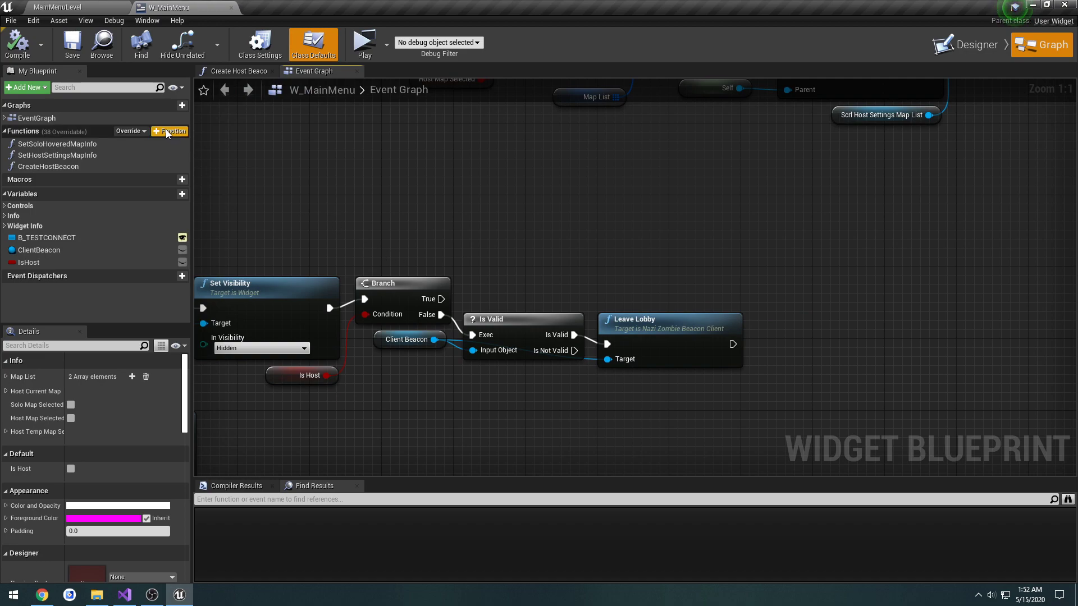
mouse_move(48, 166)
type("getgame")
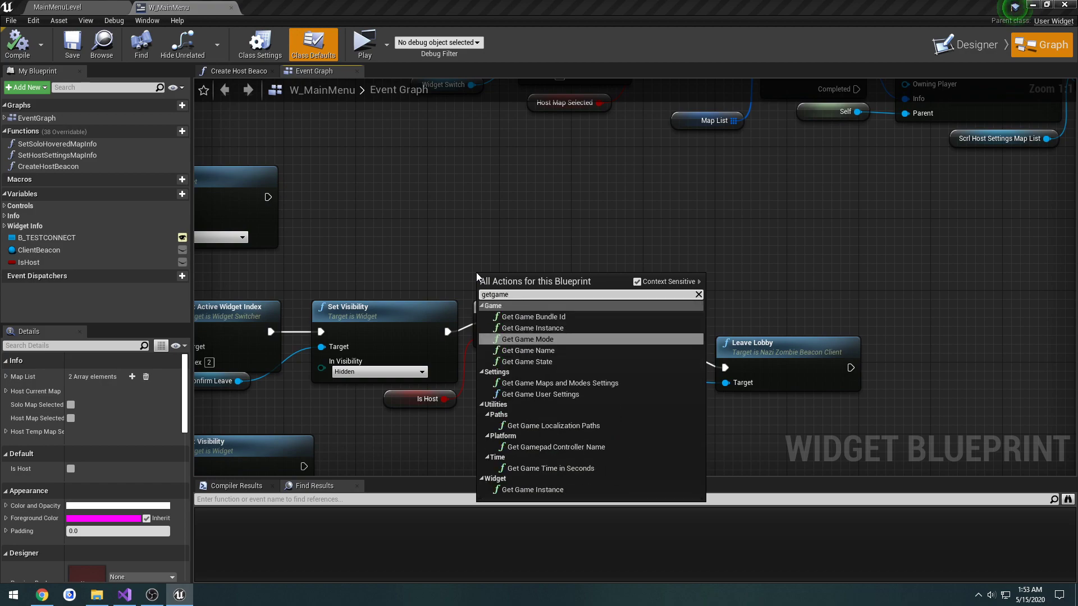
left_click(526, 339)
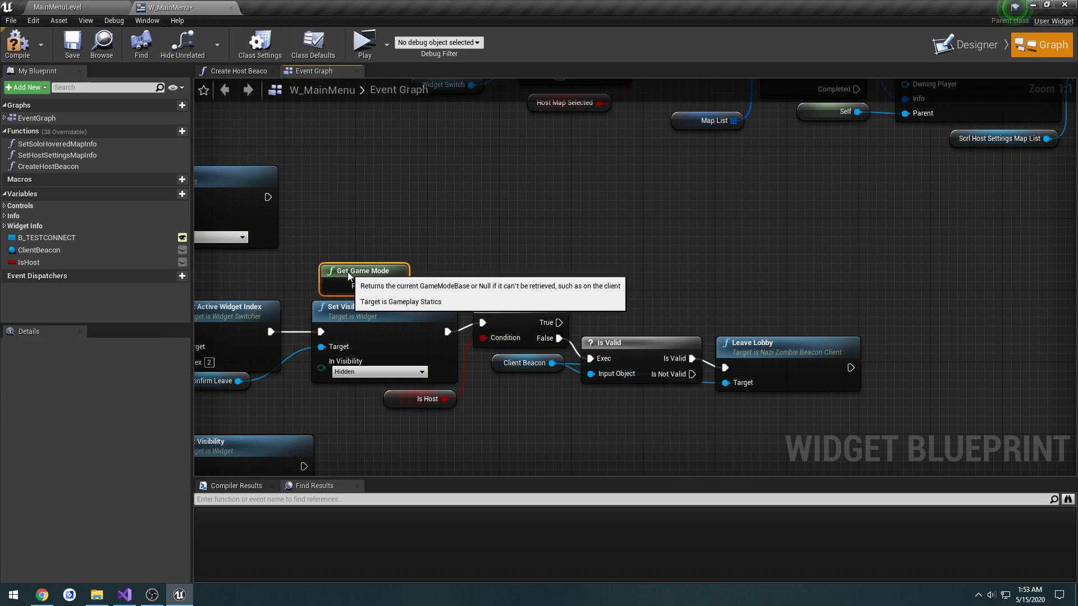
left_click_drag(390, 270, 470, 274)
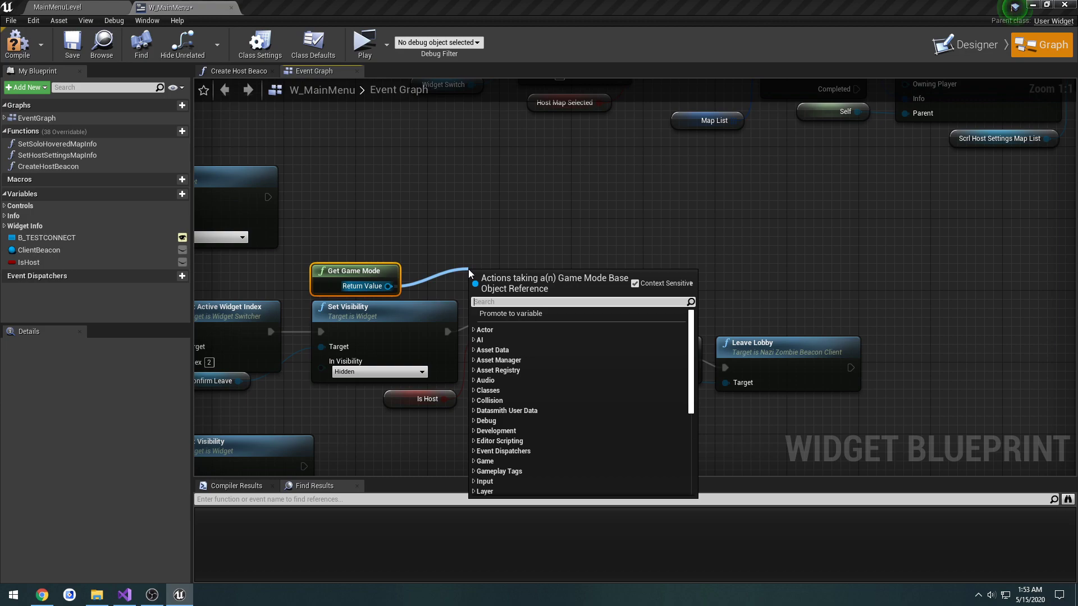
type("cast")
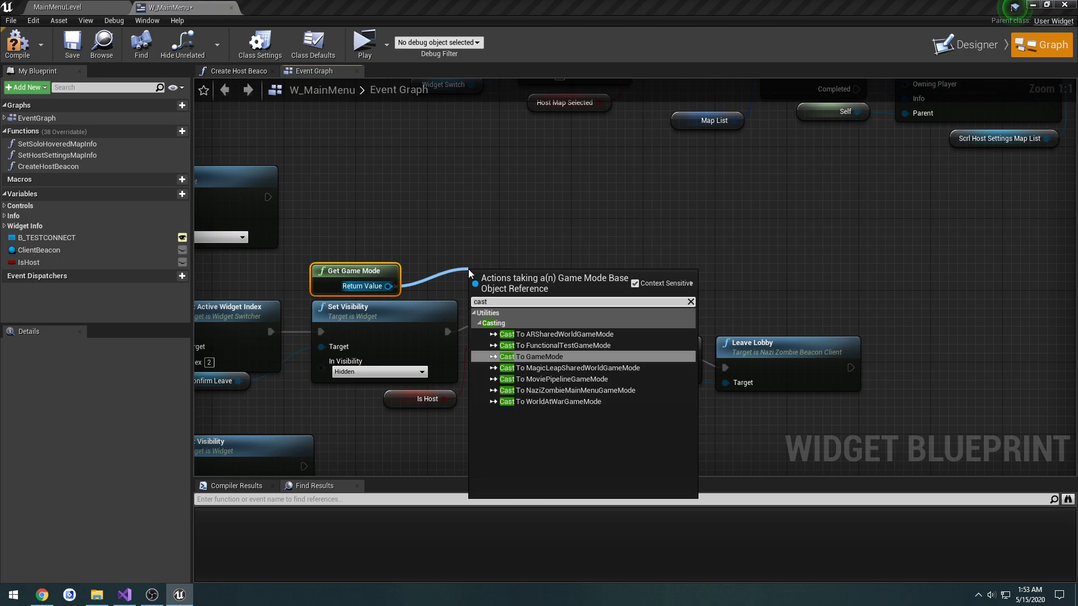
left_click(570, 391)
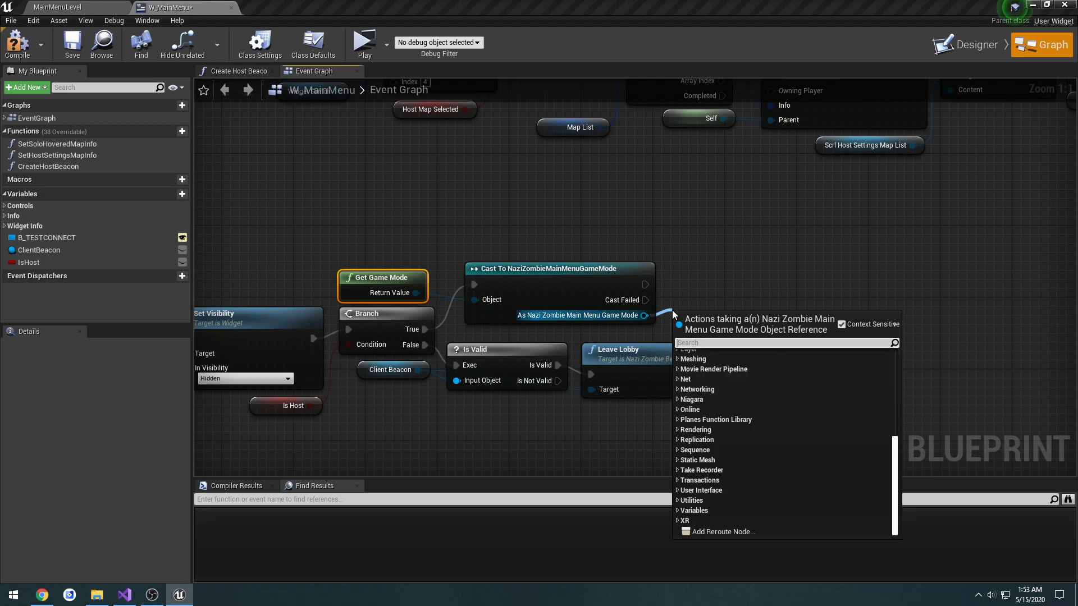
type("host")
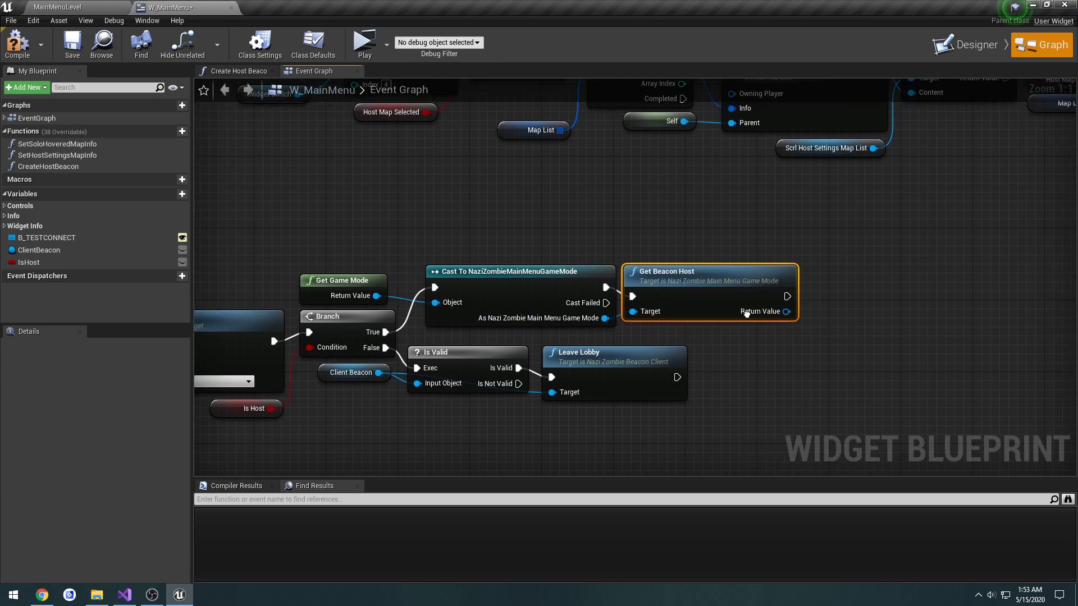
left_click_drag(784, 311, 700, 333)
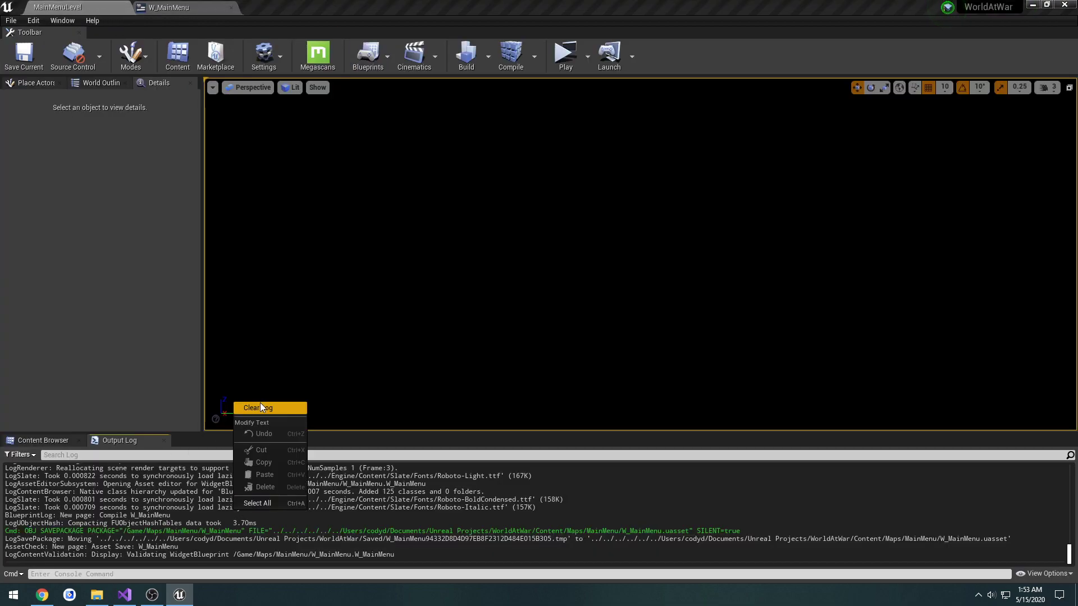
Step: Clear the Output Log and start a standalone preview, hosting from the main menu
left_click(565, 55)
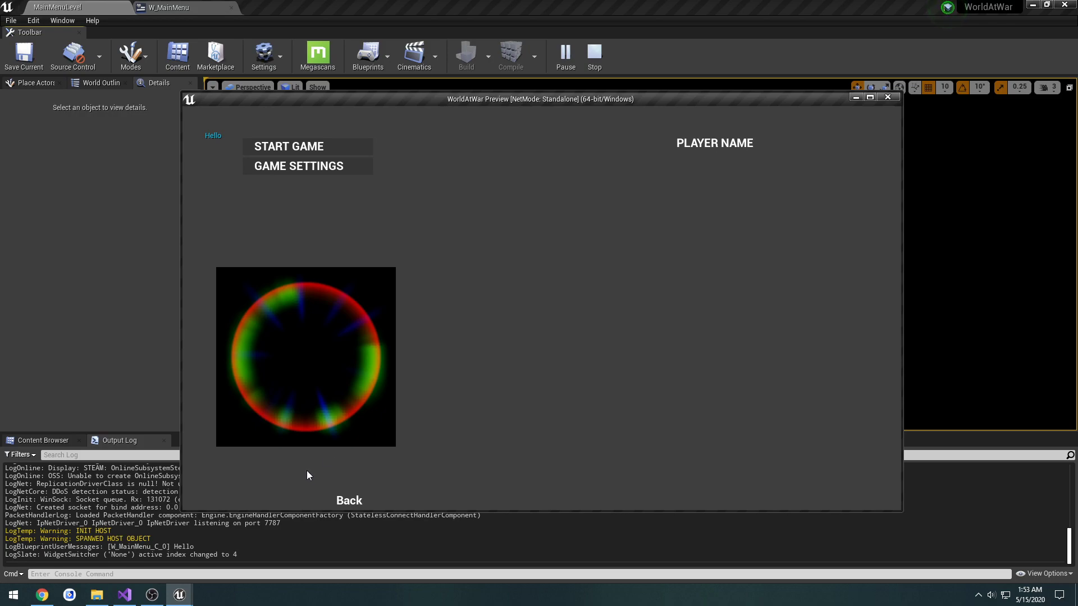
left_click(289, 146)
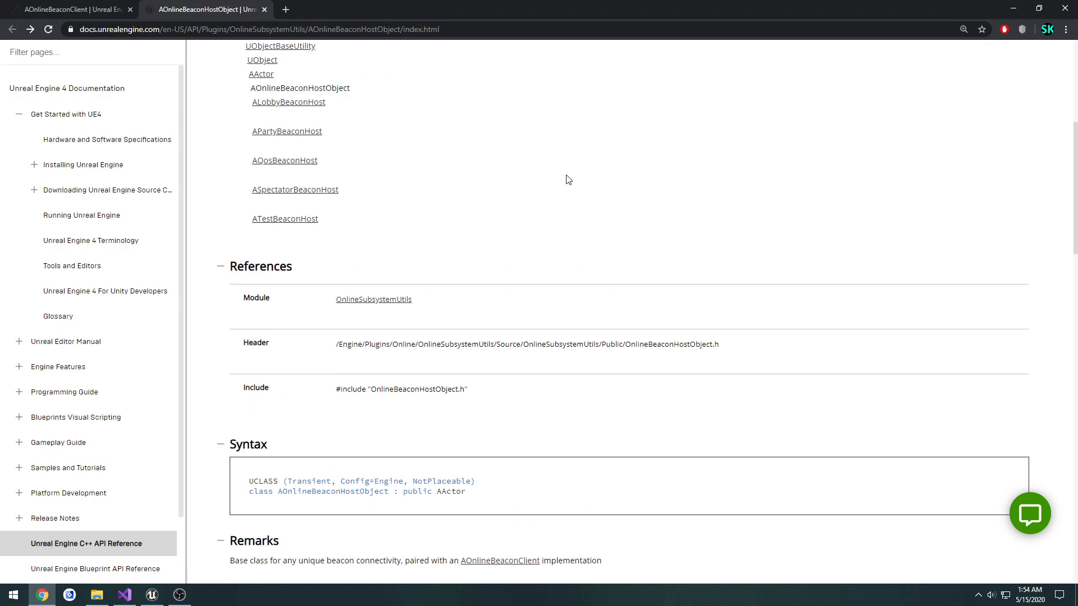
Step: Scroll through the AOnlineBeaconHostObject class reference for its functions list
scroll("down", 3)
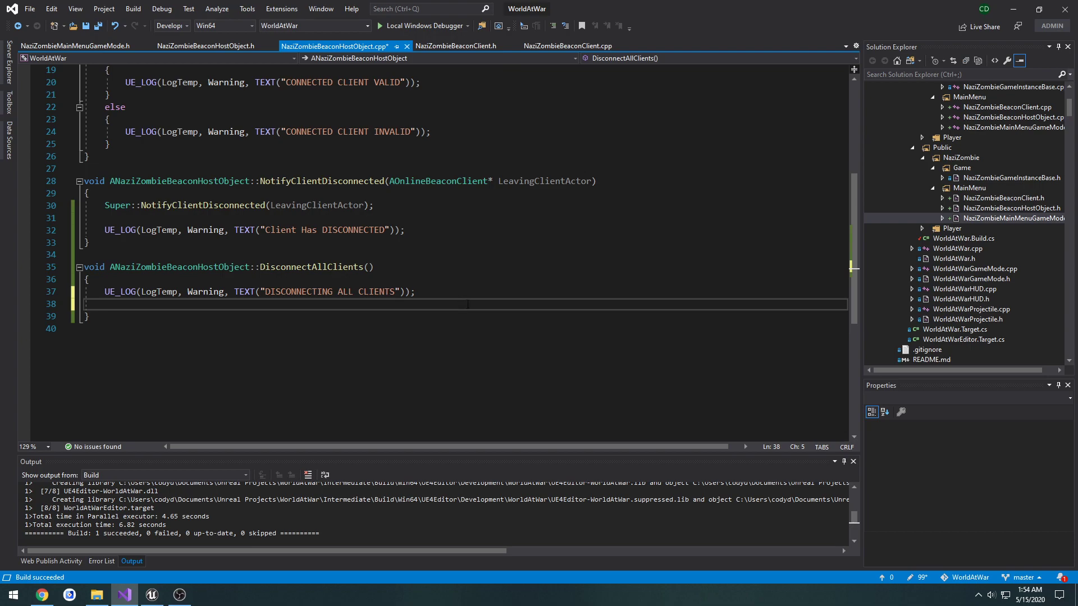
Step: Write a for loop over ClientActors iterating AOnlineBeaconClient* Client in DisconnectAllClients
type("for (")
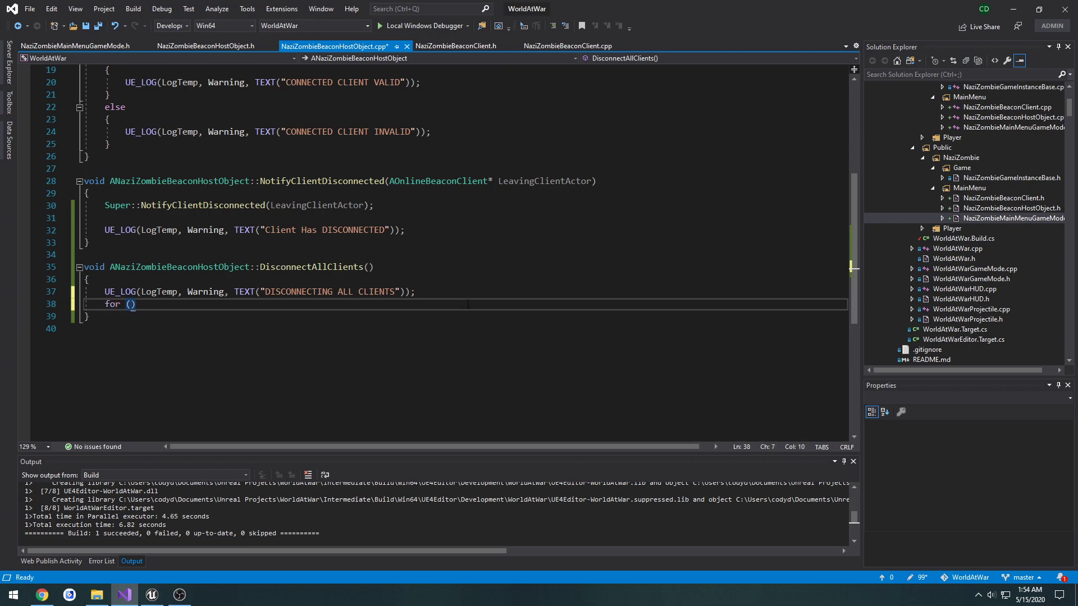
type("AOnlineBeaconClient* C")
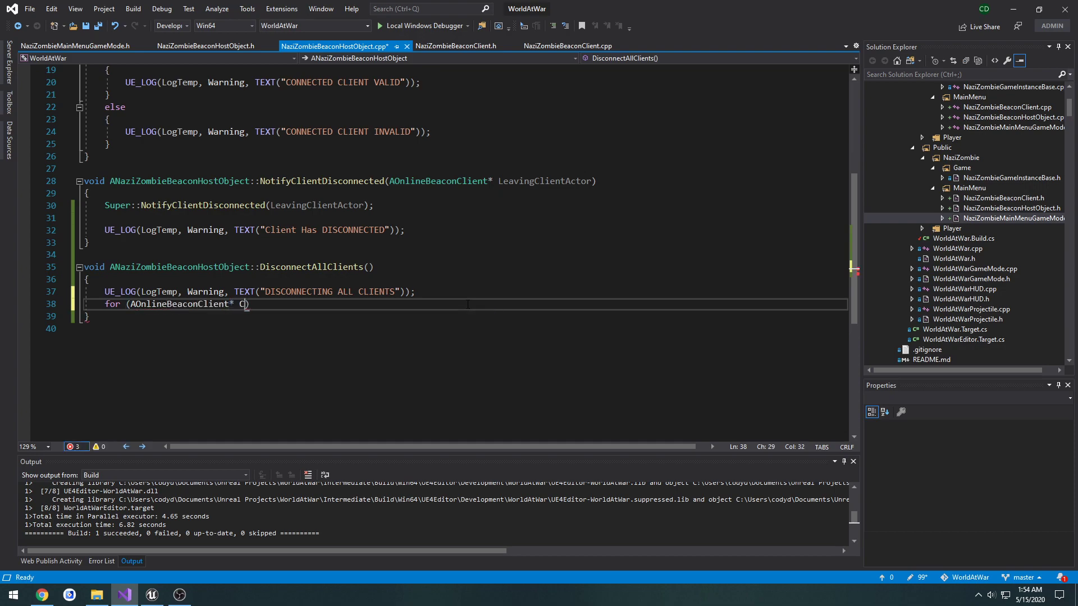
type("lient : Clie")
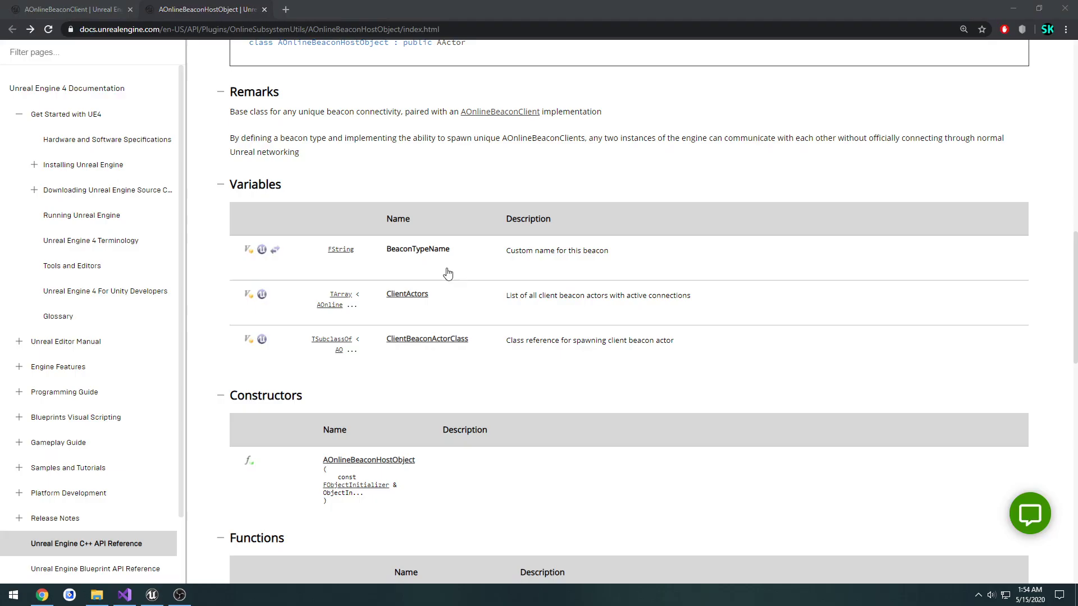
left_click(124, 595)
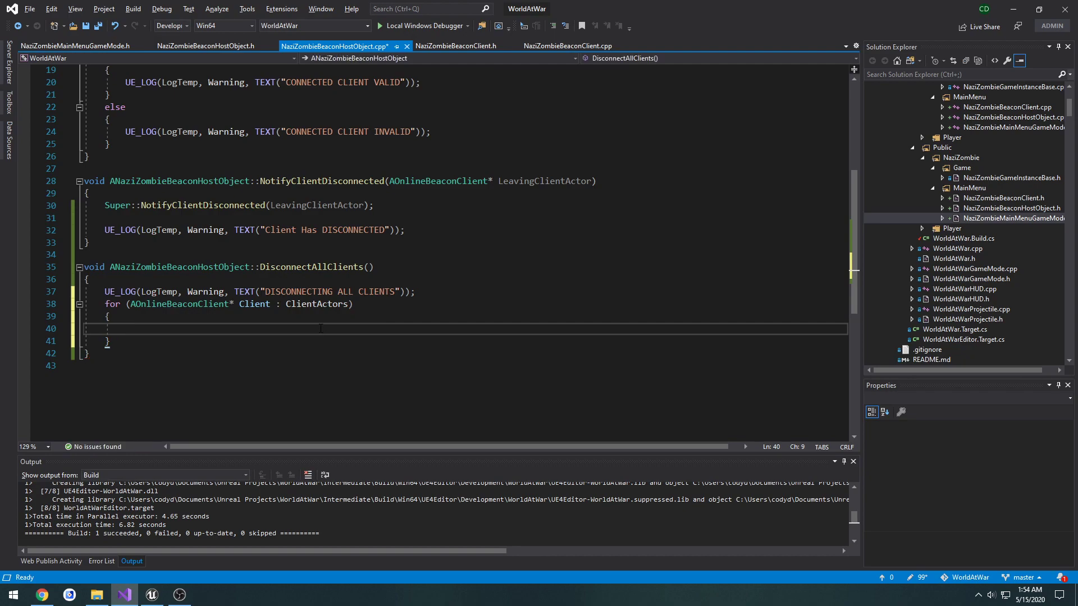
type("Client->")
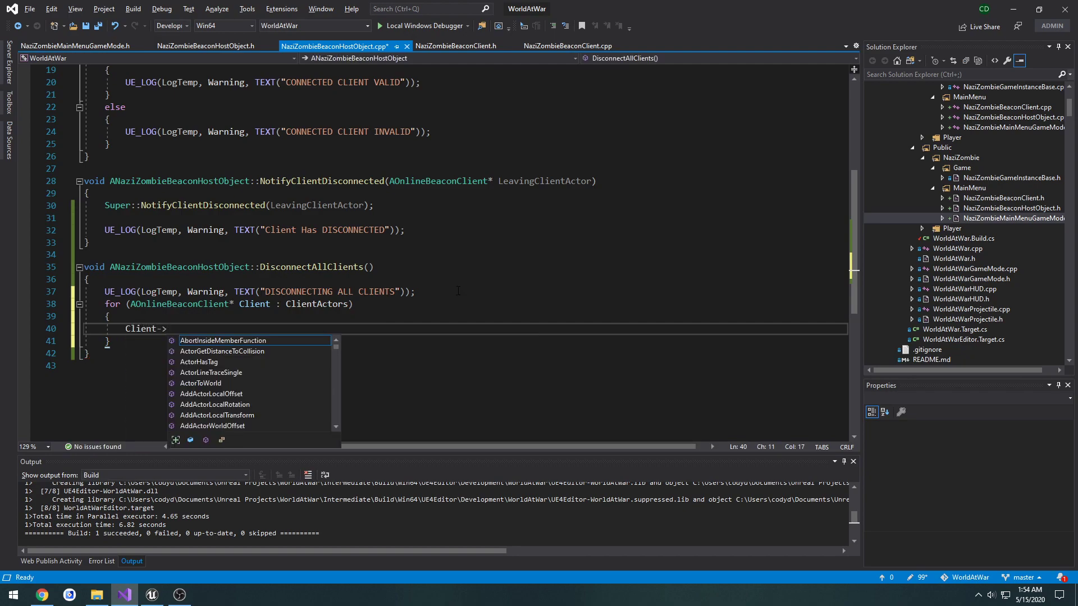
type("Discon")
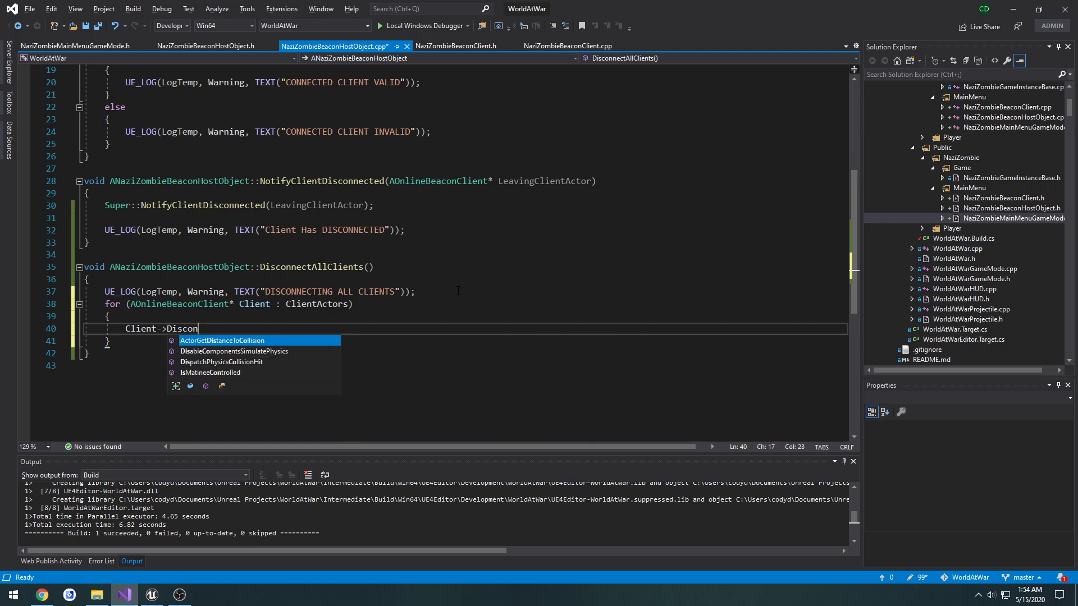
Step: Call DisconnectClient(Client) guarded by if (Client) inside the loop and save the file
left_click(40, 596)
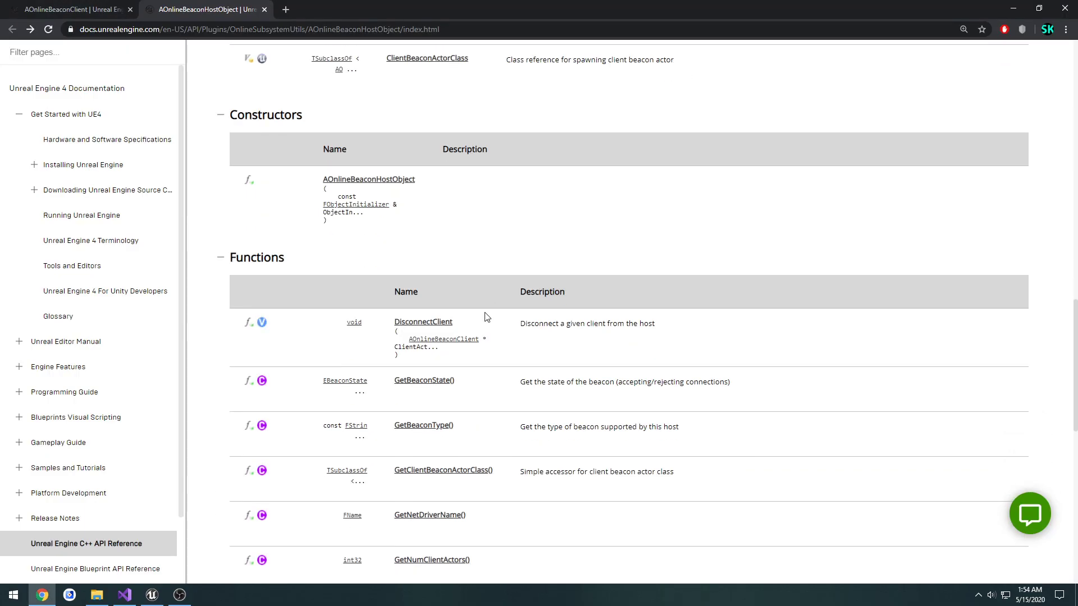
mouse_move(507, 321)
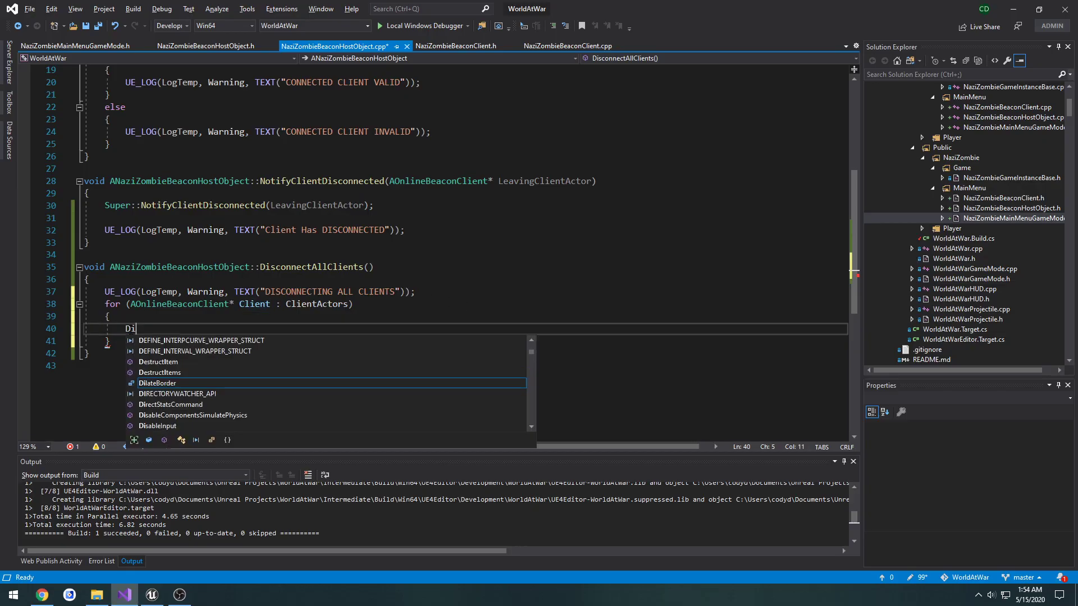
type("sconnectClient(")
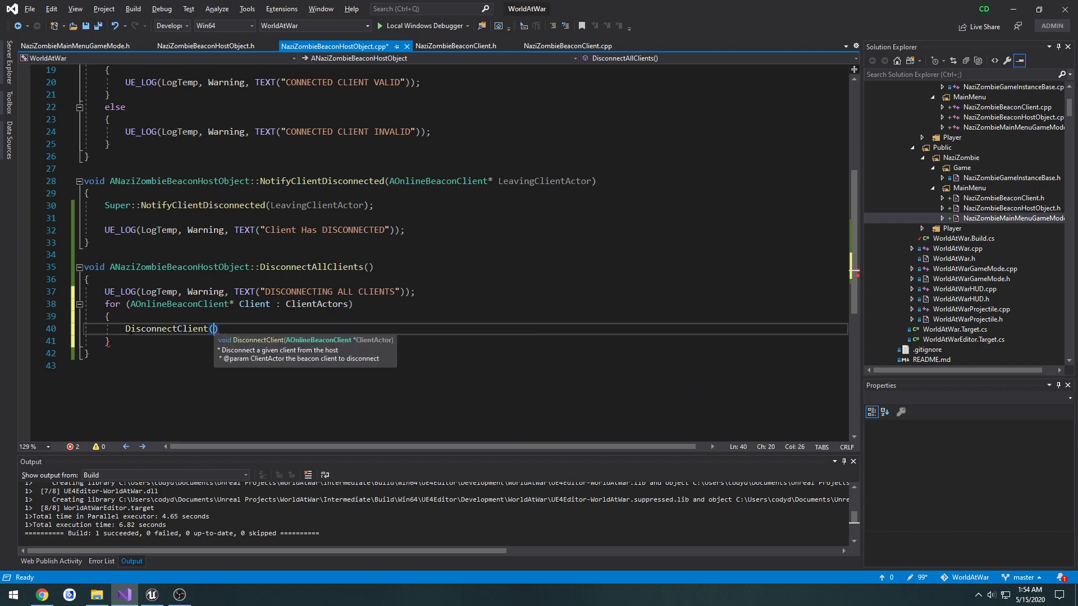
type("Cl")
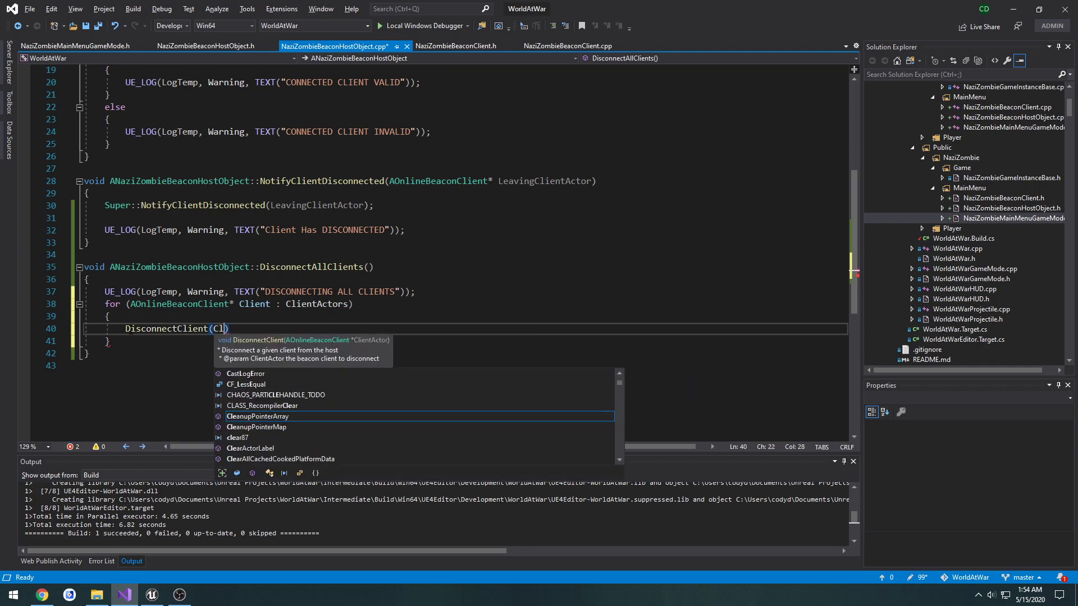
type("ent);")
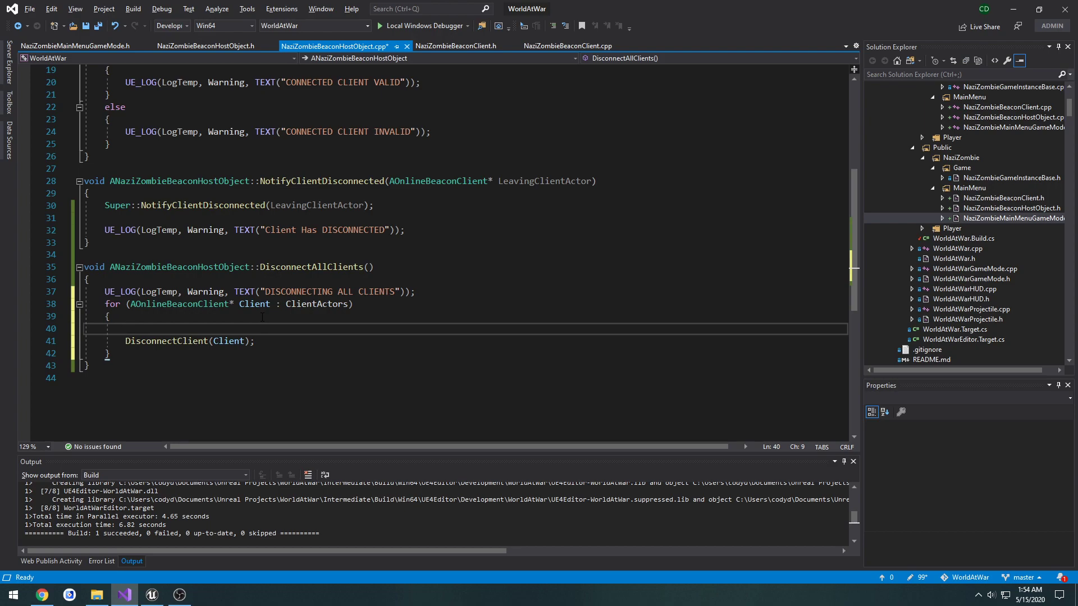
type("if (Client)")
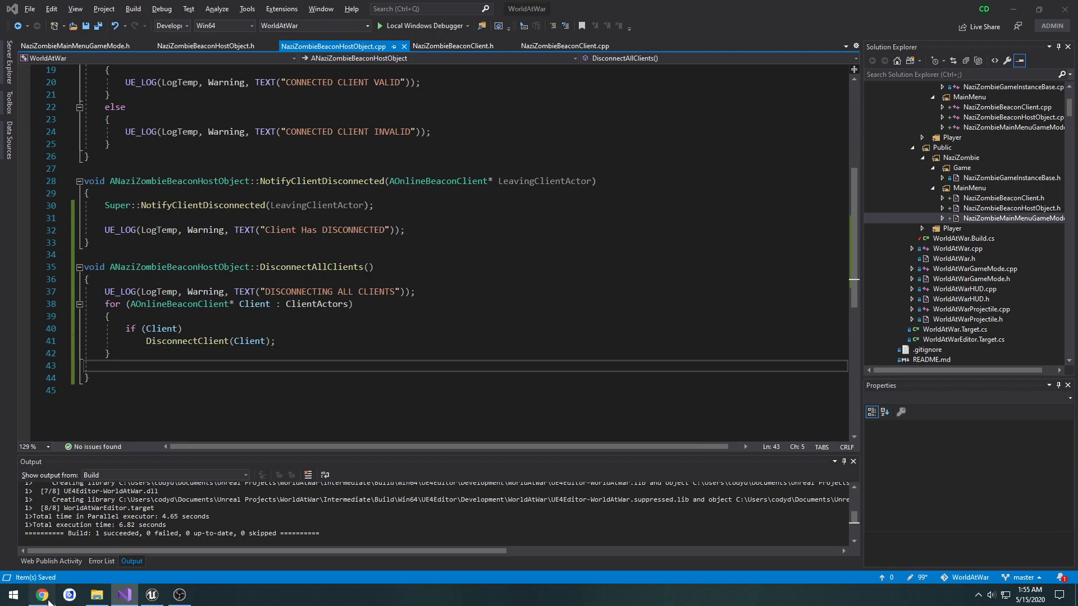
Step: Read the AOnlineBeaconHostObject functions in Chrome down to Unregister, then return to the source file
left_click(43, 595)
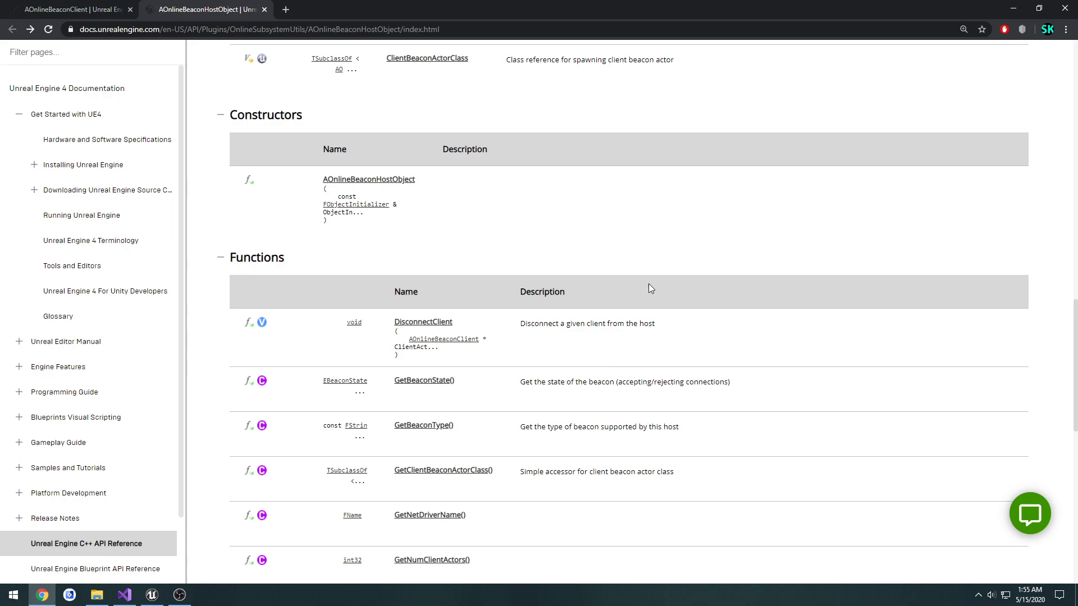
scroll("down", 3)
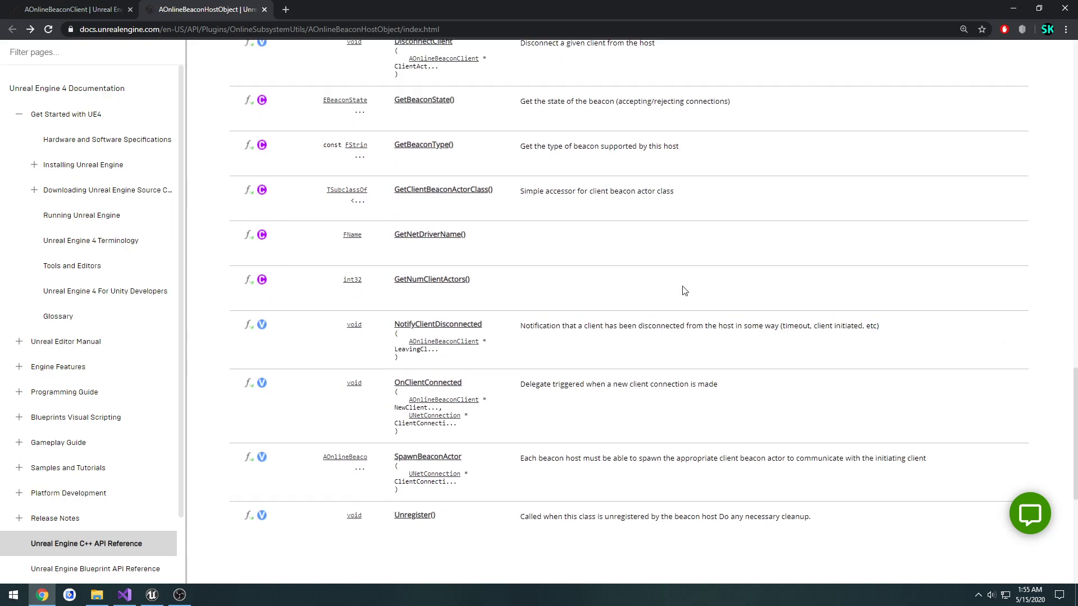
scroll("down", 3)
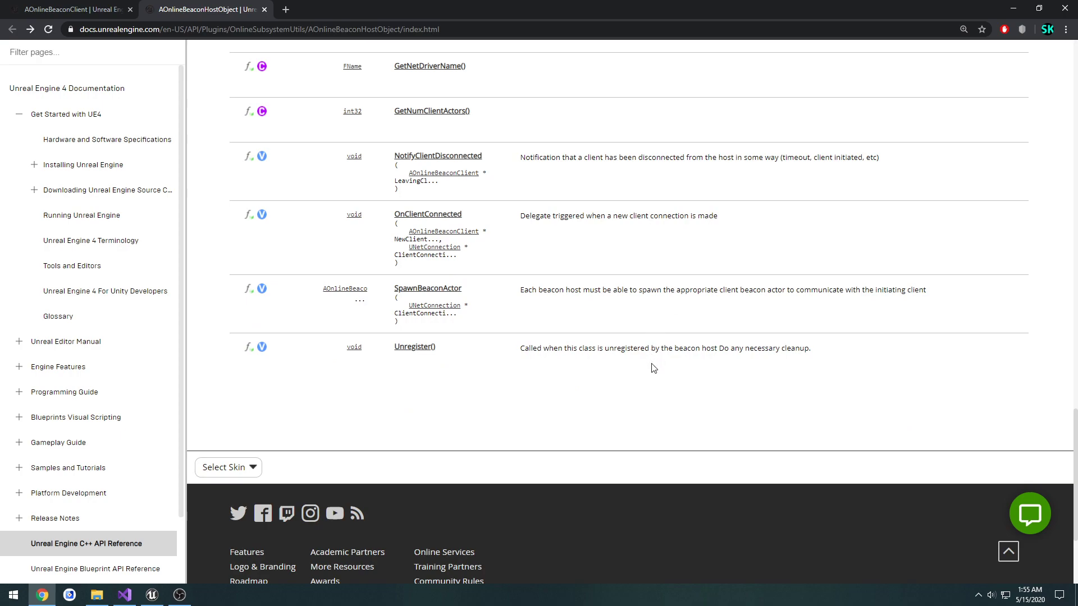
mouse_move(426, 357)
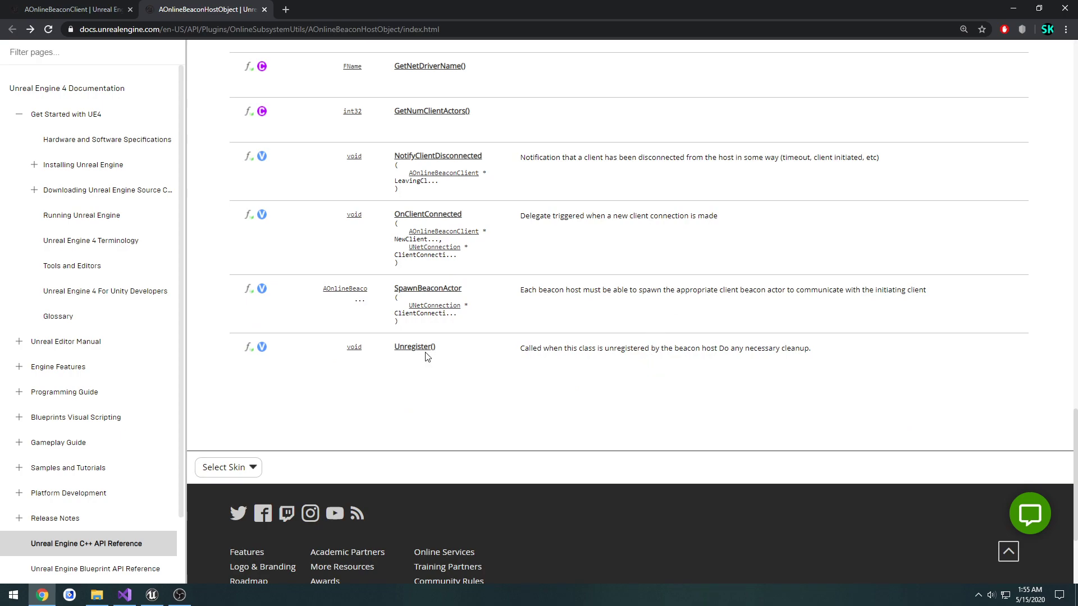
left_click(124, 595)
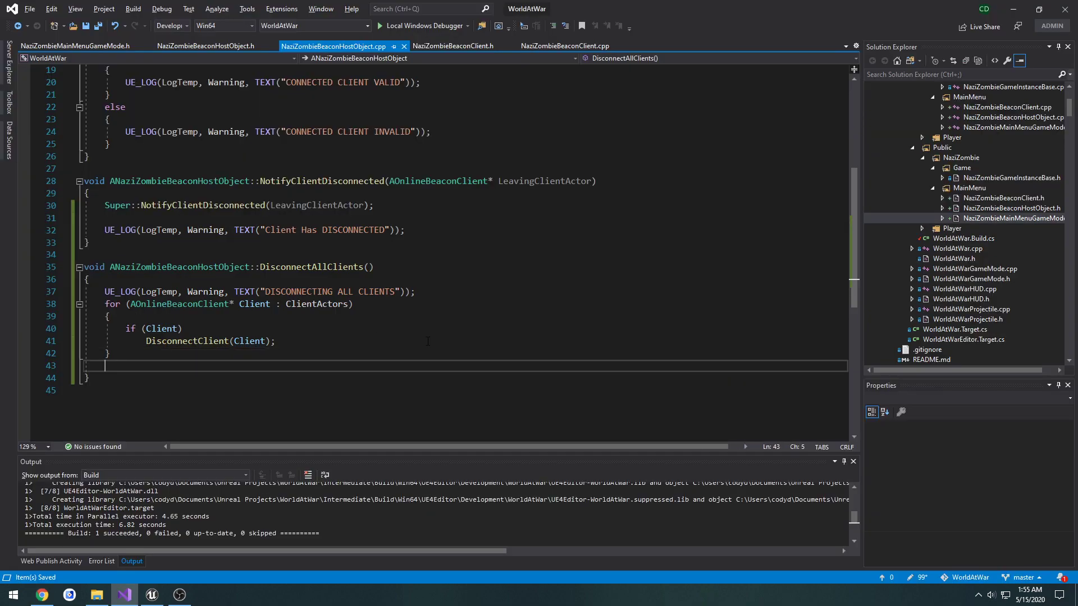
Step: Begin an Unregister call below the disconnect loop by typing 'Unreg'
type("Unreg")
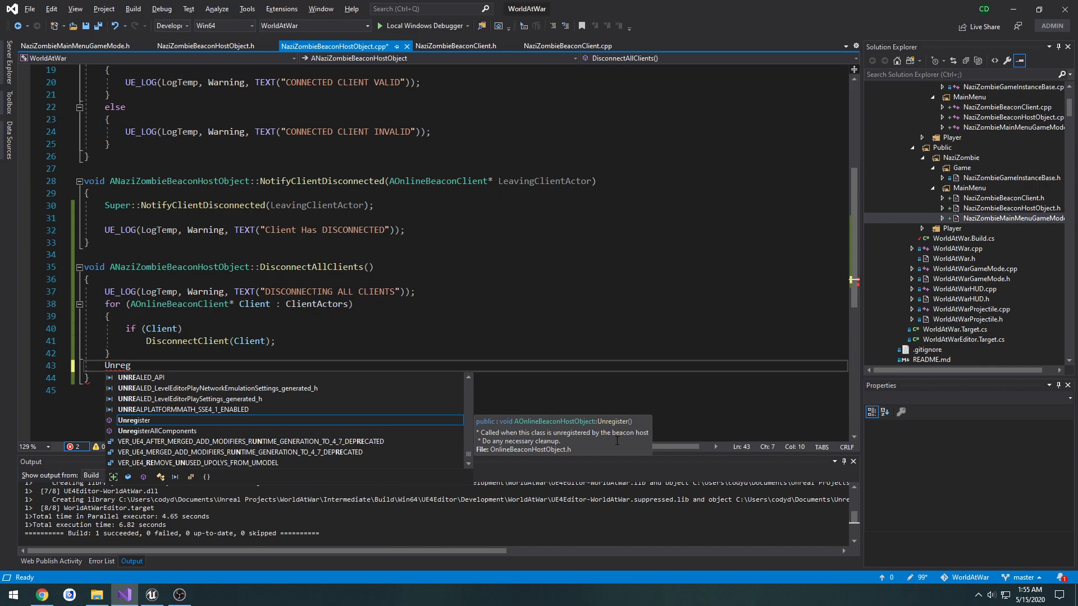
key("alt+tab")
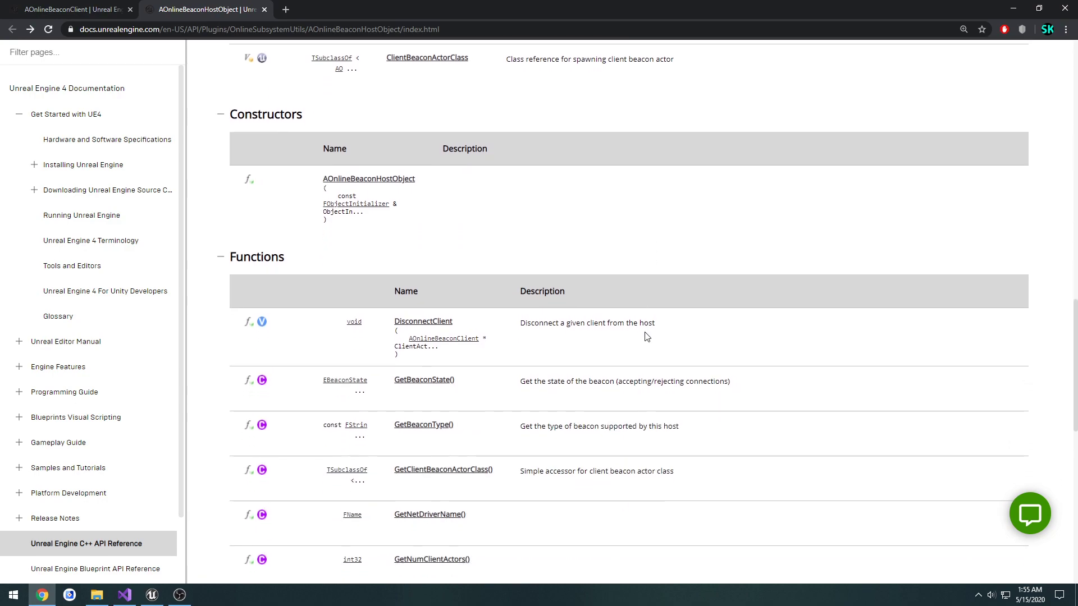
Step: Search for the AOnlineBeaconHost docs and scroll through its function reference
scroll("down", 3)
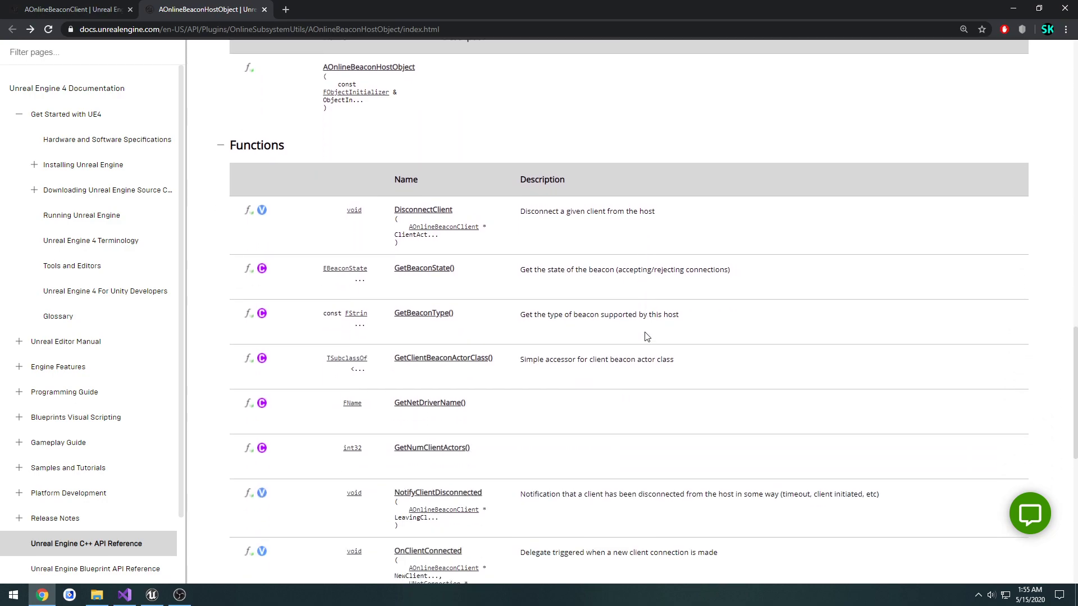
scroll("down", 3)
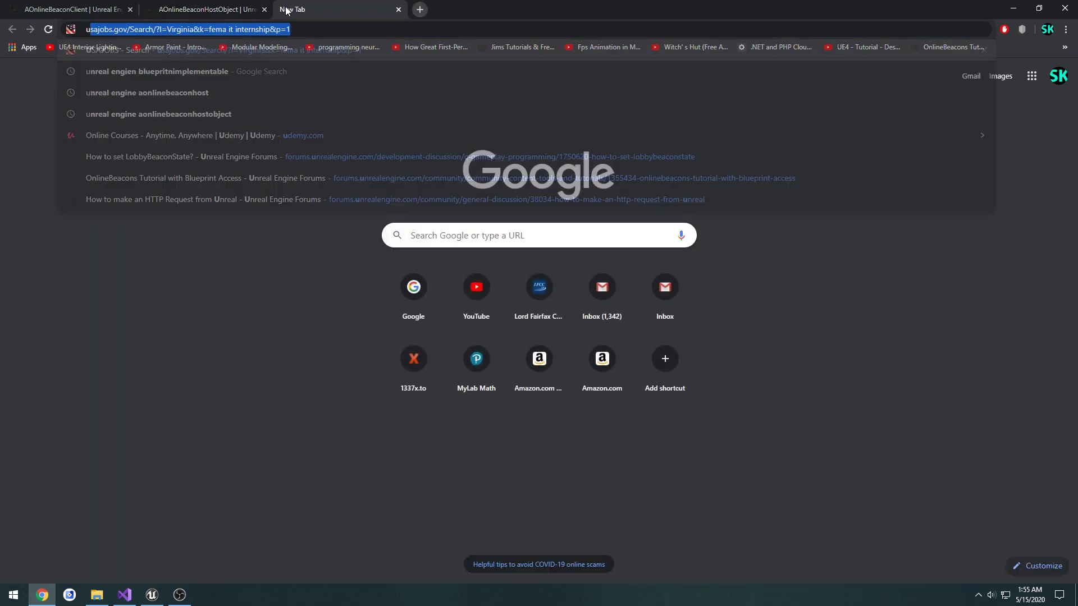
type("unreal engien a")
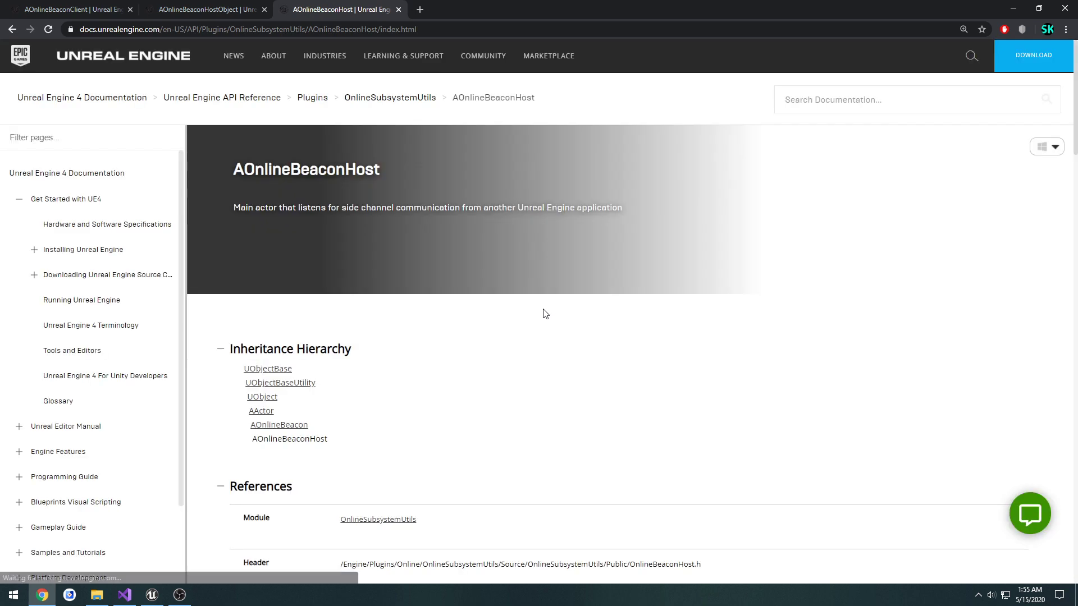
scroll("down", 3)
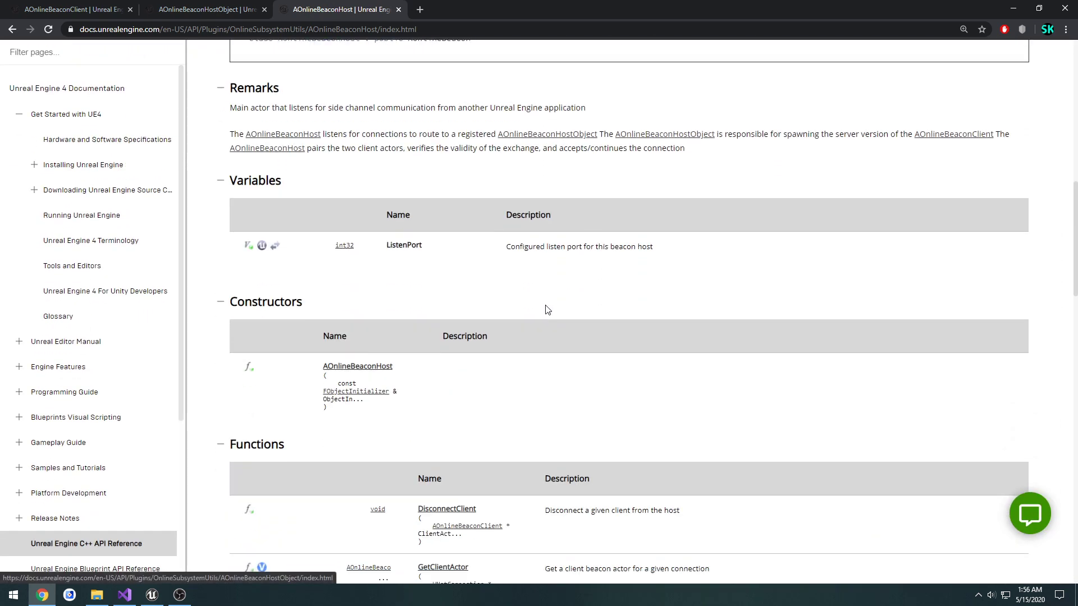
scroll("down", 3)
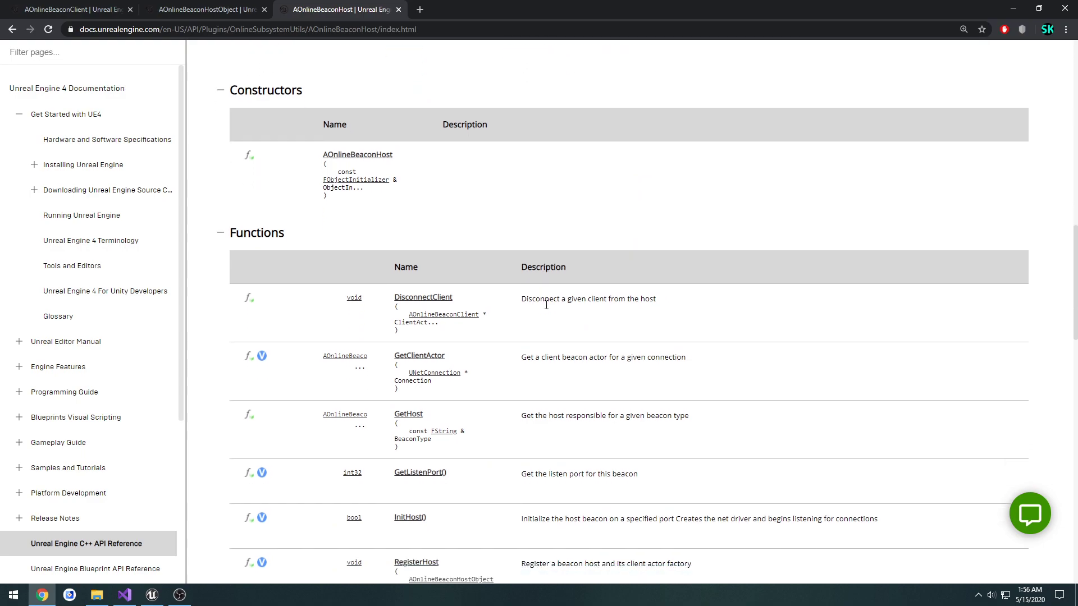
scroll("down", 3)
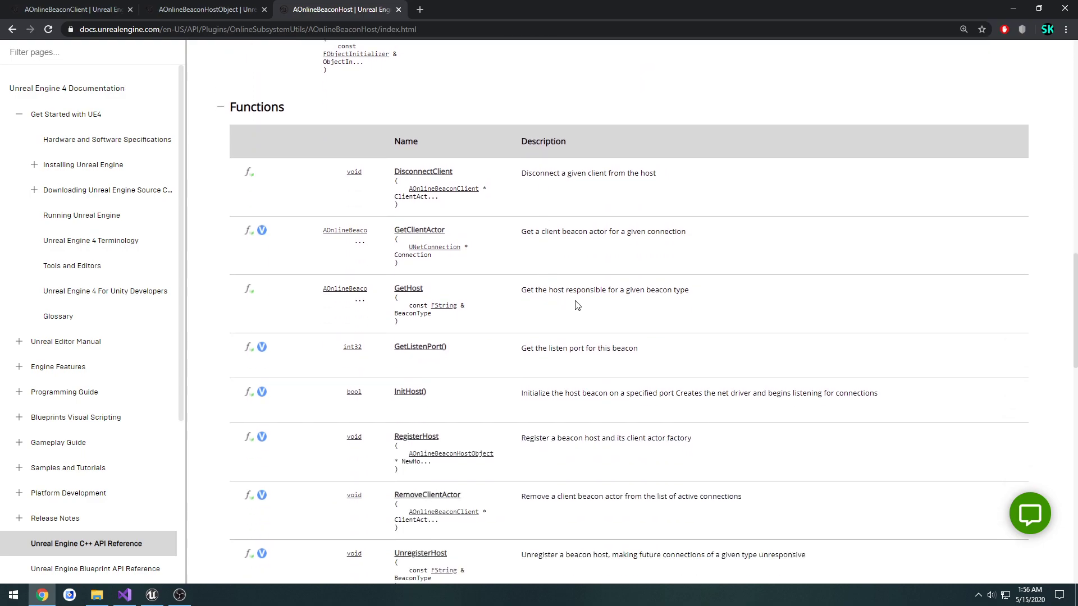
scroll("down", 3)
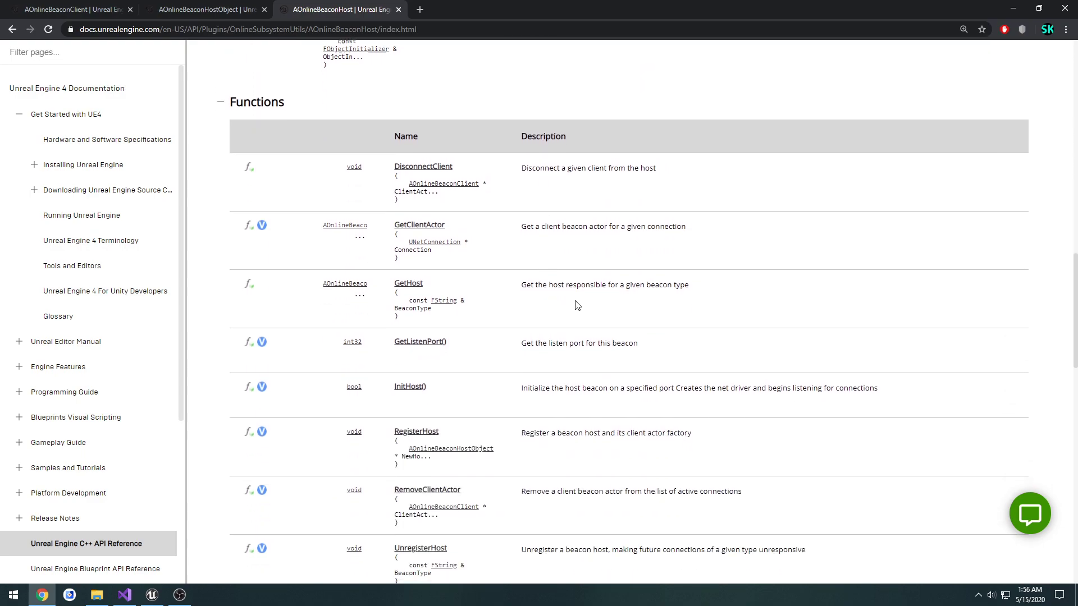
scroll("down", 3)
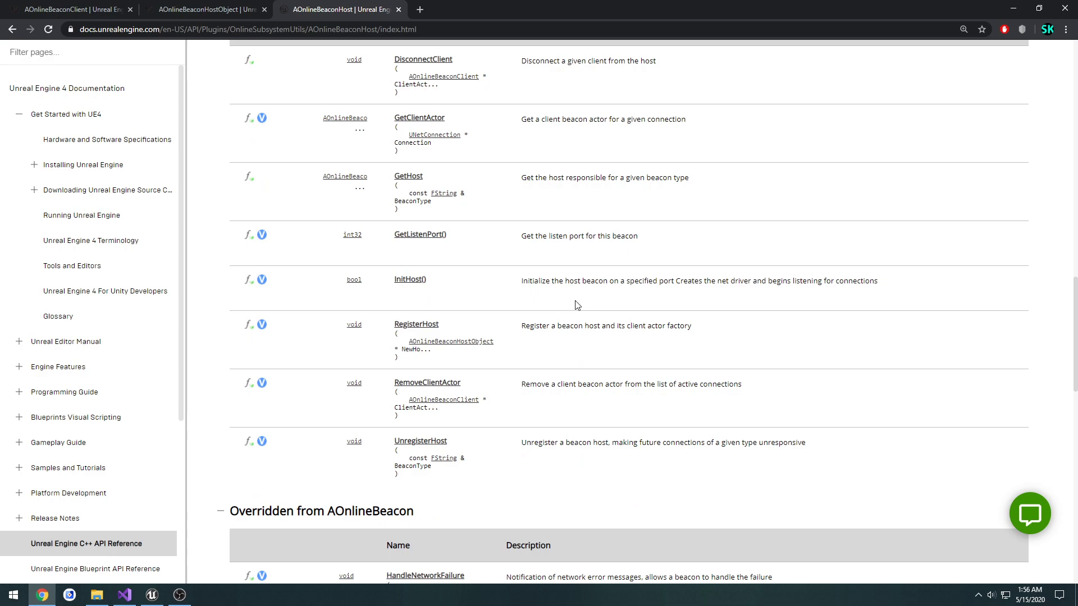
Step: Continue down the Functions table and open the UnregisterHost documentation
scroll("down", 3)
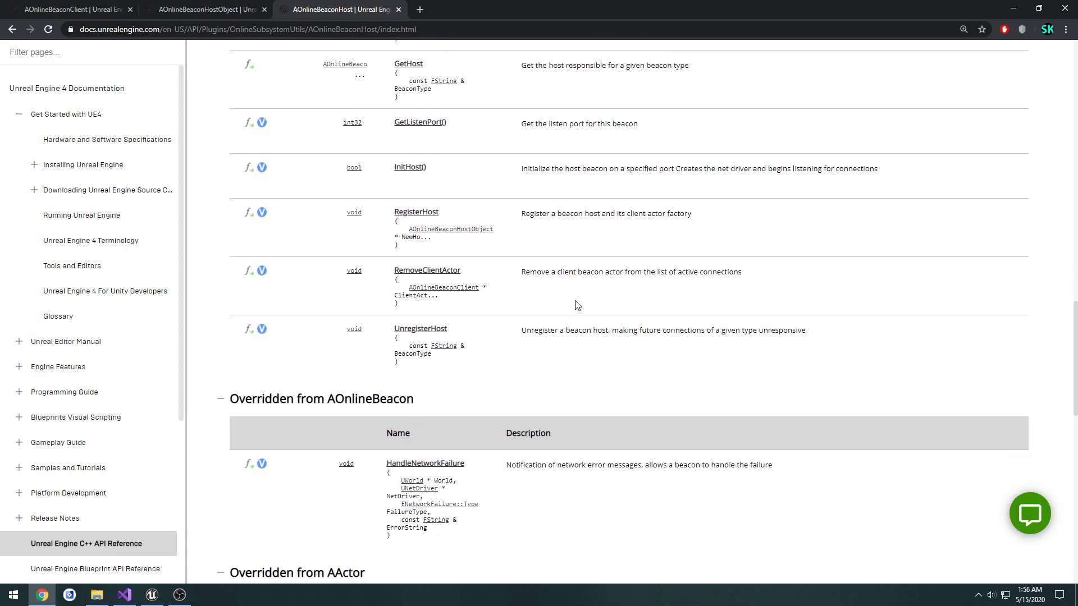
scroll("down", 3)
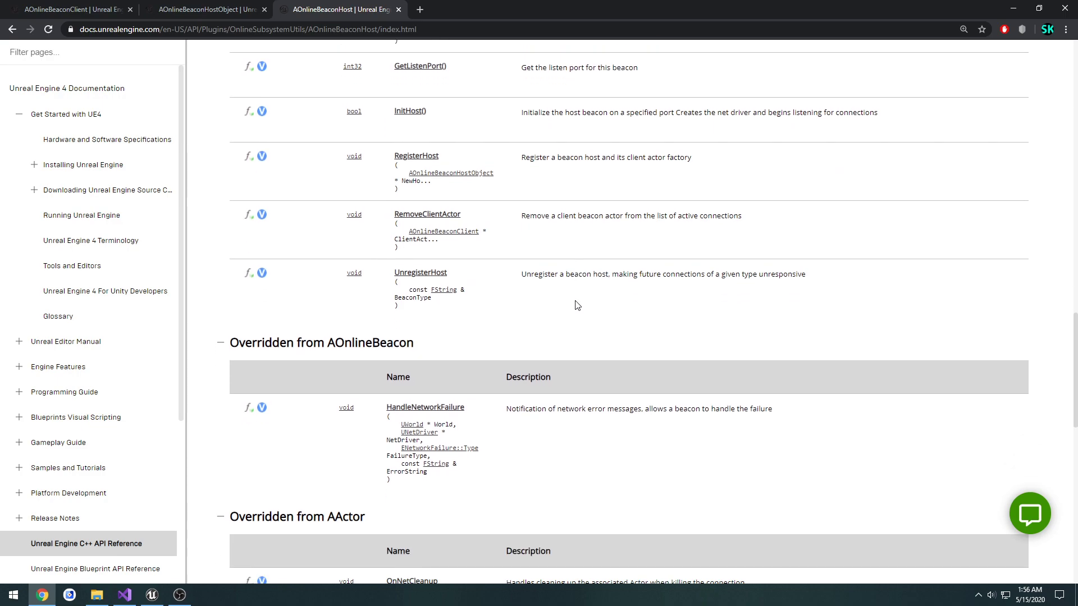
scroll("down", 3)
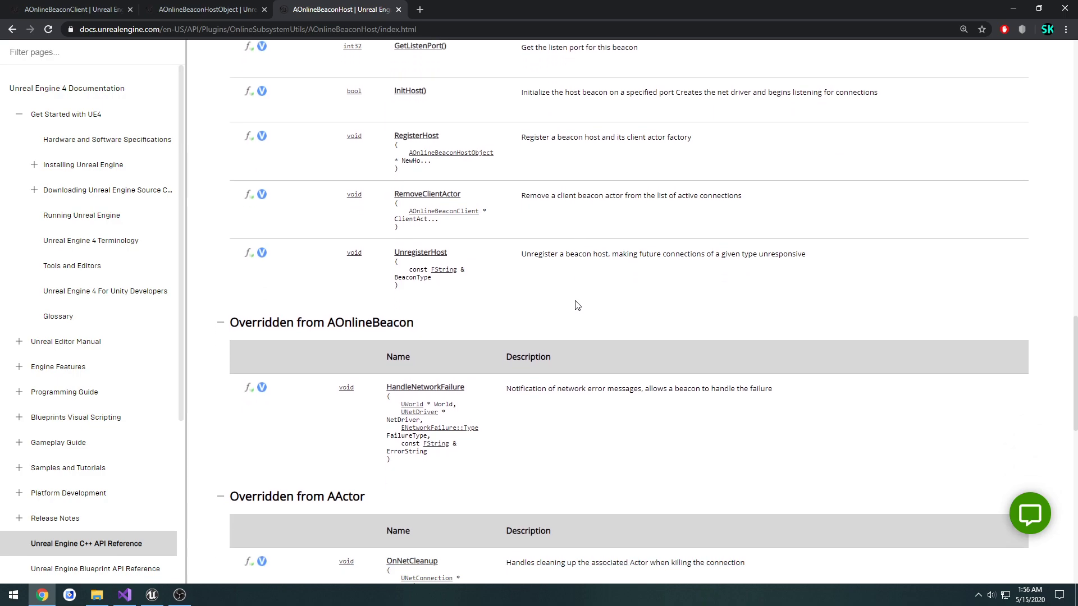
scroll("down", 3)
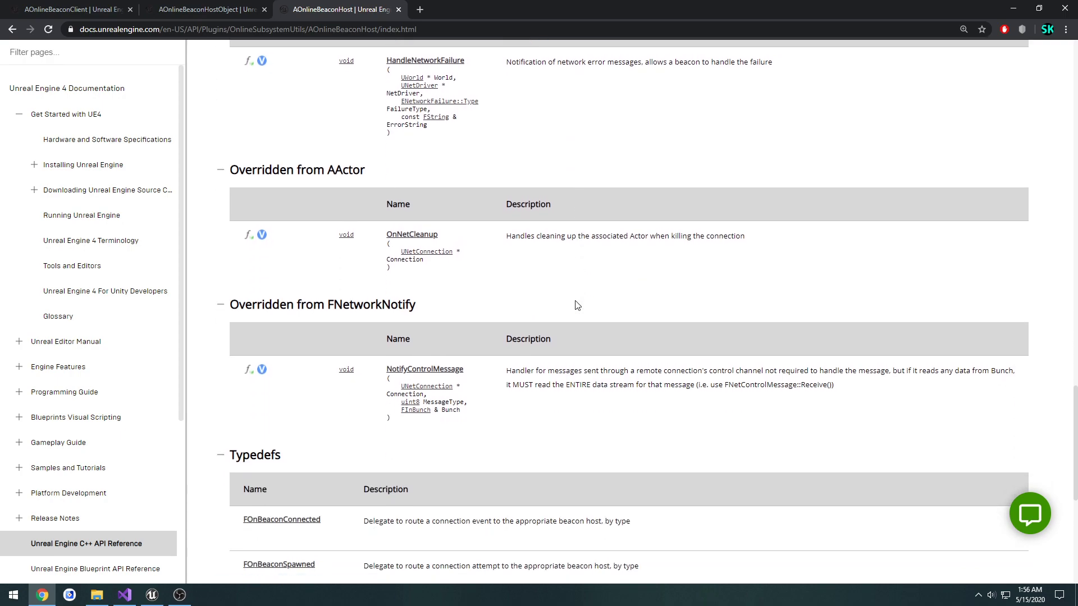
scroll("up", 3)
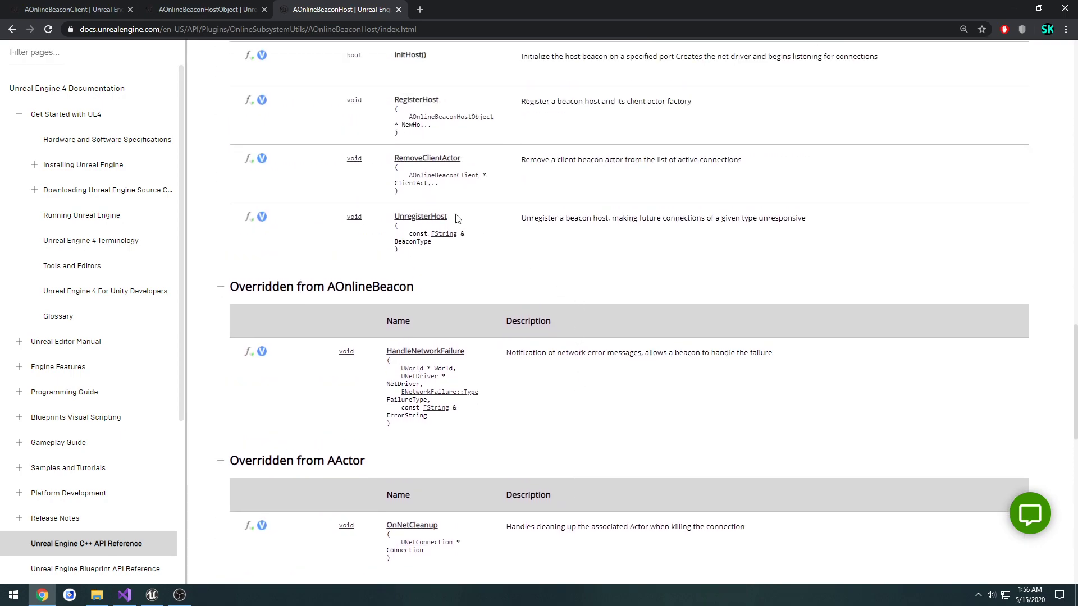
mouse_move(476, 239)
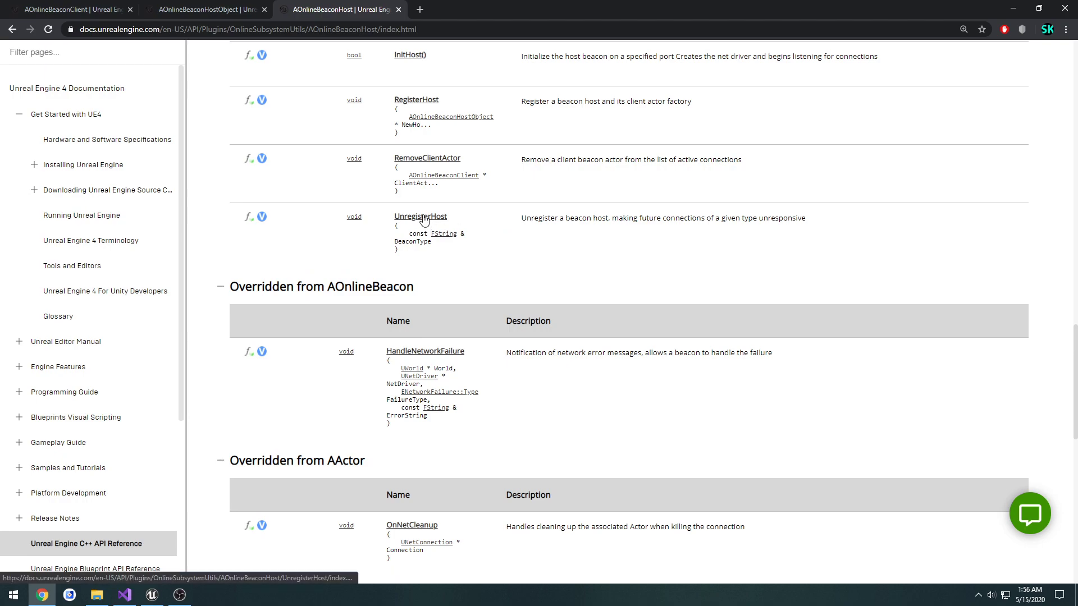
left_click(420, 216)
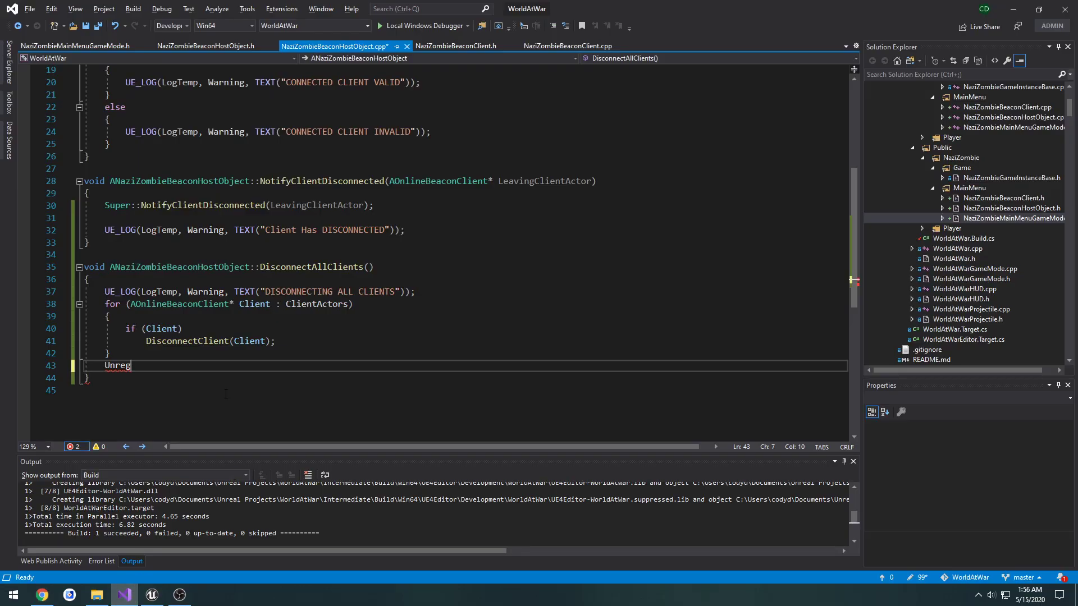
Step: Complete the line to Unregister(); at the end of DisconnectAllClients and rebuild
double_click(116, 365)
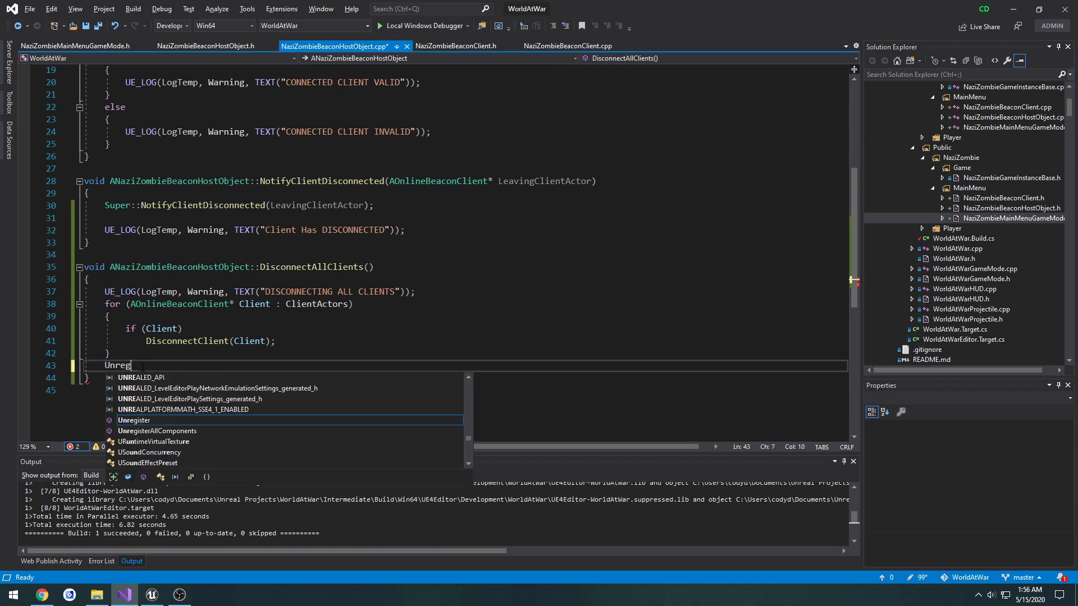
type("ister()")
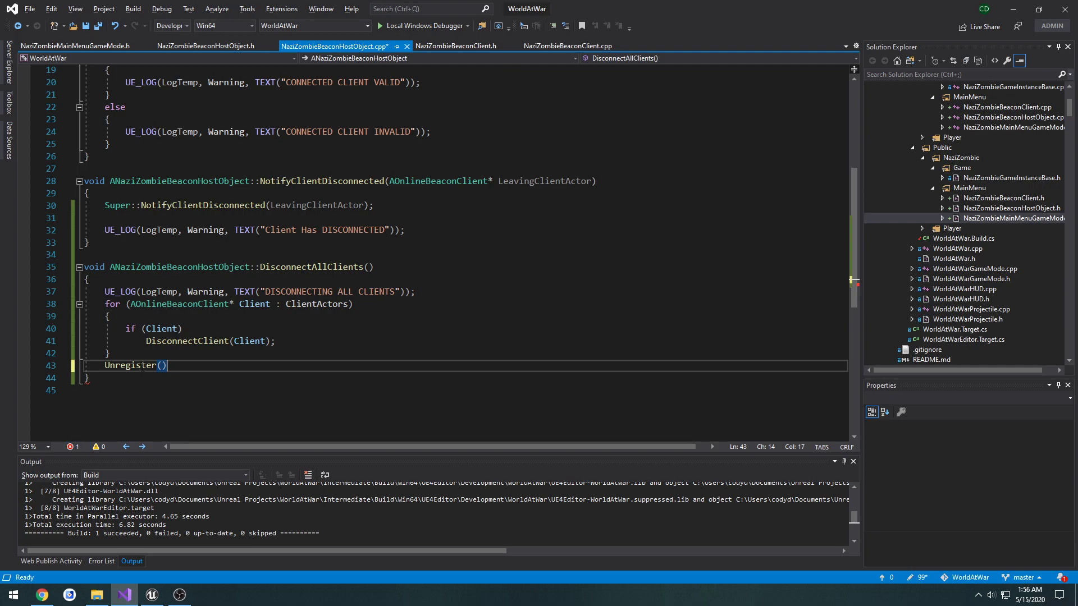
type(";")
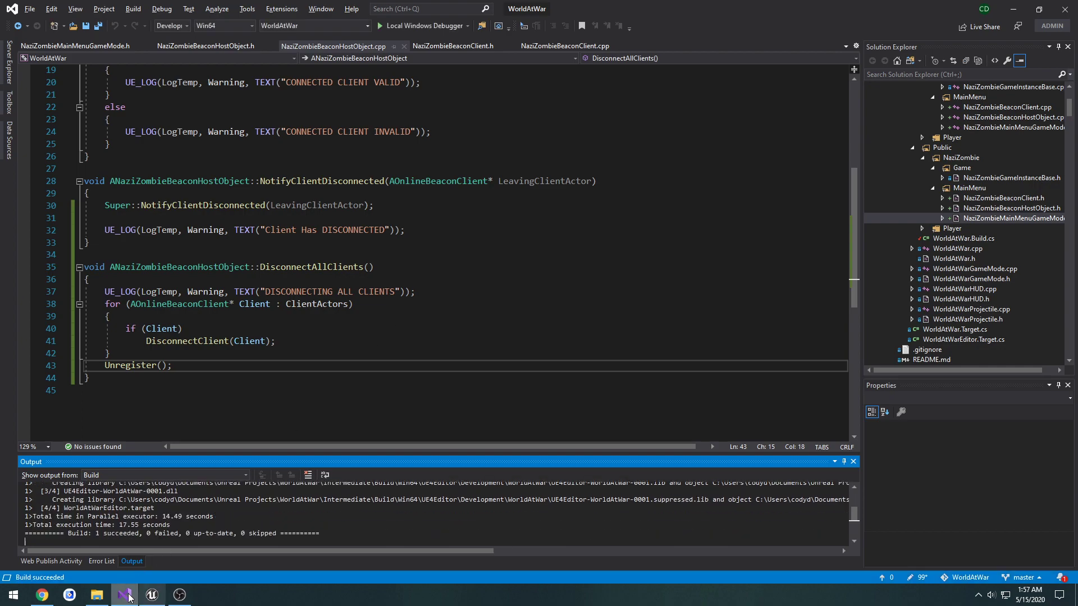
Step: Run standalone game sessions to host and join a lobby, watch the log, then close them
left_click(124, 595)
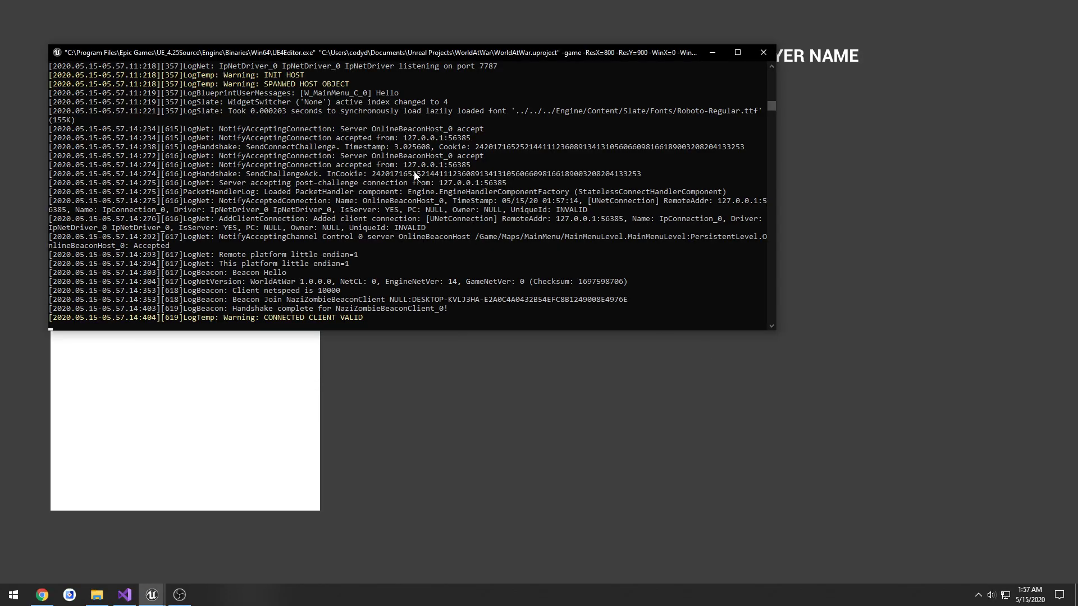
key("alt+tab")
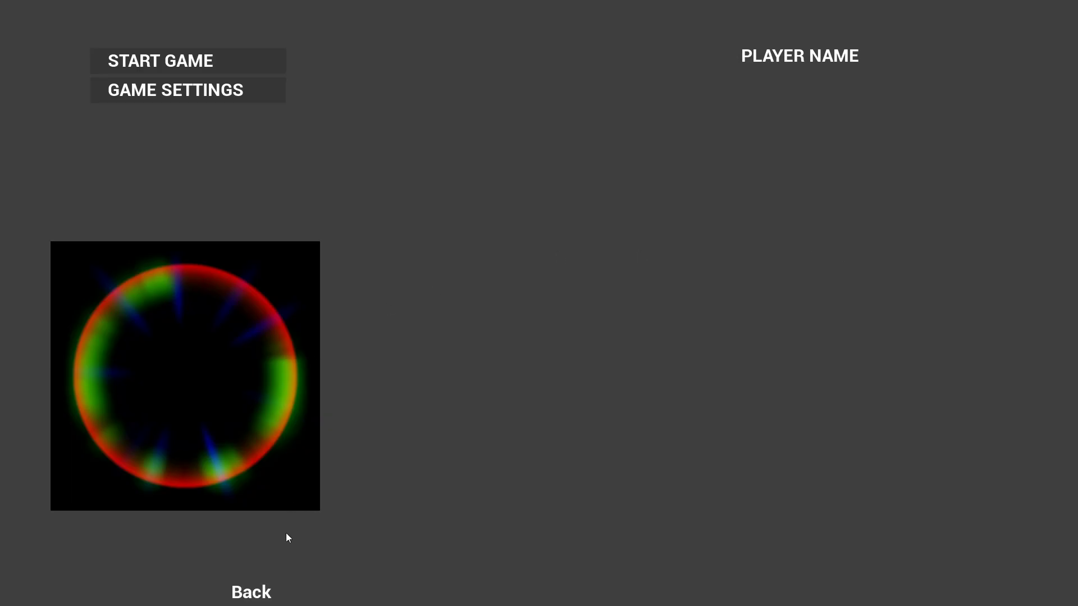
left_click(159, 61)
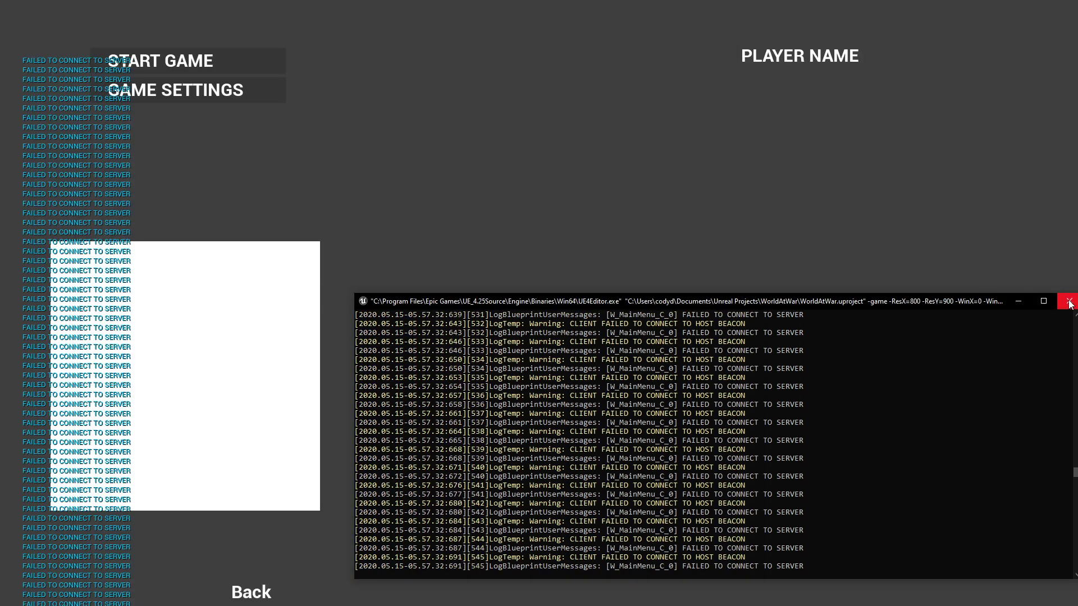
left_click(1070, 302)
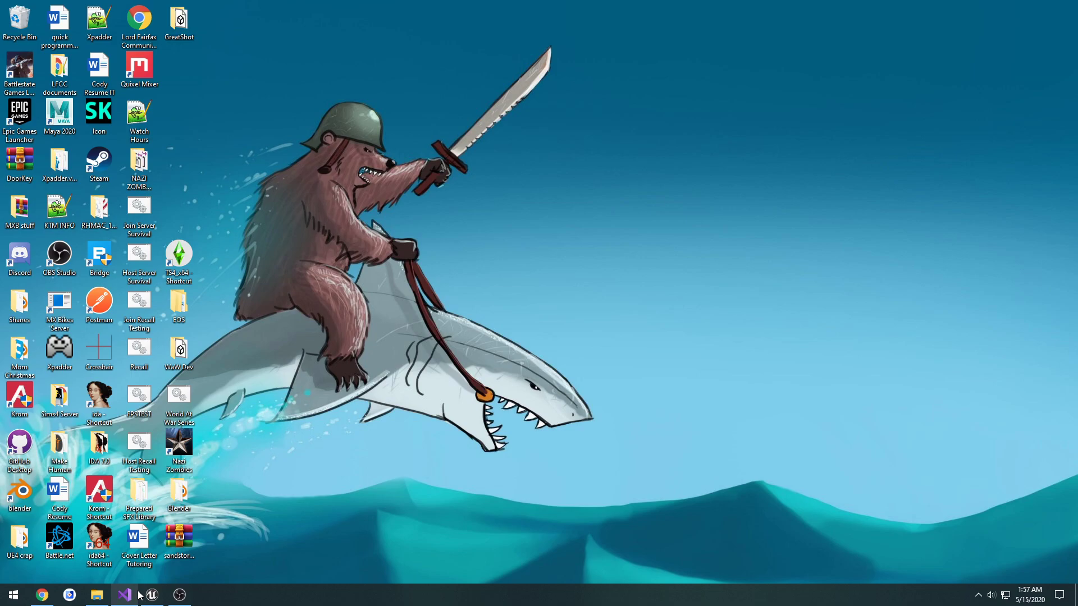
Step: Comment out the Unregister(); call on line 43 with //
left_click(125, 595)
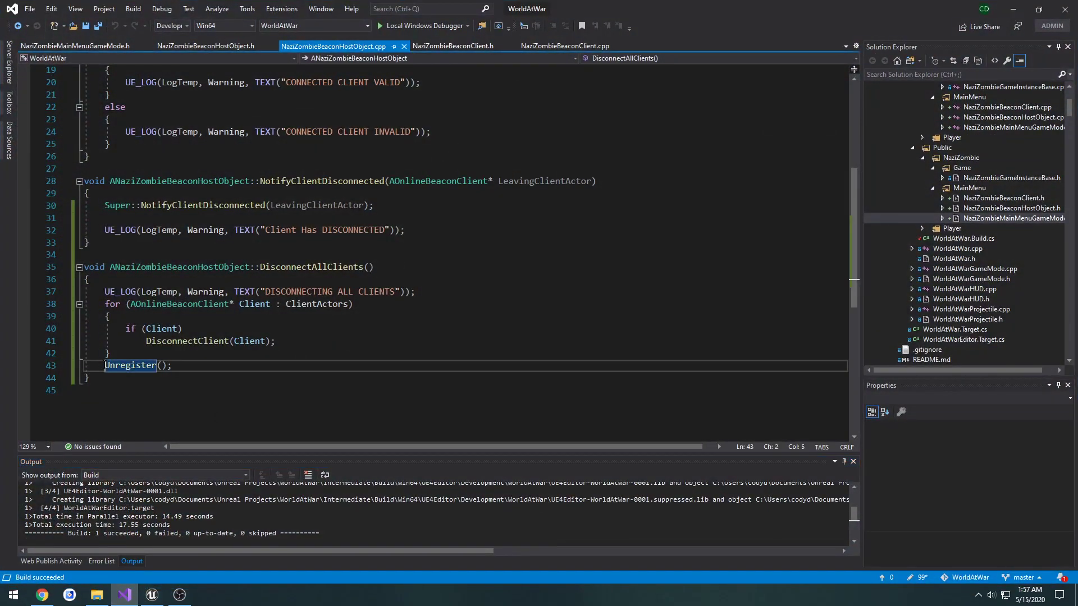
type("//")
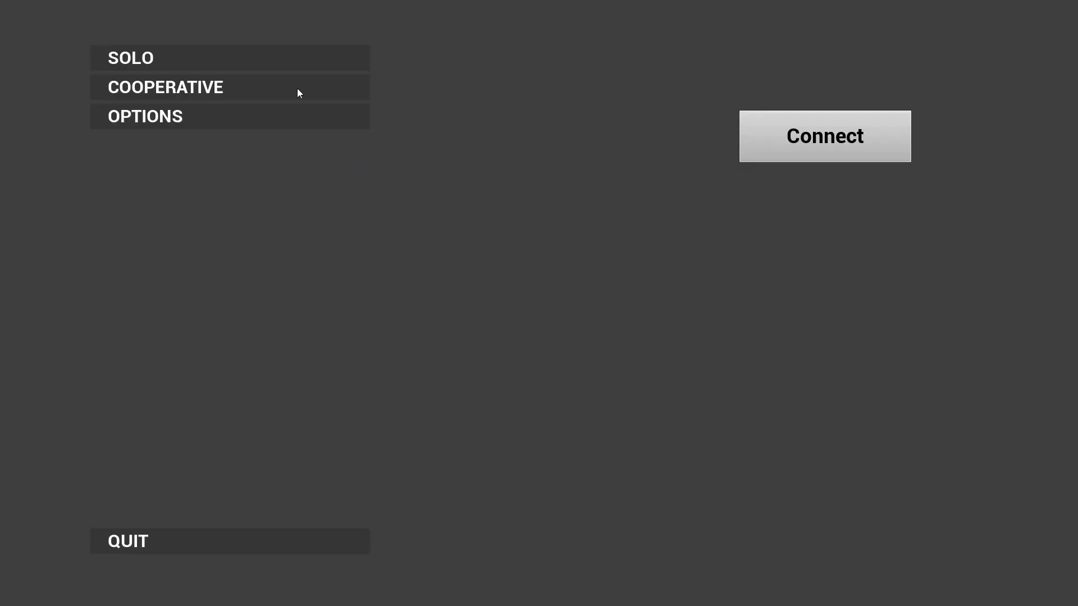
mouse_move(522, 220)
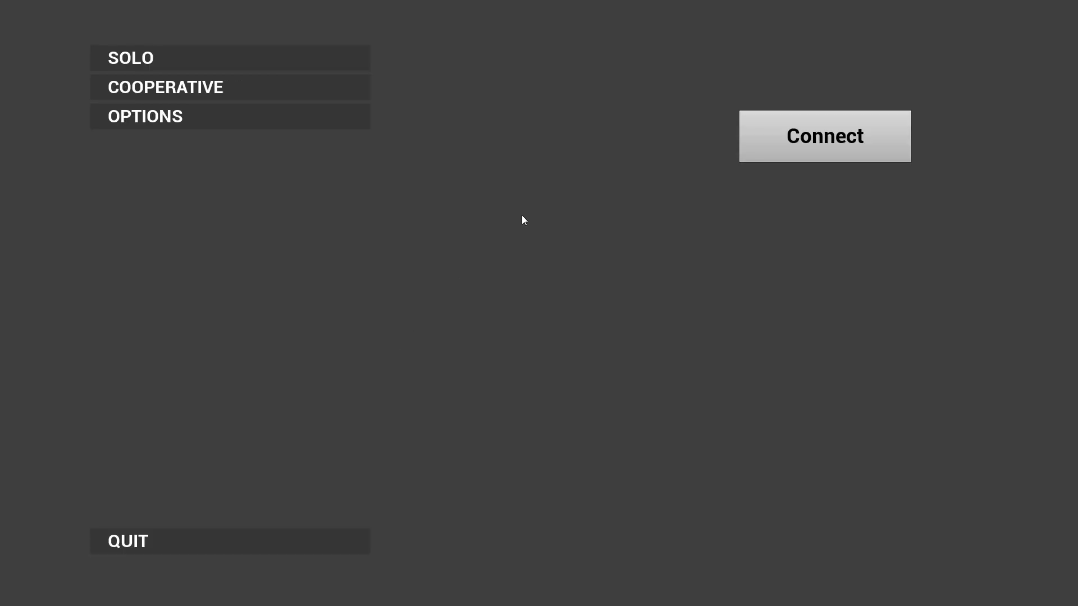
Step: Enter the COOPERATIVE lobby in the standalone game, then close the game window
left_click(165, 87)
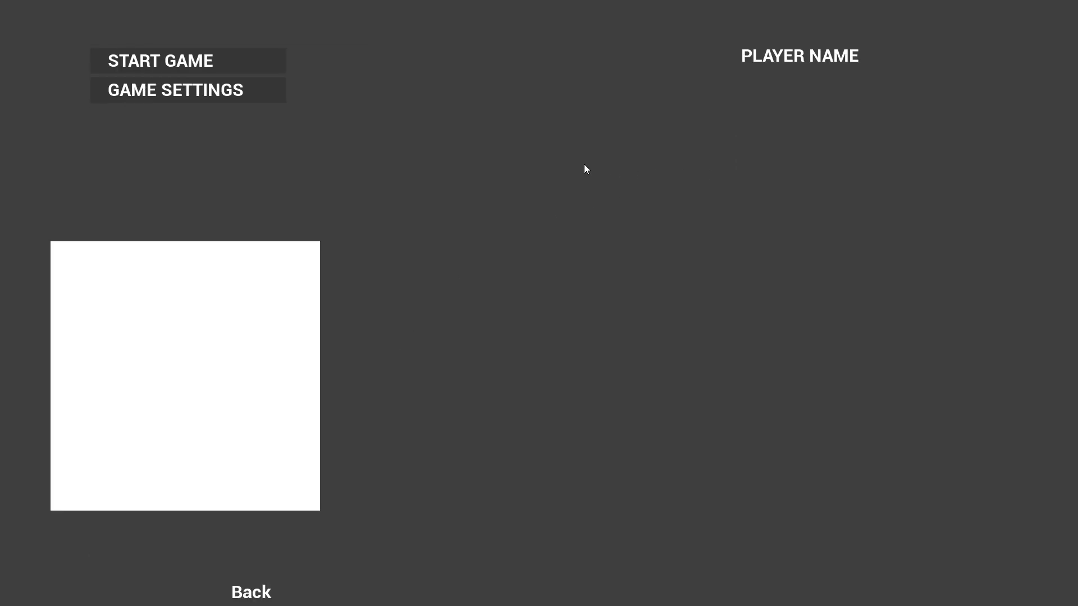
left_click(250, 592)
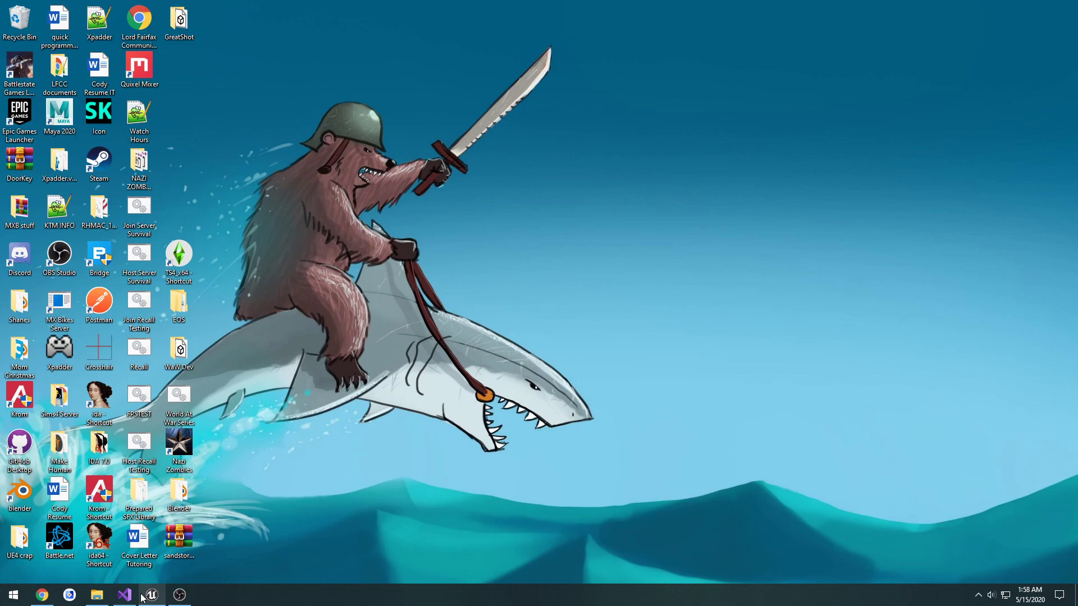
Step: Wrap the DisconnectClient(Client); call in DisconnectAllClients with braces
left_click(125, 595)
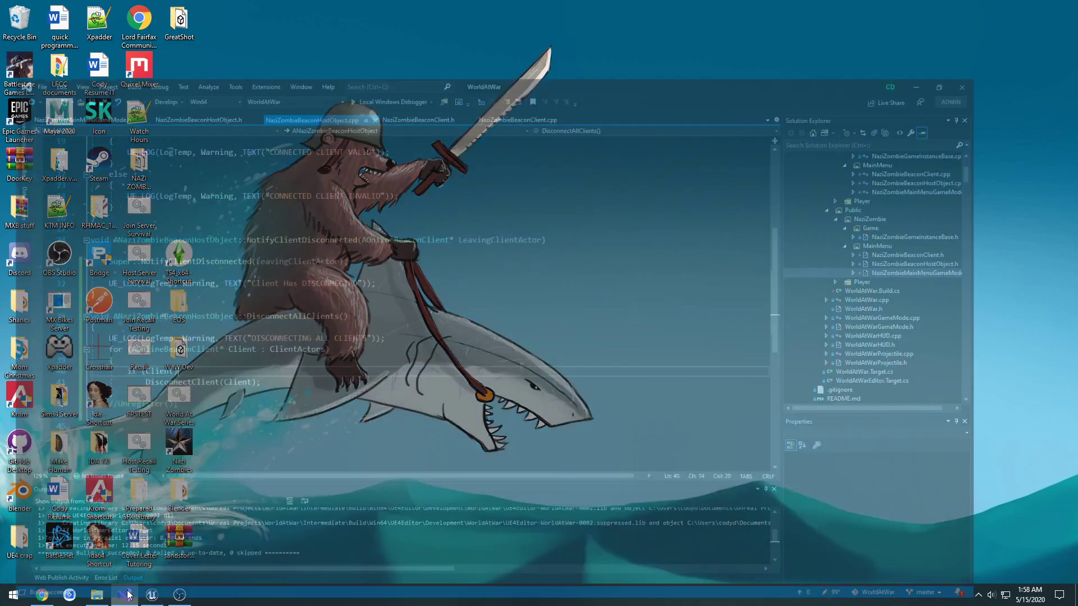
left_click(123, 595)
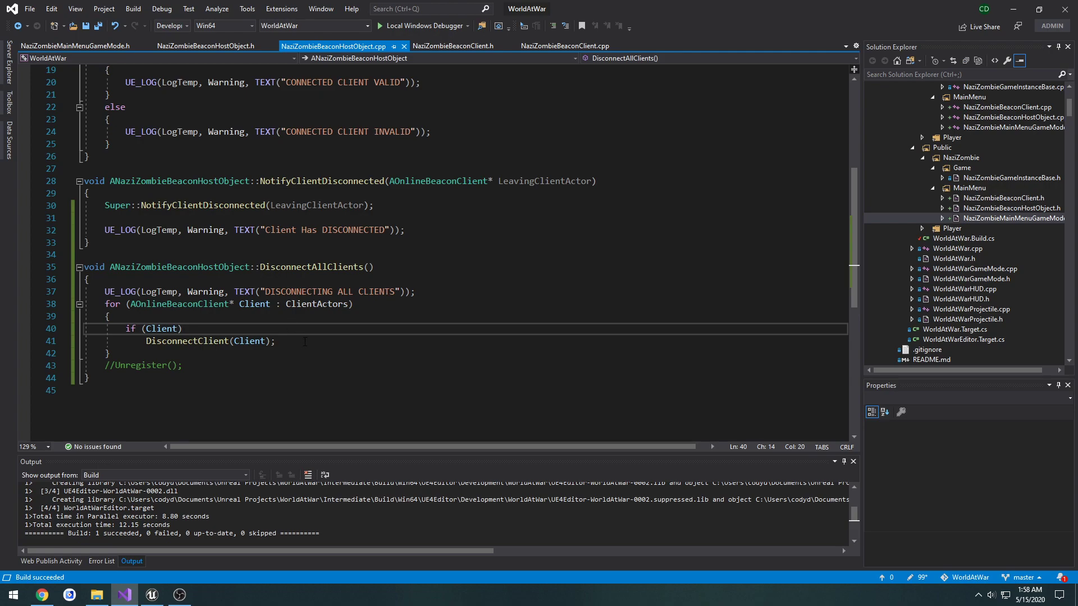
key("Enter")
type("}")
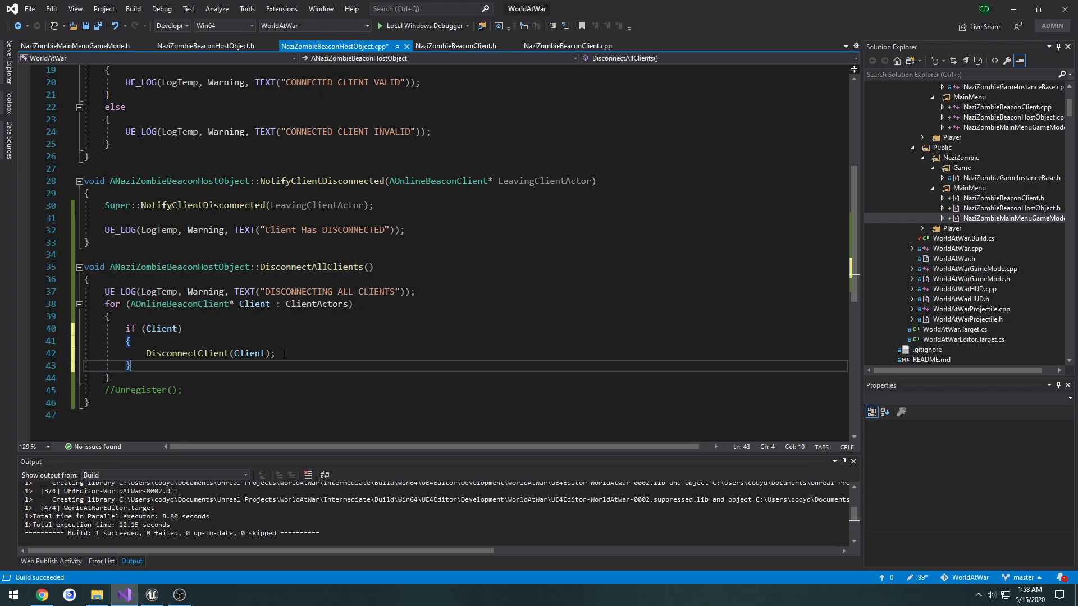
Step: Review LeaveLobby in NaziZombieBeaconClient.cpp and its Blueprint-callable declaration in the header
left_click(568, 45)
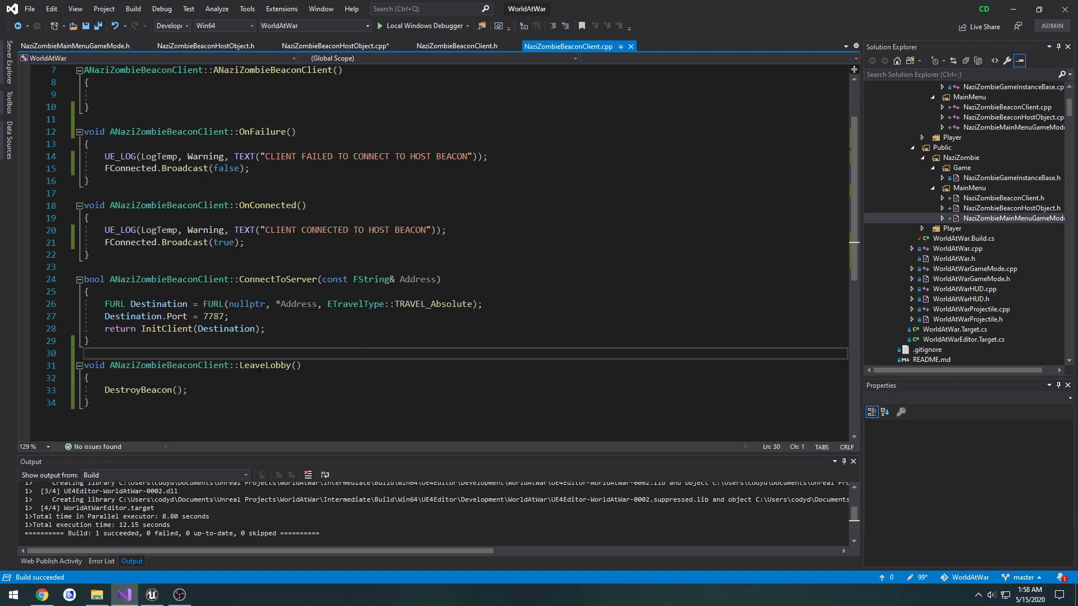
left_click(455, 46)
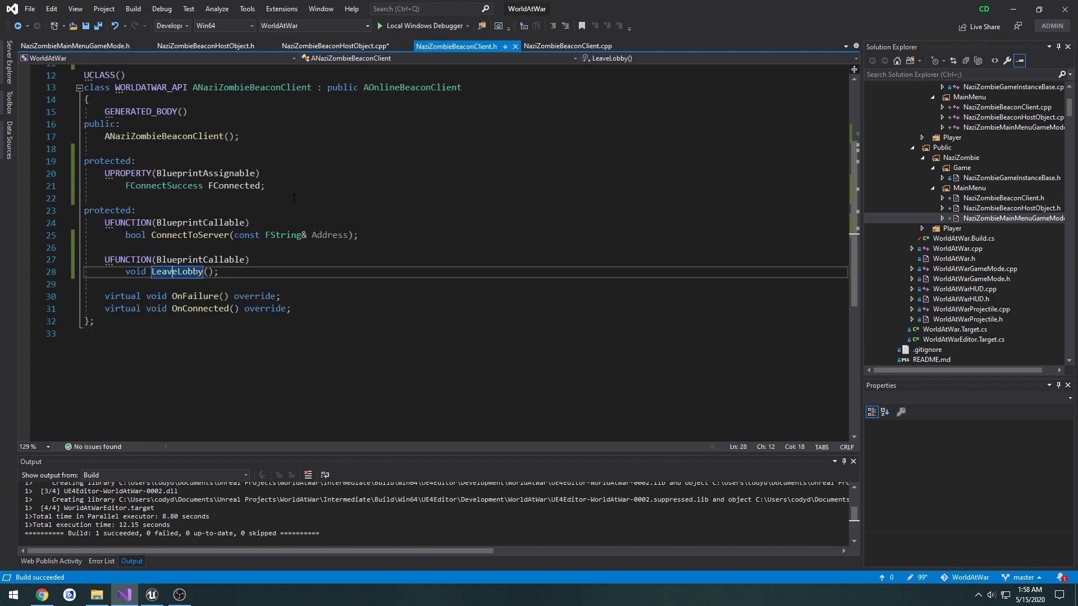
left_click(336, 45)
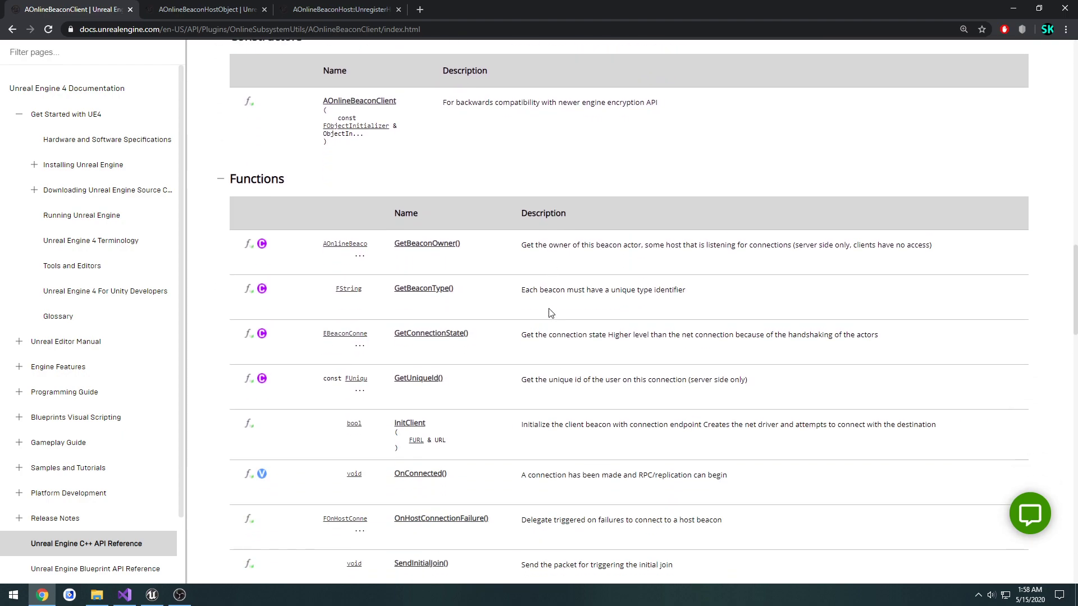
scroll("down", 3)
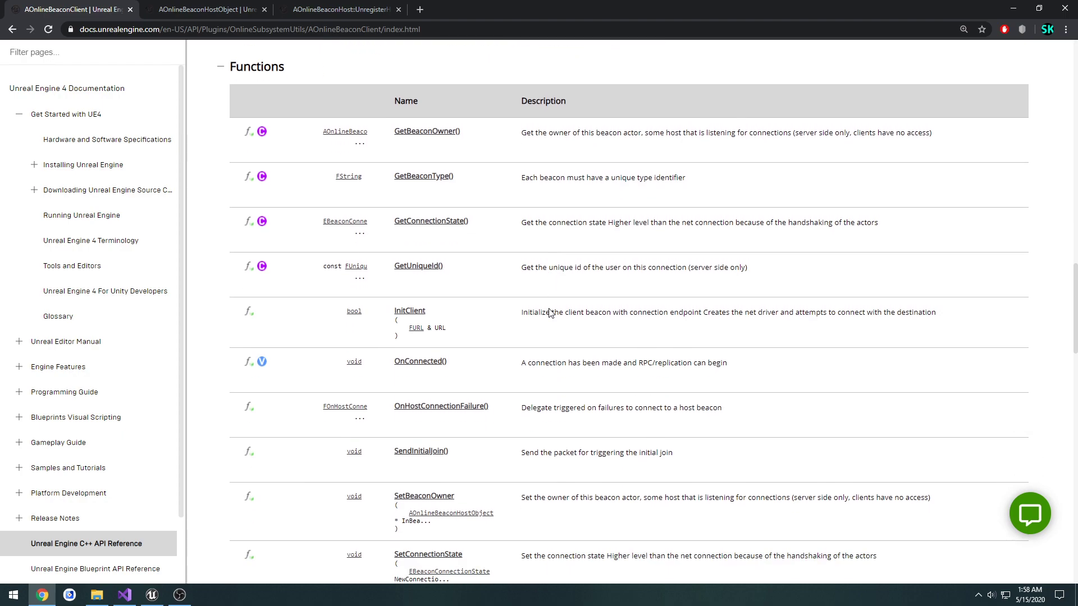
scroll("down", 3)
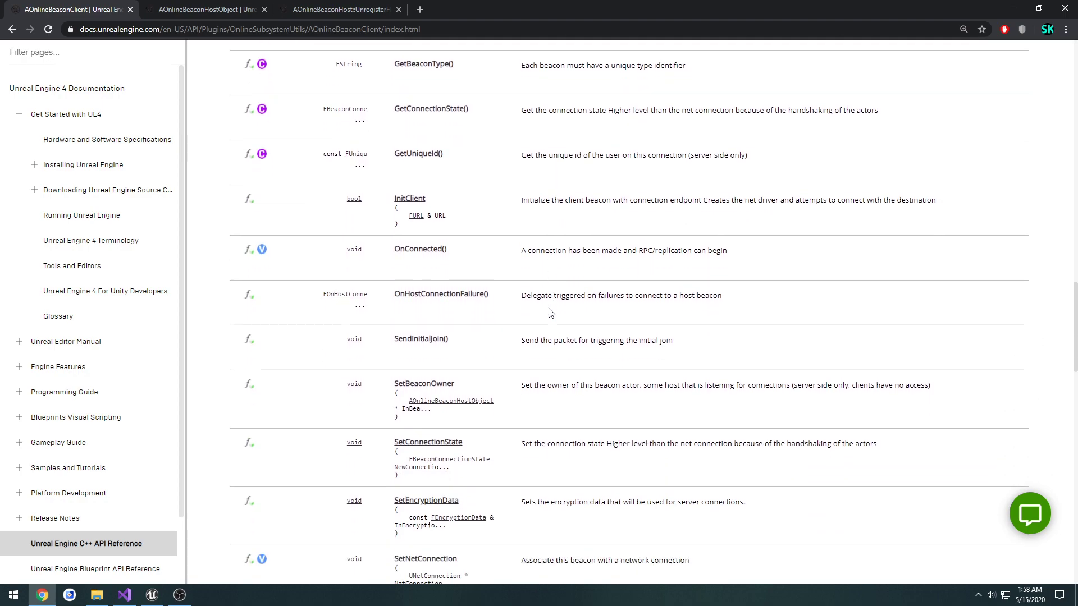
scroll("down", 3)
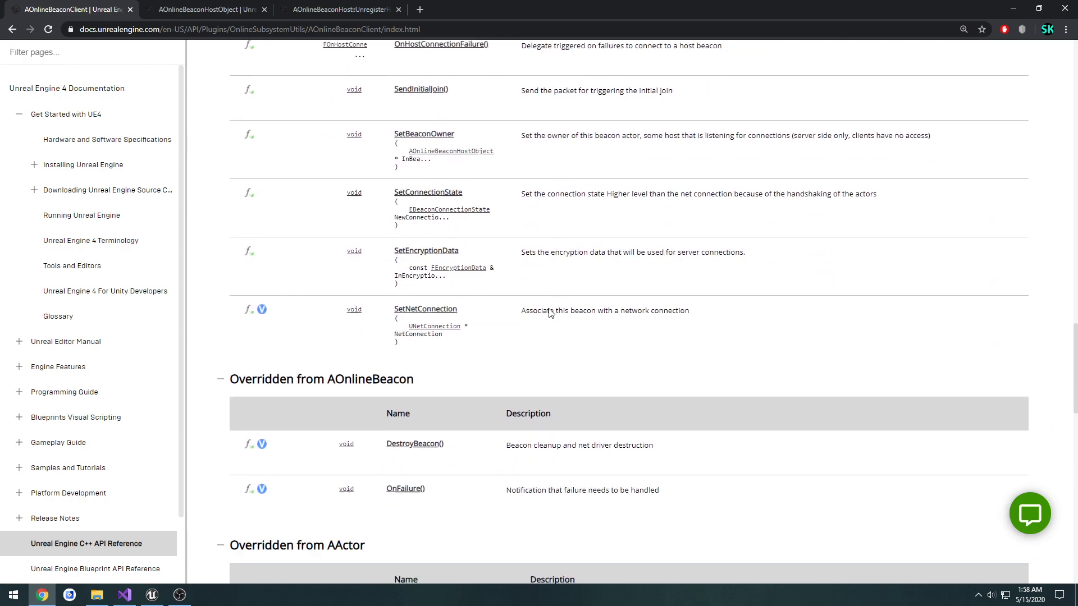
scroll("down", 3)
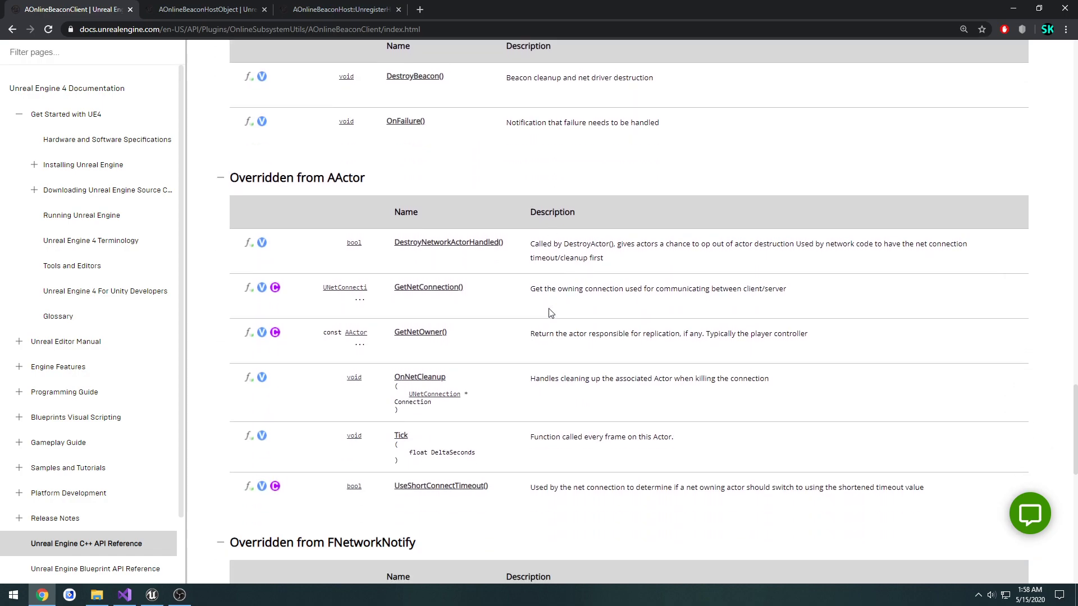
scroll("down", 3)
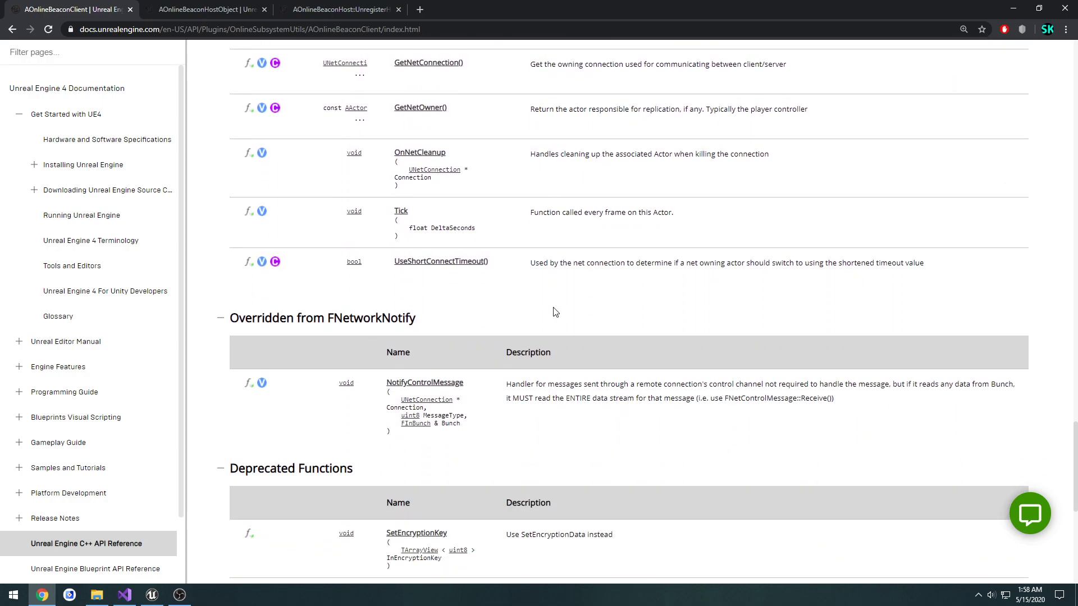
left_click(124, 595)
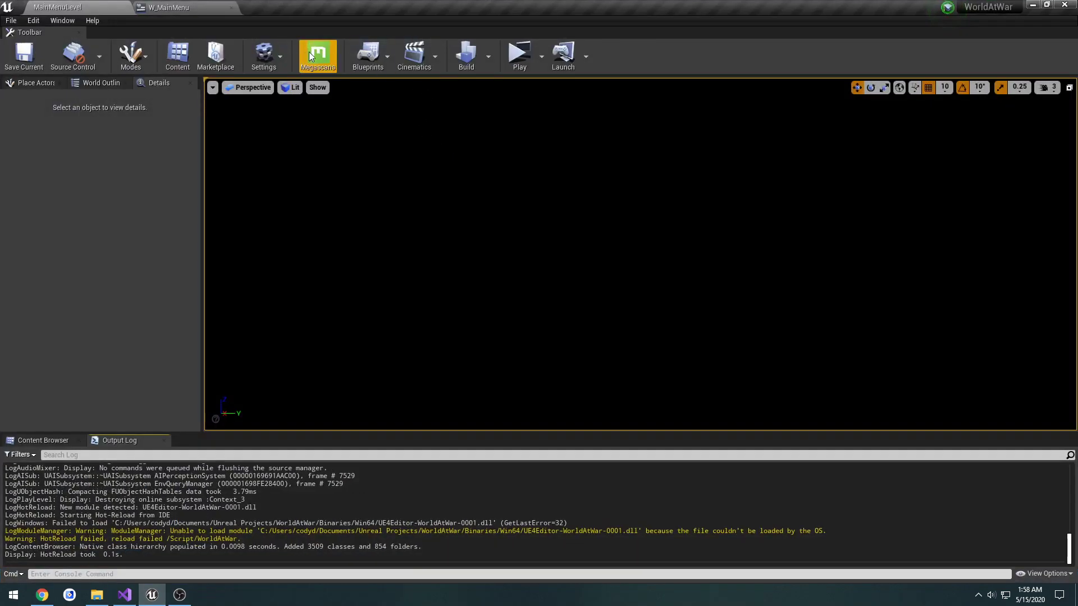
Step: In W_MainMenu's event graph place a Get ClientBeacon node beside the failed-connection branch
left_click(168, 8)
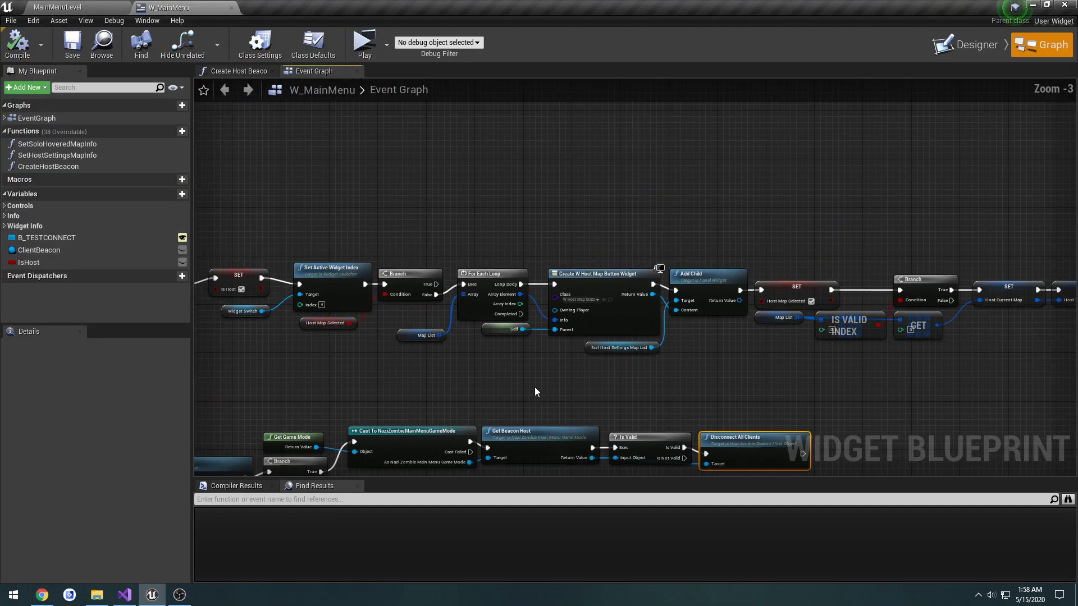
scroll("down", 3)
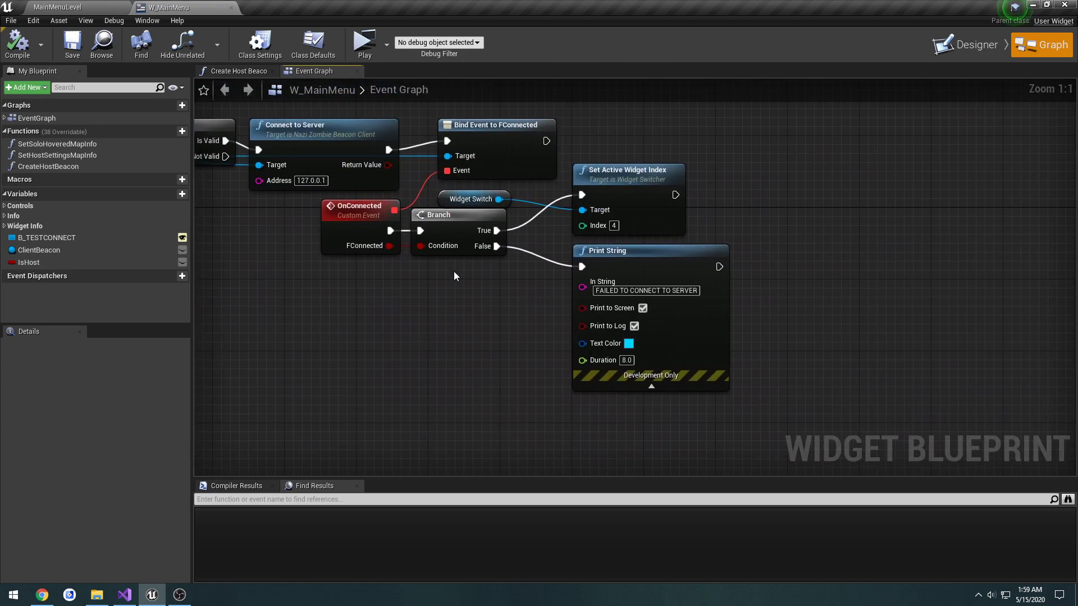
mouse_move(546, 259)
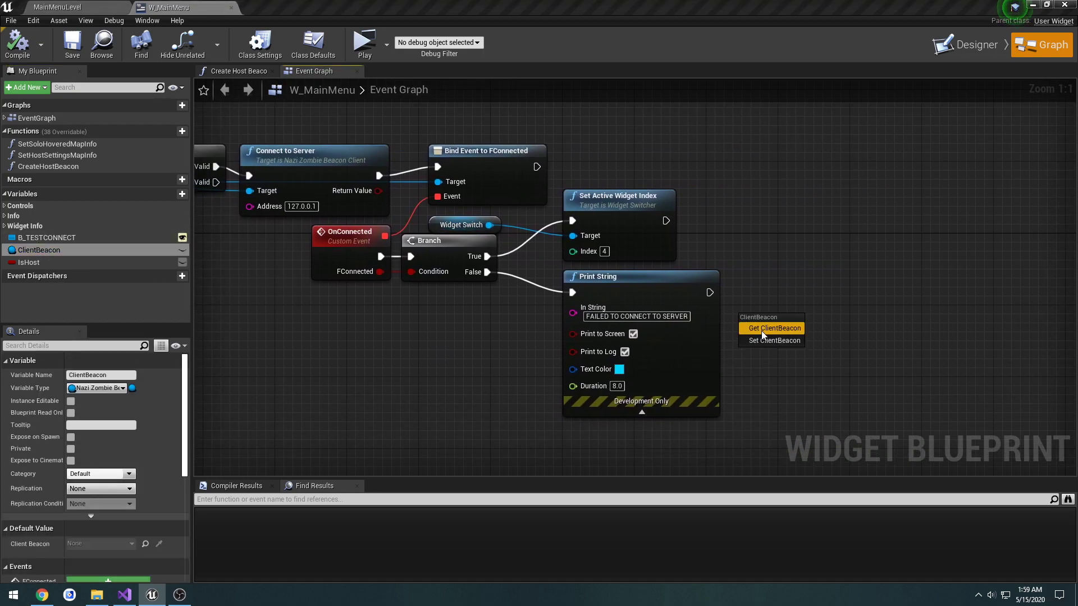
left_click(772, 328)
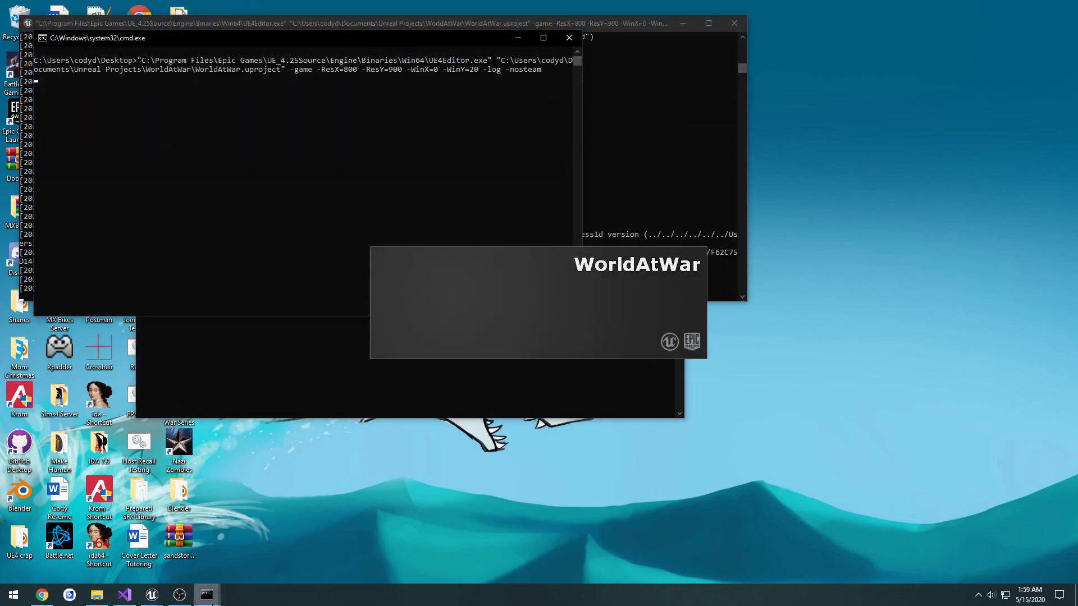
Step: Run the game, confirm Leave Lobby? with Yes, check the failed-connection log, then close the game
key("alt+tab")
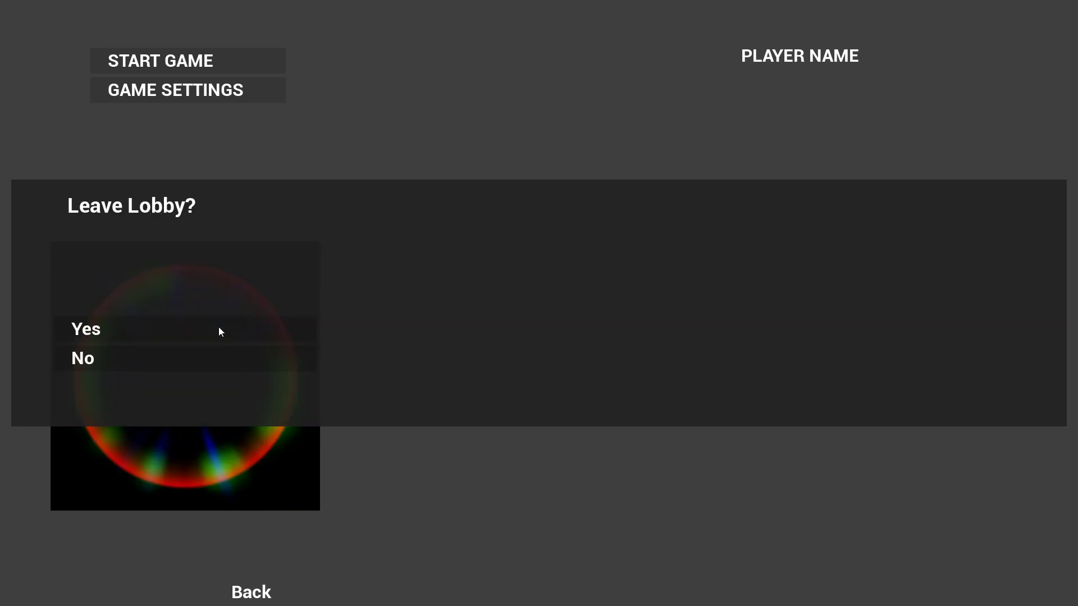
left_click(87, 329)
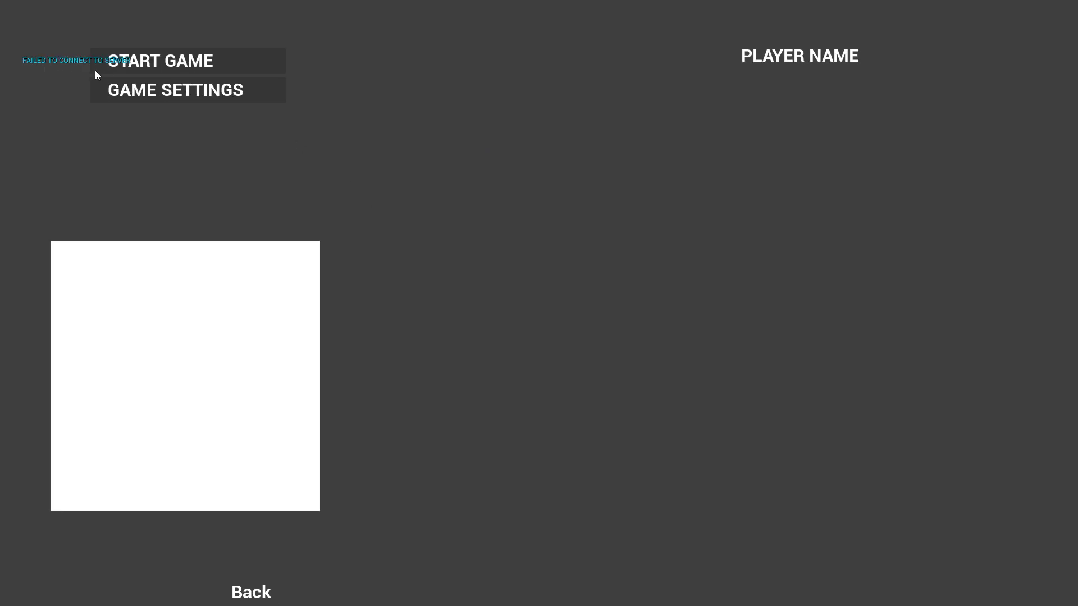
key("alt+tab")
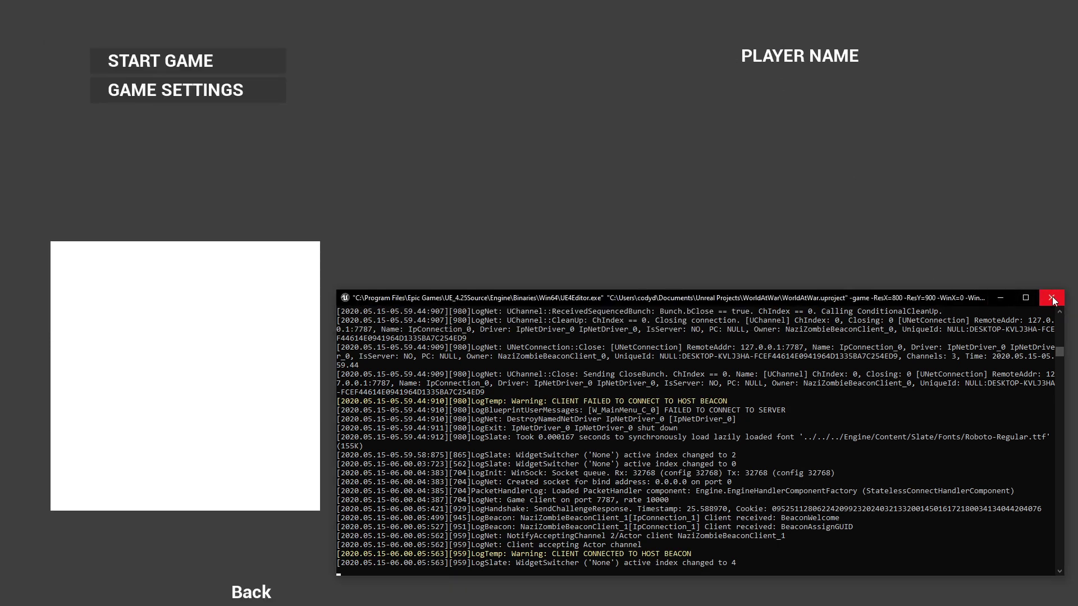
left_click(1051, 298)
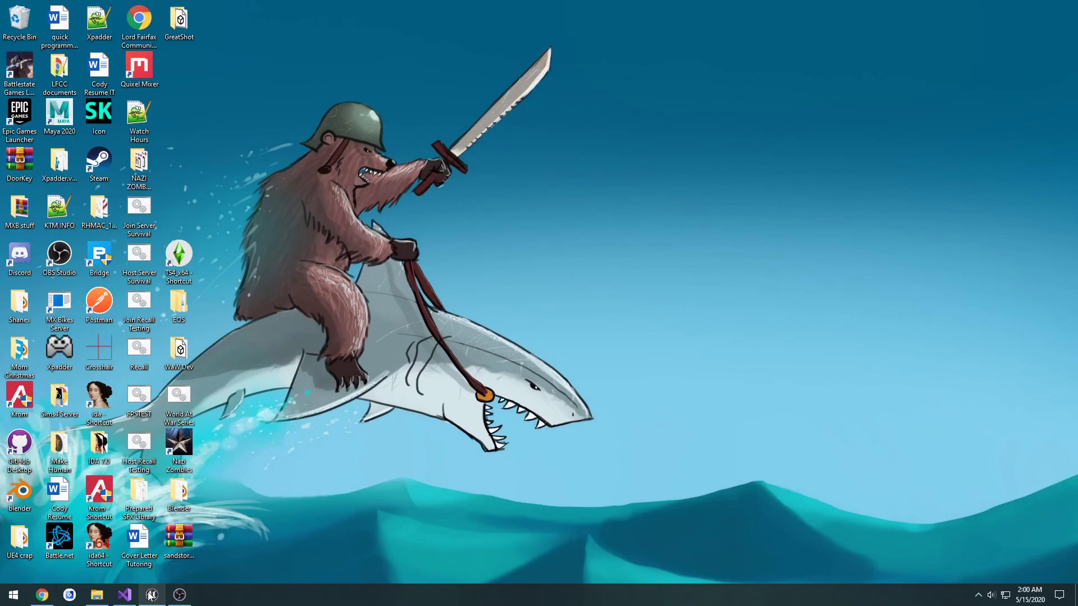
Step: Re-enable Unregister() in DisconnectAllClients, rebuild, and relaunch the standalone WorldAtWar game
left_click(123, 595)
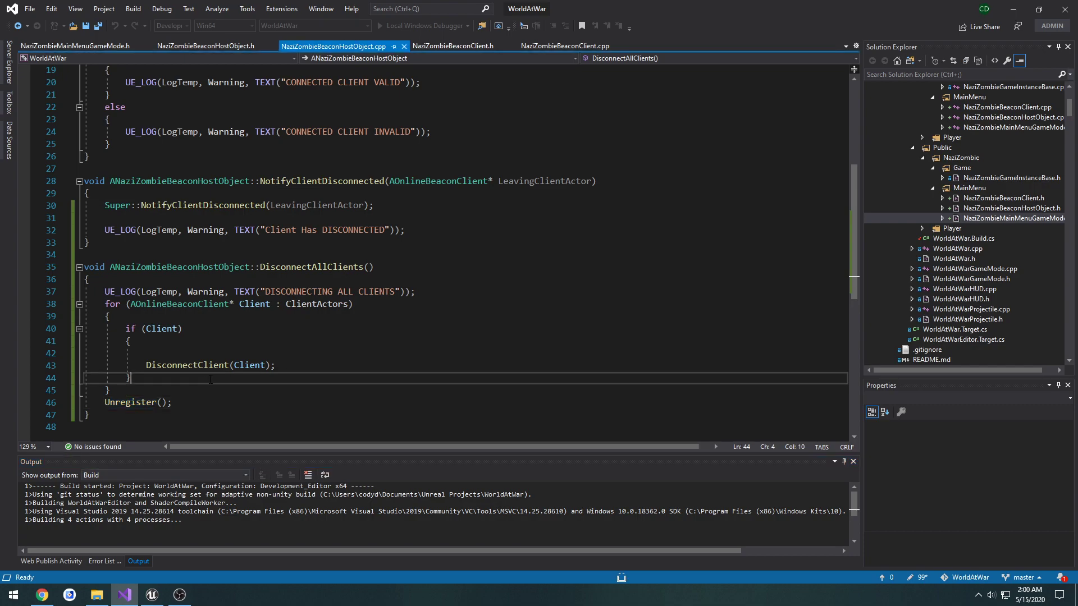
left_click(996, 9)
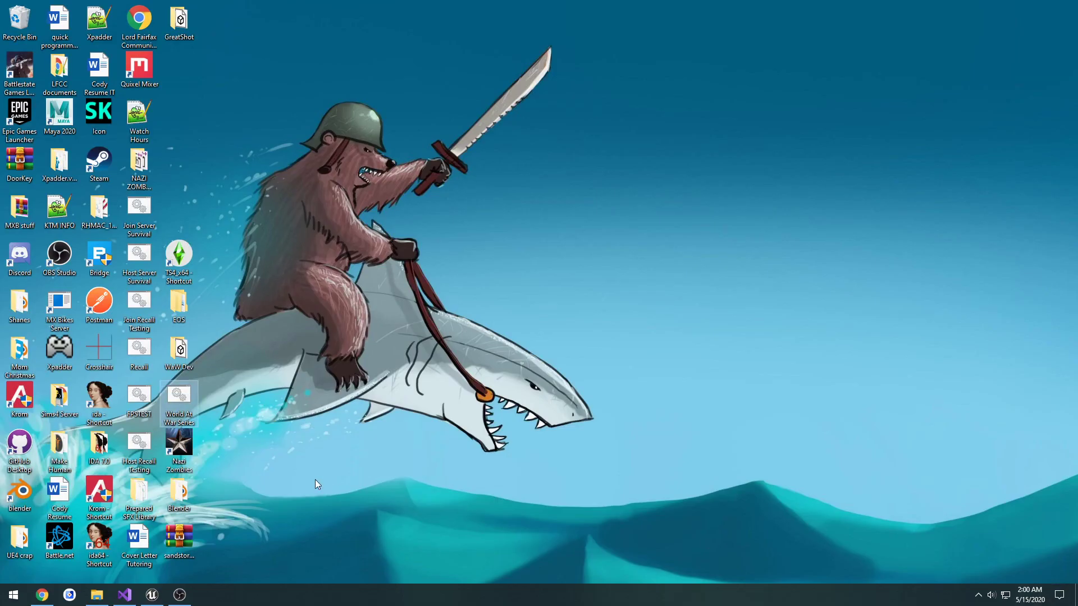
double_click(178, 406)
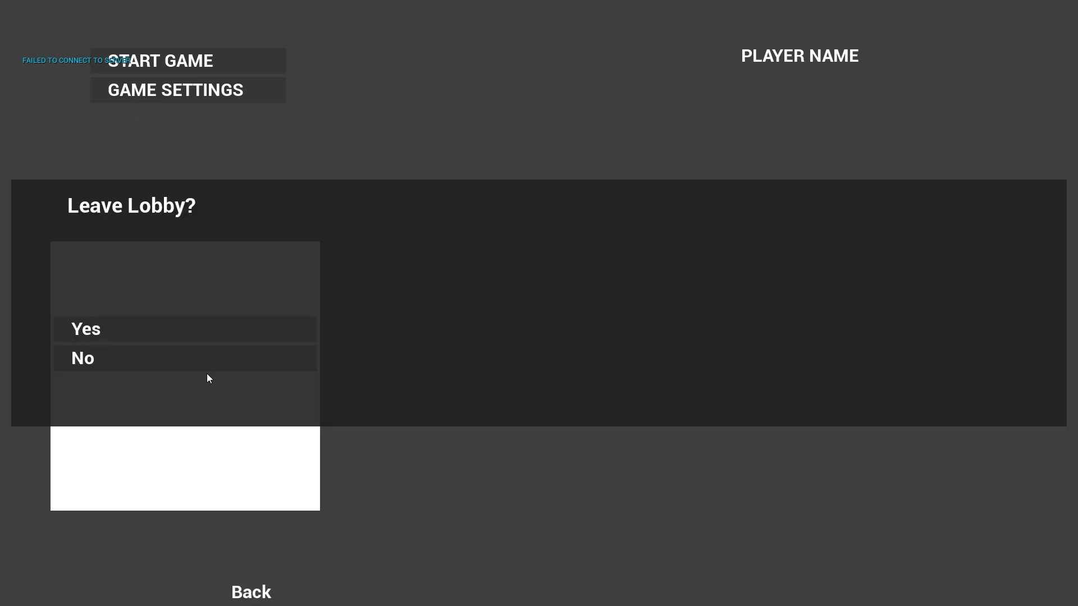
Step: Answer the Leave Lobby? prompt in WorldAtWar and return to the Unreal editor
left_click(87, 329)
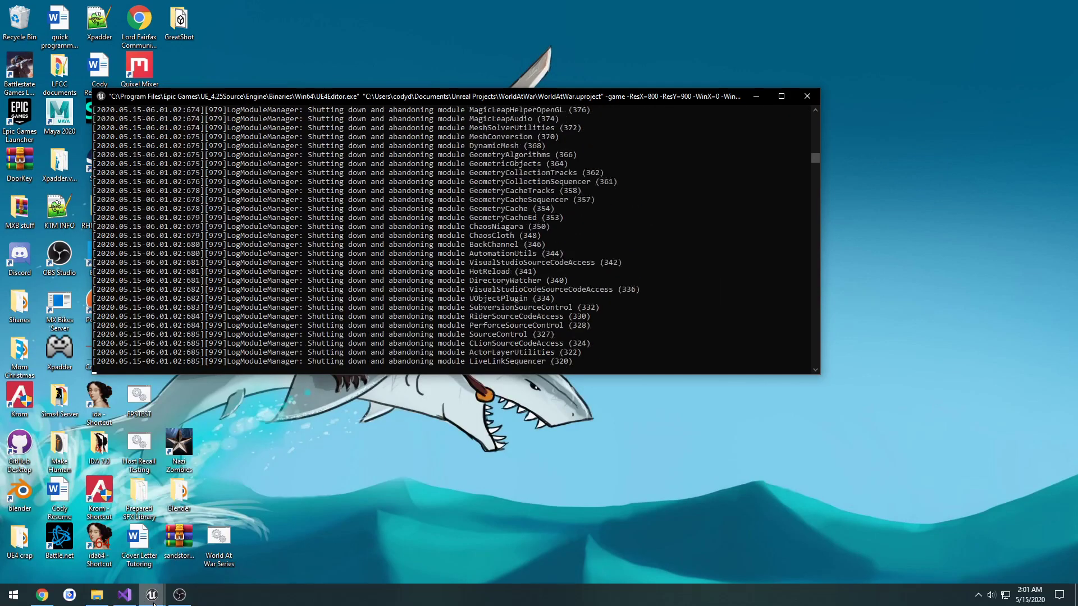
left_click(151, 595)
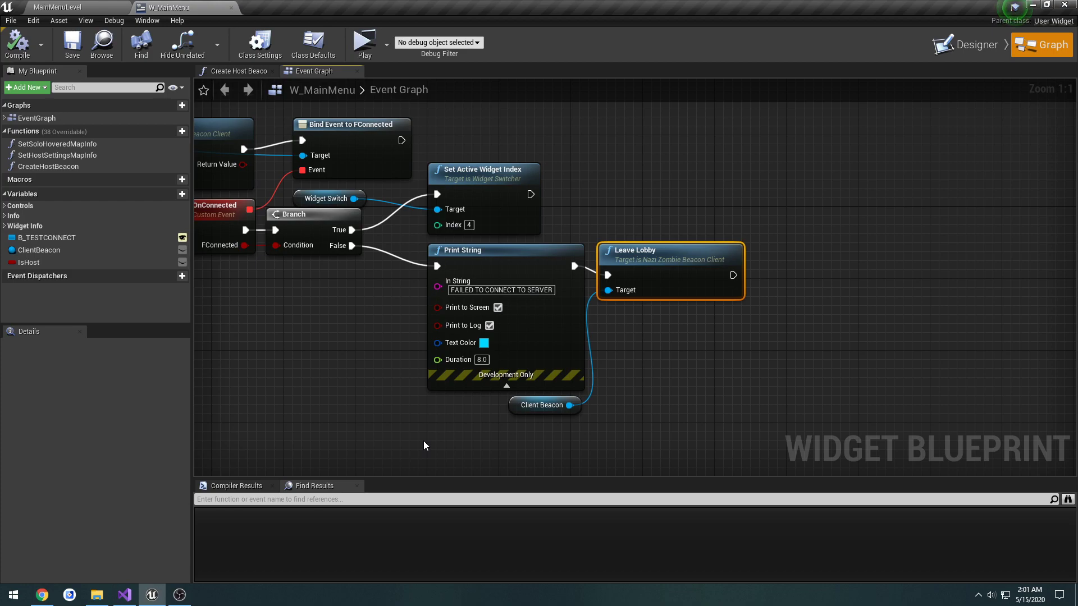
mouse_move(453, 441)
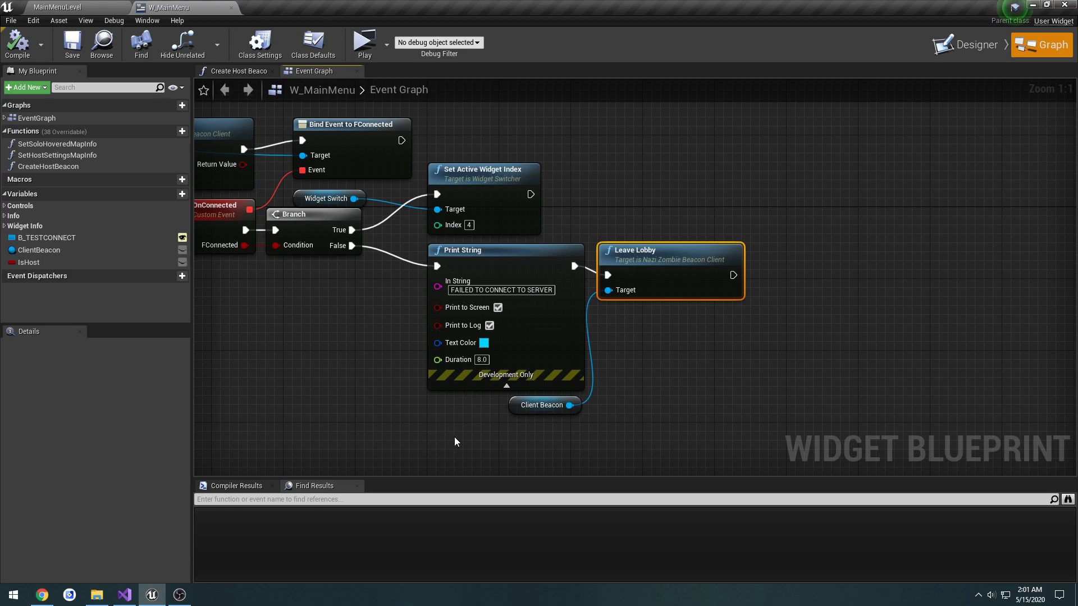
Step: Pan W_MainMenu's Event Graph to show the Connect to Server and Leave Lobby nodes
left_click_drag(454, 442, 639, 411)
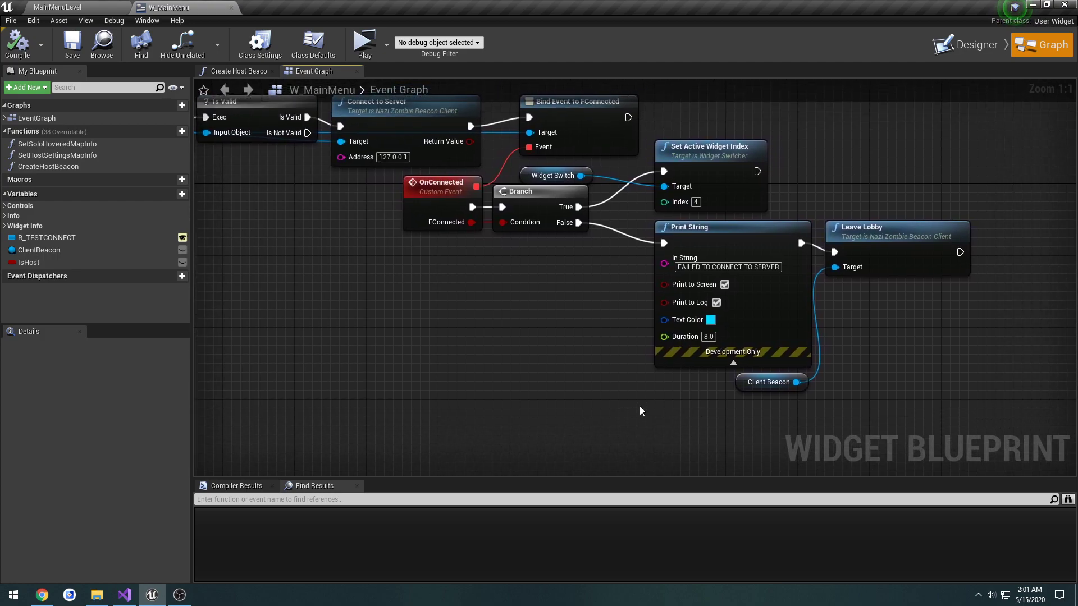
mouse_move(706, 593)
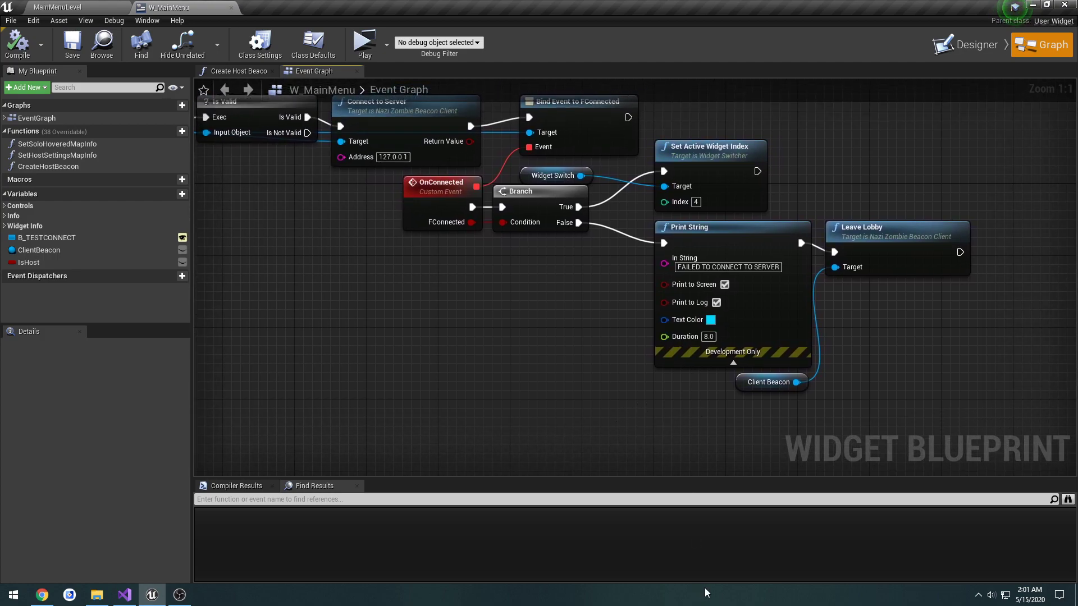